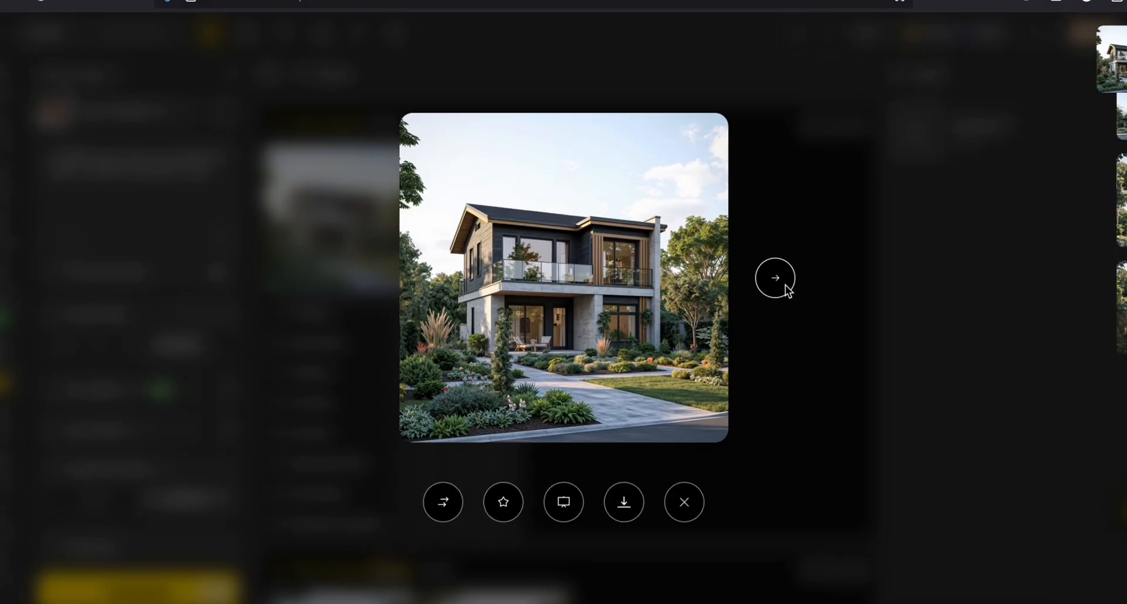
- Step through the house exterior renders in the viewer and close the preview
{"action": "left_click", "coordinate": [775, 277]}
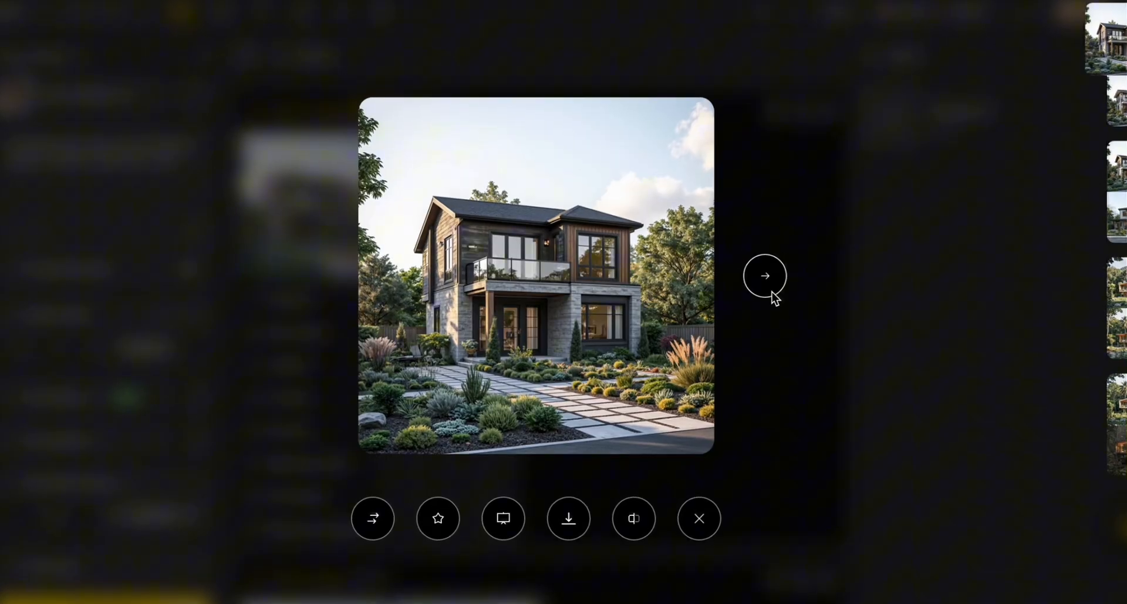
{"action": "left_click", "coordinate": [764, 275]}
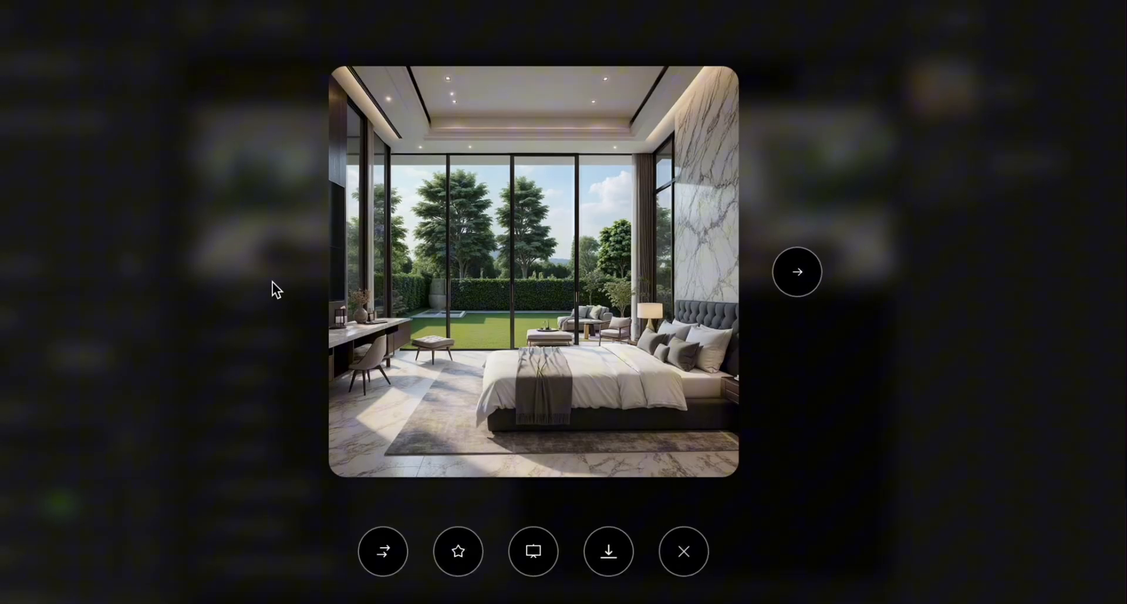
{"action": "left_click", "coordinate": [682, 551]}
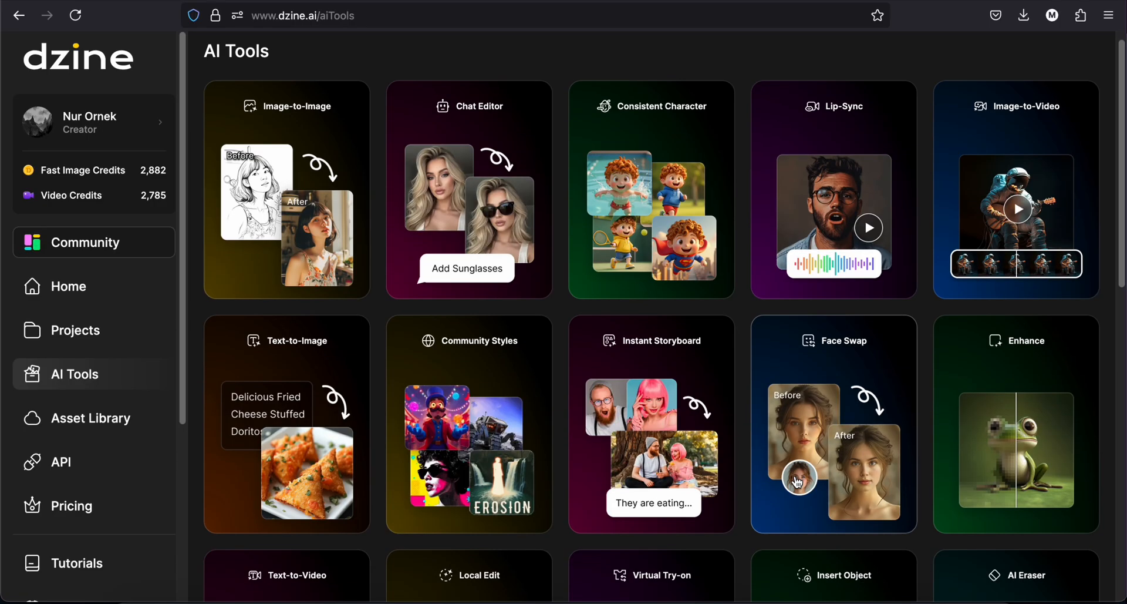
- Browse the living room renders further down the gallery
{"action": "scroll", "scroll_direction": "down", "scroll_amount": 3}
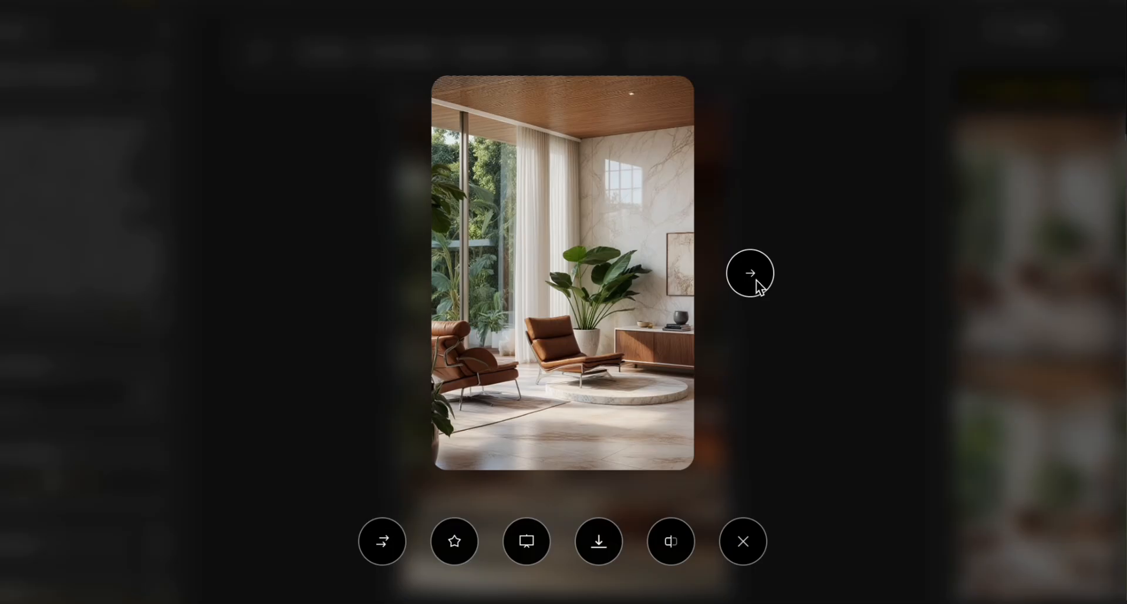
{"action": "left_click", "coordinate": [751, 273]}
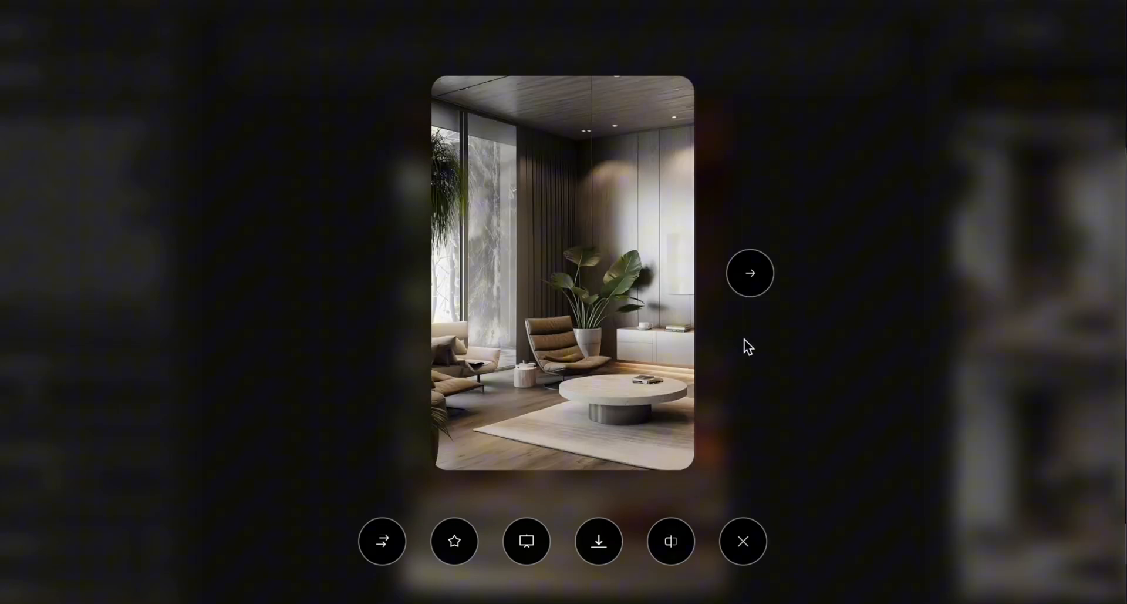
{"action": "left_click", "coordinate": [750, 274]}
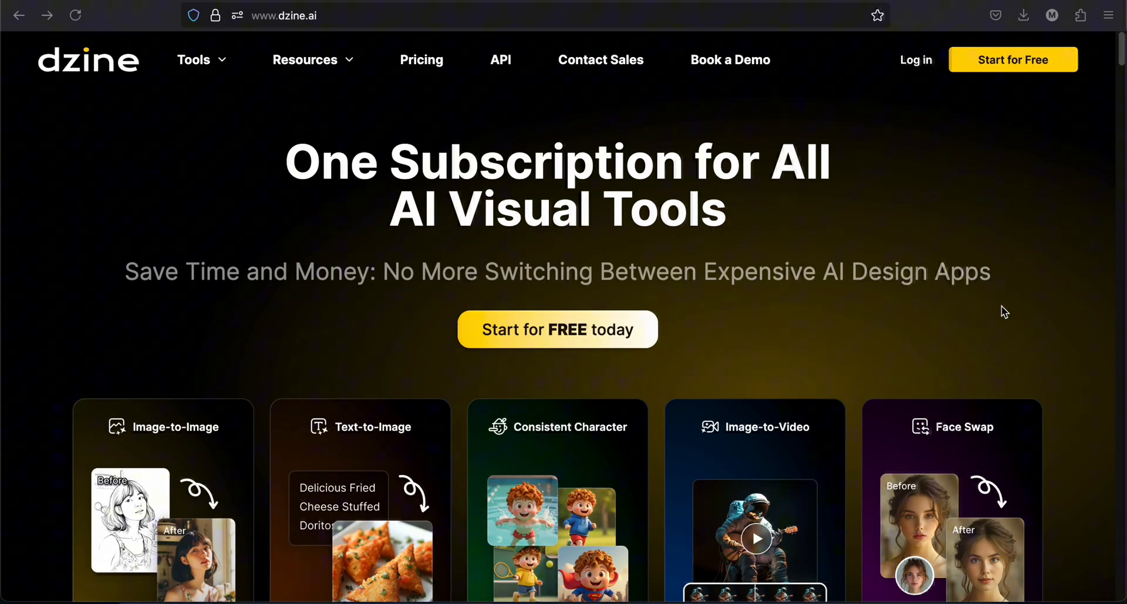
{"action": "mouse_move", "coordinate": [422, 60]}
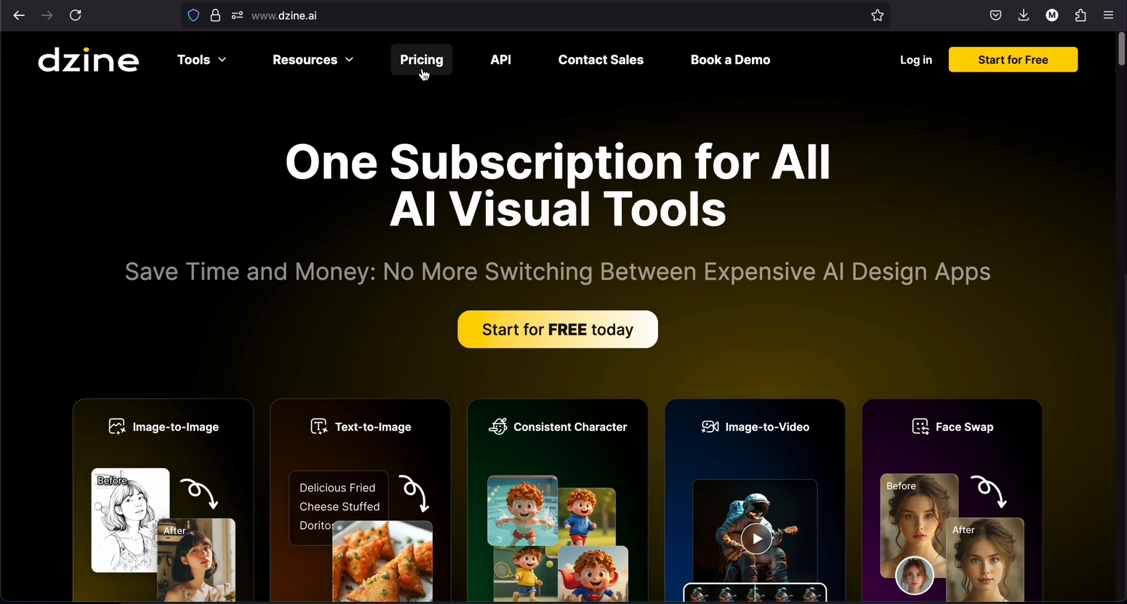
- Review the Pricing page's subscription plans from top to bottom
{"action": "left_click", "coordinate": [422, 60]}
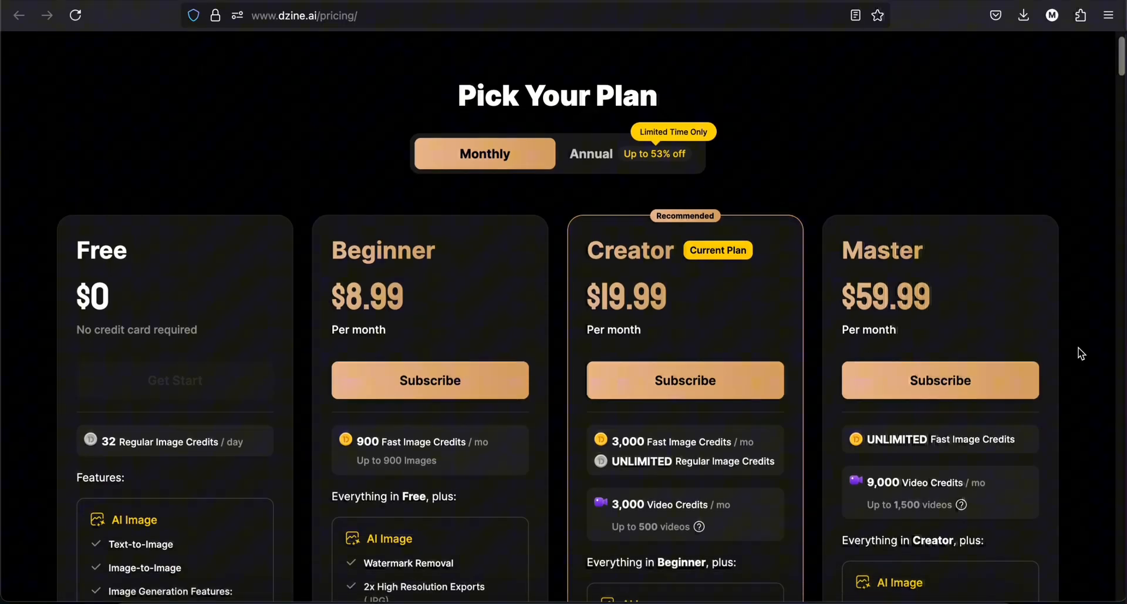
{"action": "scroll", "scroll_direction": "down", "scroll_amount": 3}
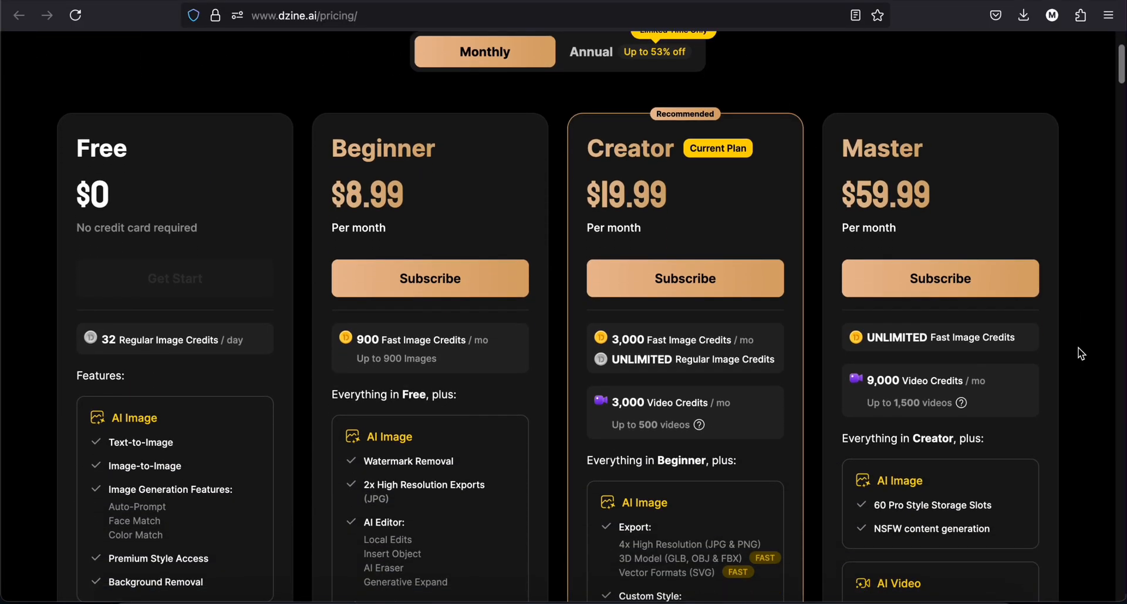
{"action": "scroll", "scroll_direction": "down", "scroll_amount": 3}
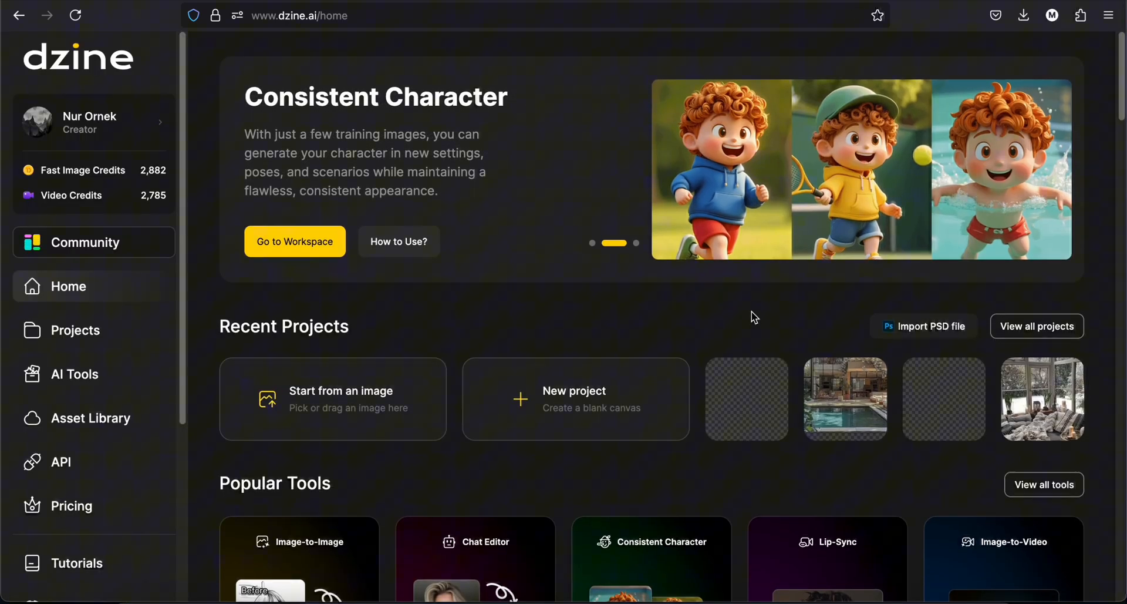
- Browse the AI Tools catalogue to the bottom and back to the first row
{"action": "left_click", "coordinate": [74, 374]}
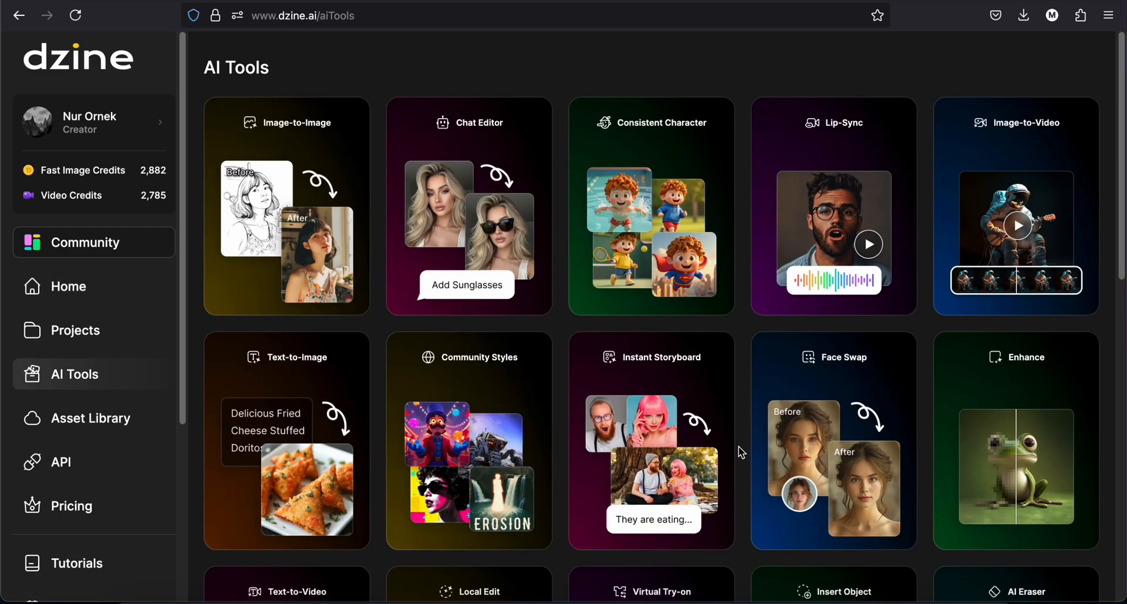
{"action": "scroll", "scroll_direction": "down", "scroll_amount": 3}
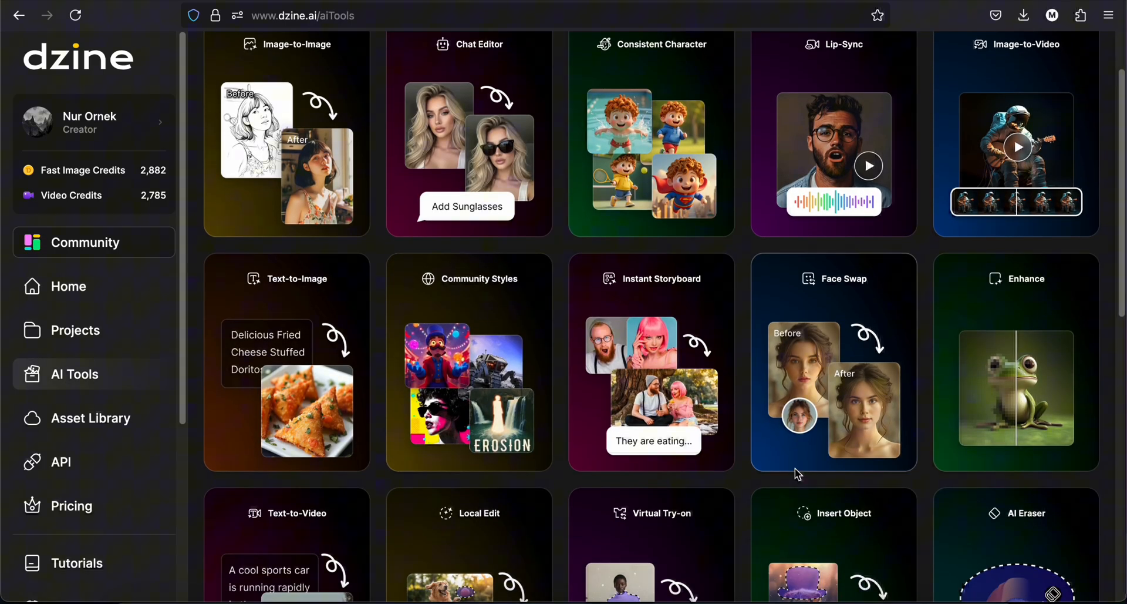
{"action": "scroll", "scroll_direction": "down", "scroll_amount": 3}
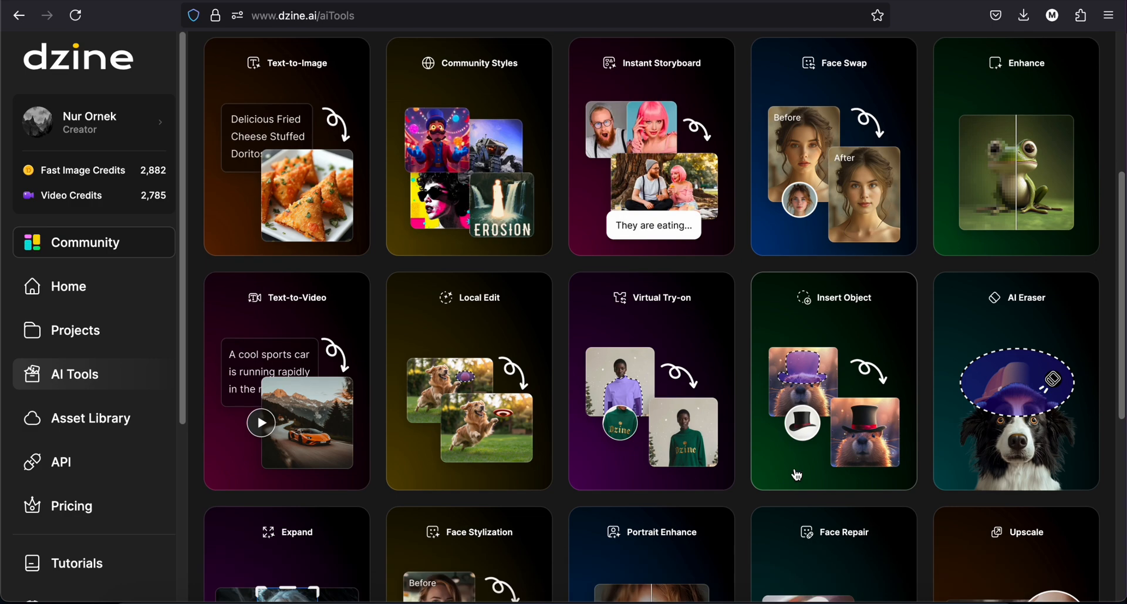
{"action": "scroll", "scroll_direction": "down", "scroll_amount": 3}
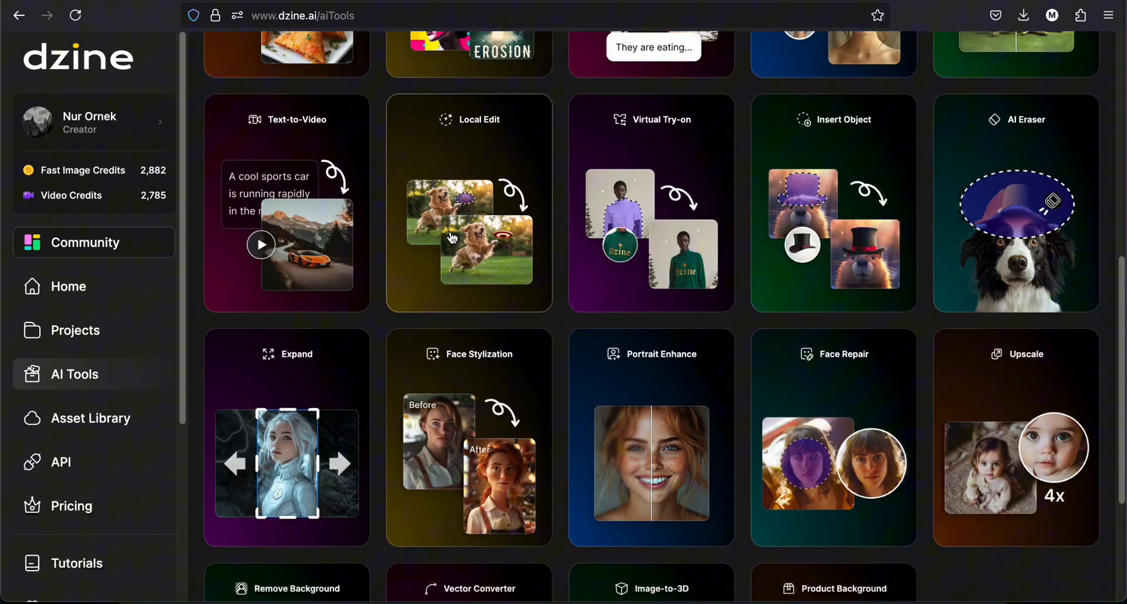
{"action": "scroll", "scroll_direction": "up", "scroll_amount": 3}
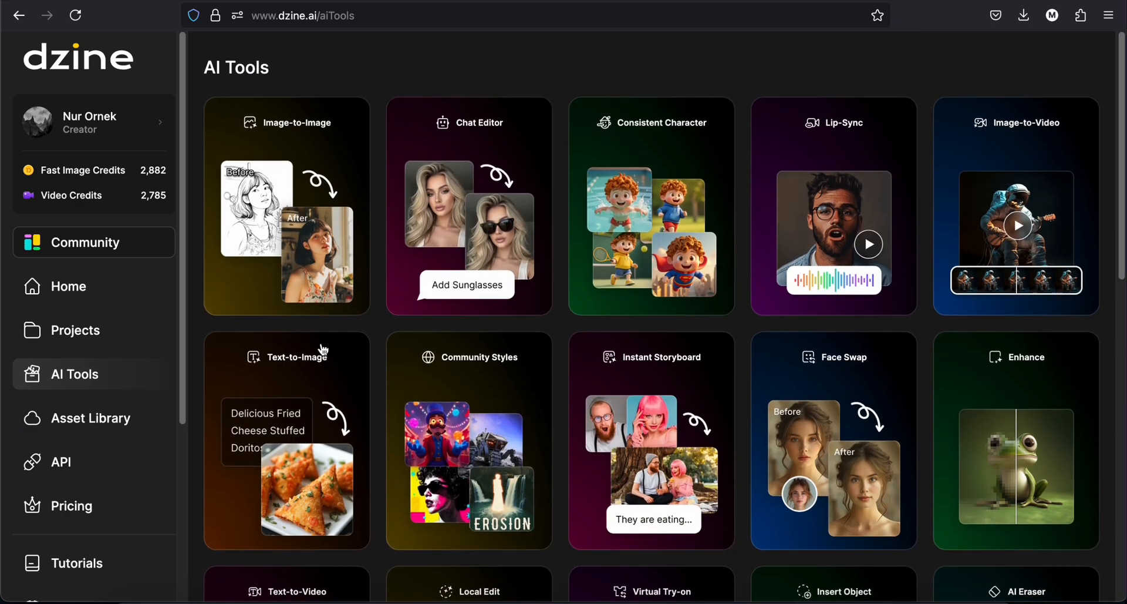
- Start a Text-to-Image project with the prompt 'A modern house with big windows surrounded by a garden, next to a lake'
{"action": "left_click", "coordinate": [285, 357]}
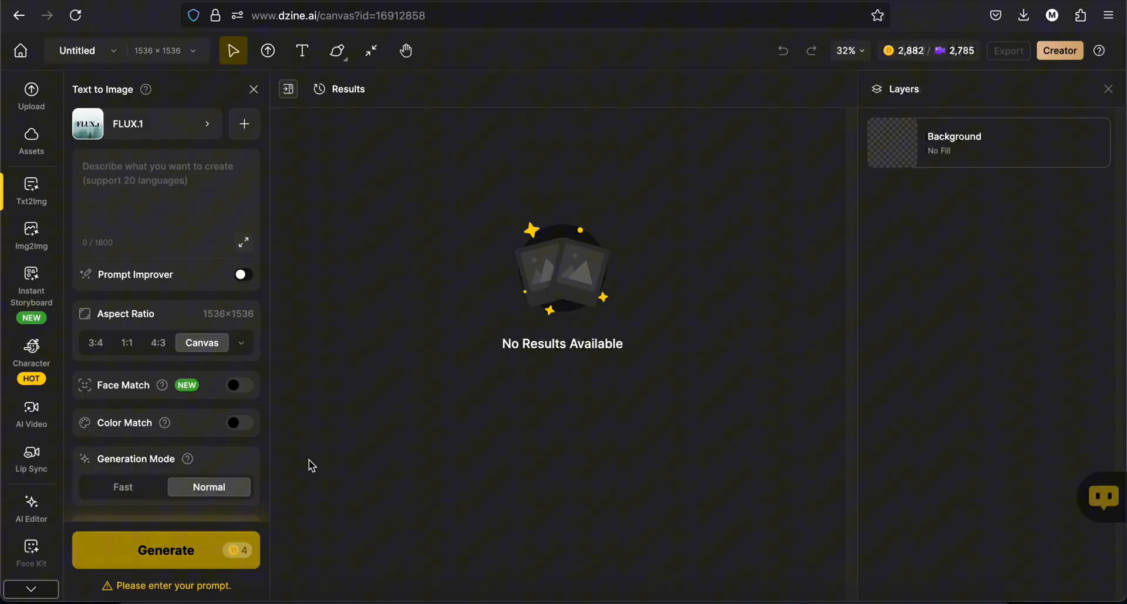
{"action": "left_click", "coordinate": [166, 201]}
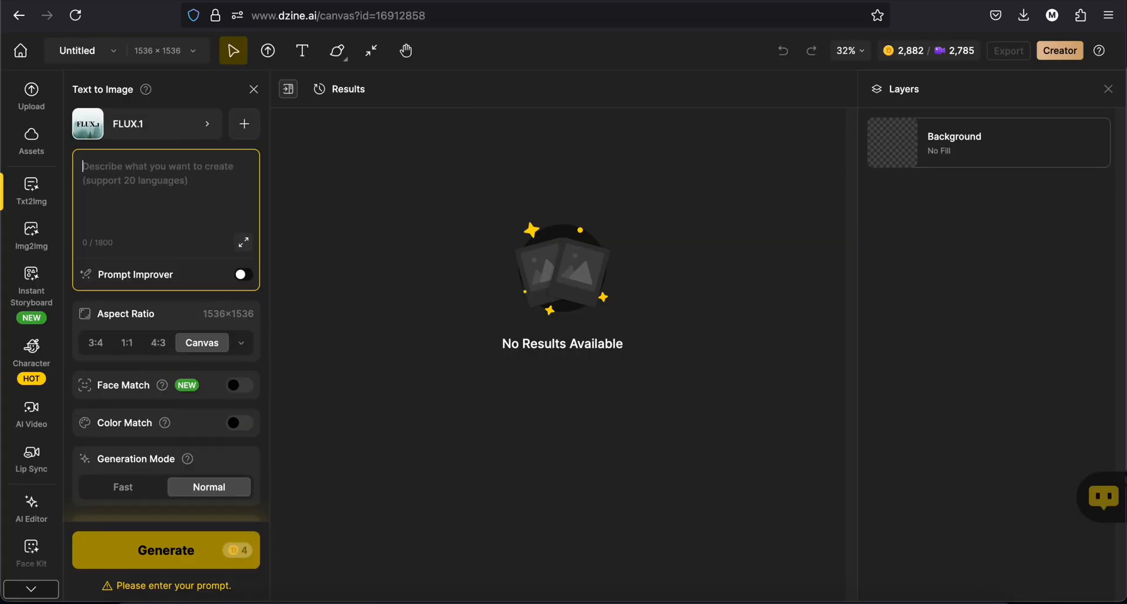
{"action": "type", "text": "A modern house with big windows surrounded by a garden, next to a l"}
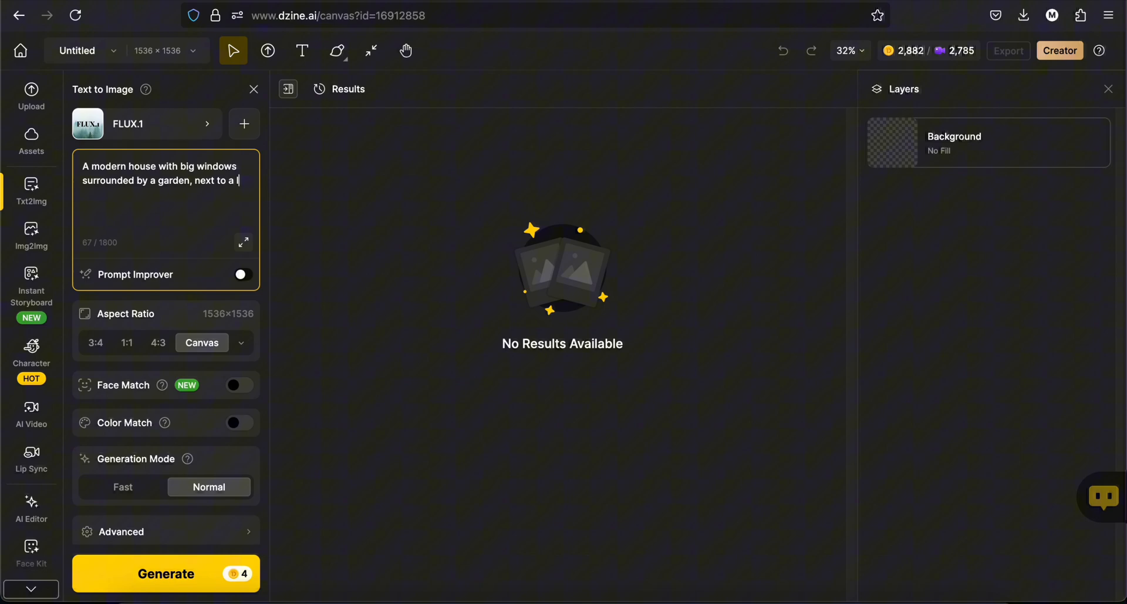
- Choose the Realistic style and dismiss the advanced generation settings
{"action": "left_click", "coordinate": [209, 123]}
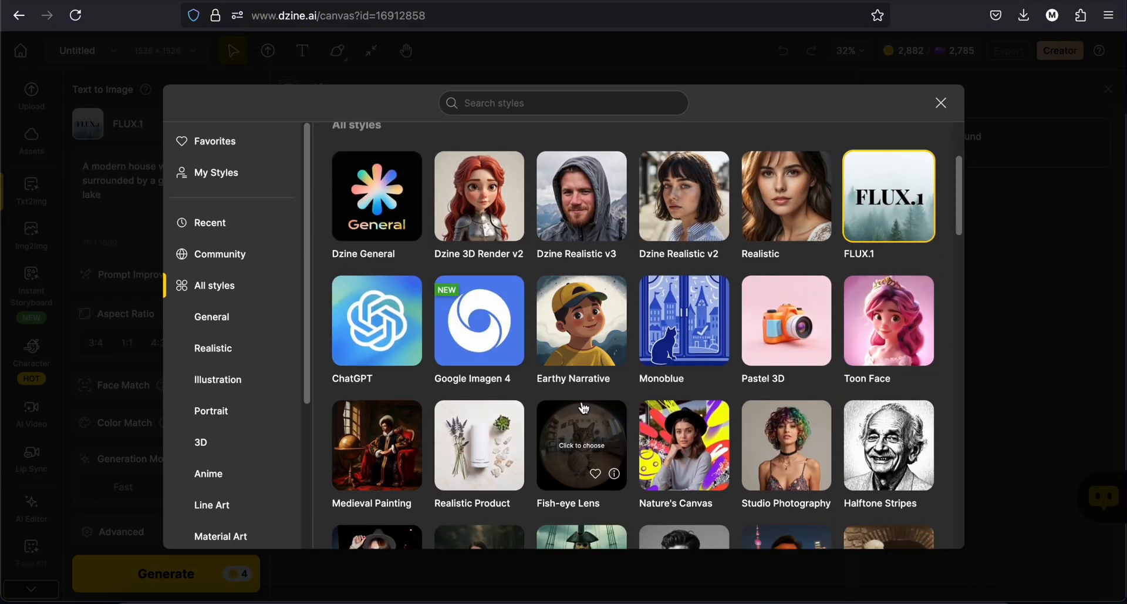
{"action": "scroll", "scroll_direction": "up", "scroll_amount": 3}
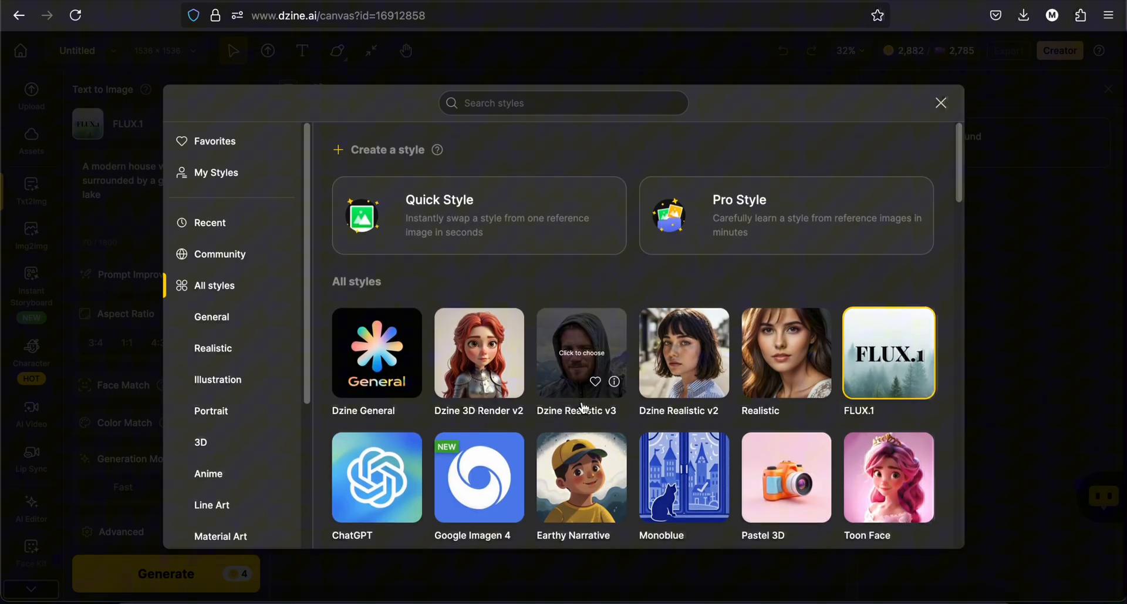
{"action": "scroll", "scroll_direction": "down", "scroll_amount": 3}
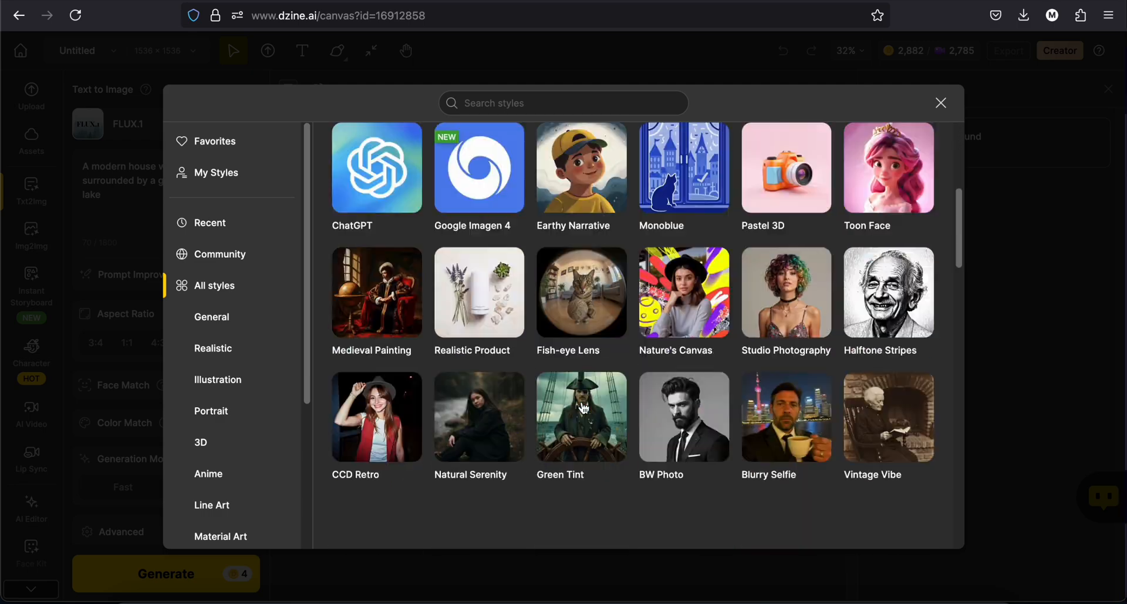
{"action": "scroll", "scroll_direction": "down", "scroll_amount": 3}
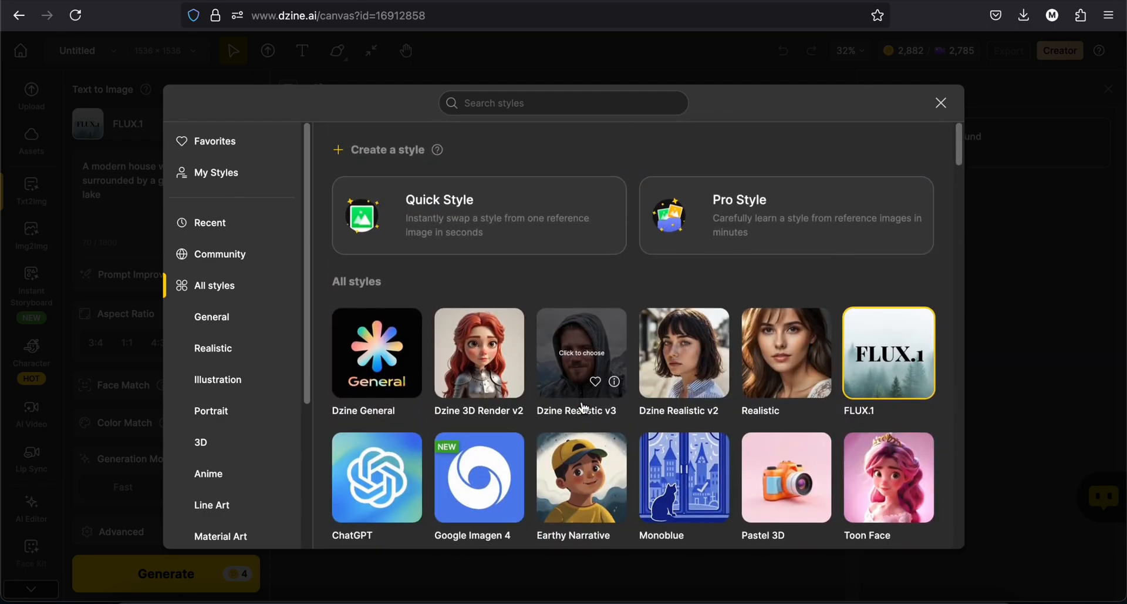
{"action": "left_click", "coordinate": [785, 352]}
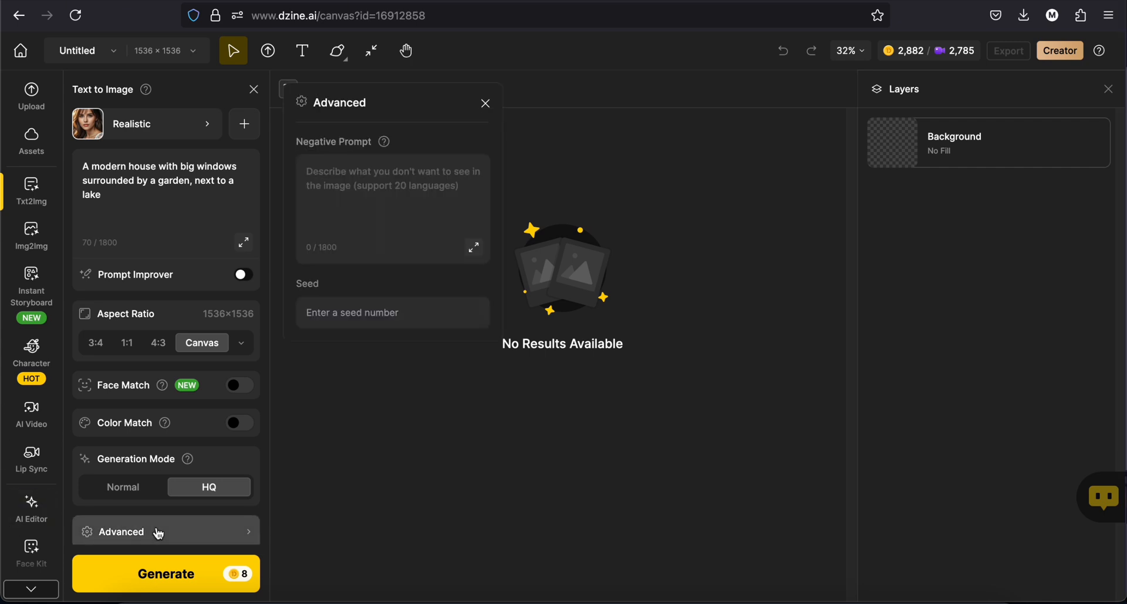
{"action": "left_click", "coordinate": [486, 104]}
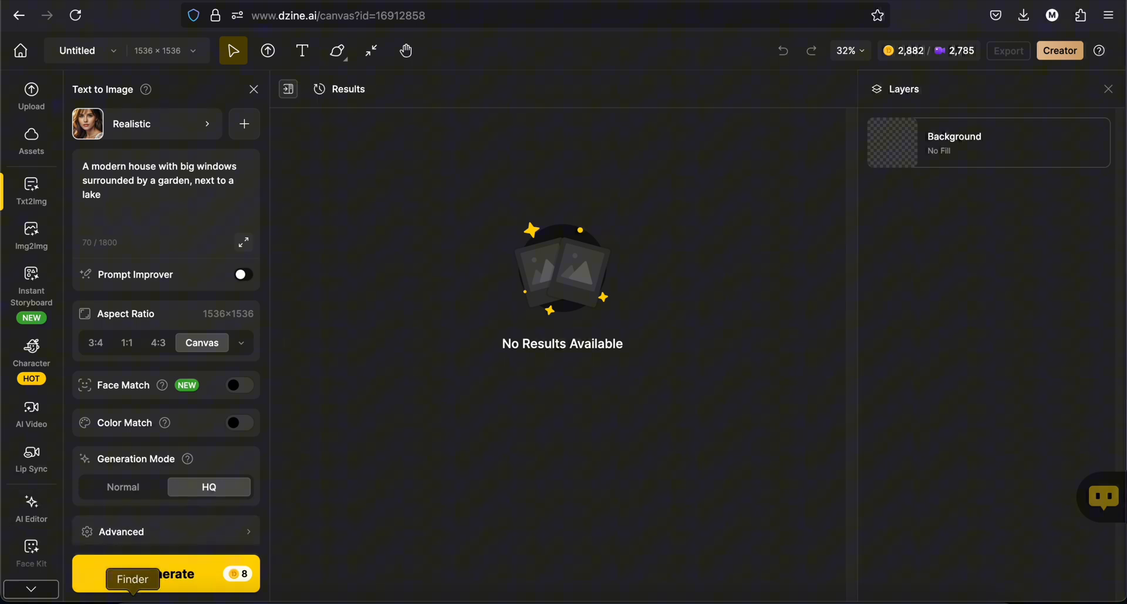
{"action": "left_click", "coordinate": [166, 573]}
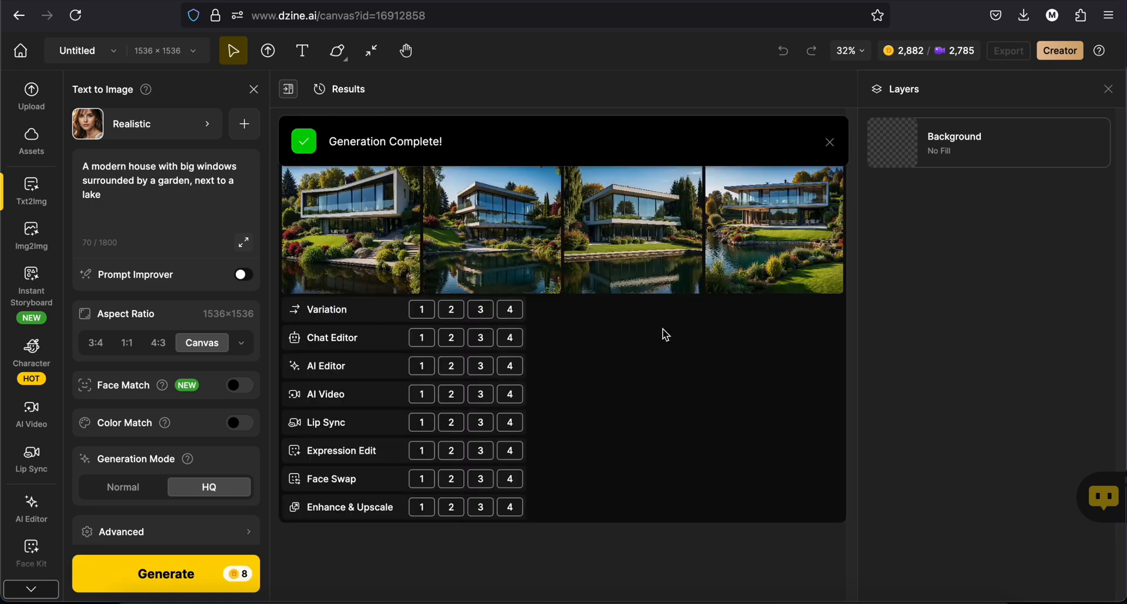
{"action": "left_click", "coordinate": [829, 142]}
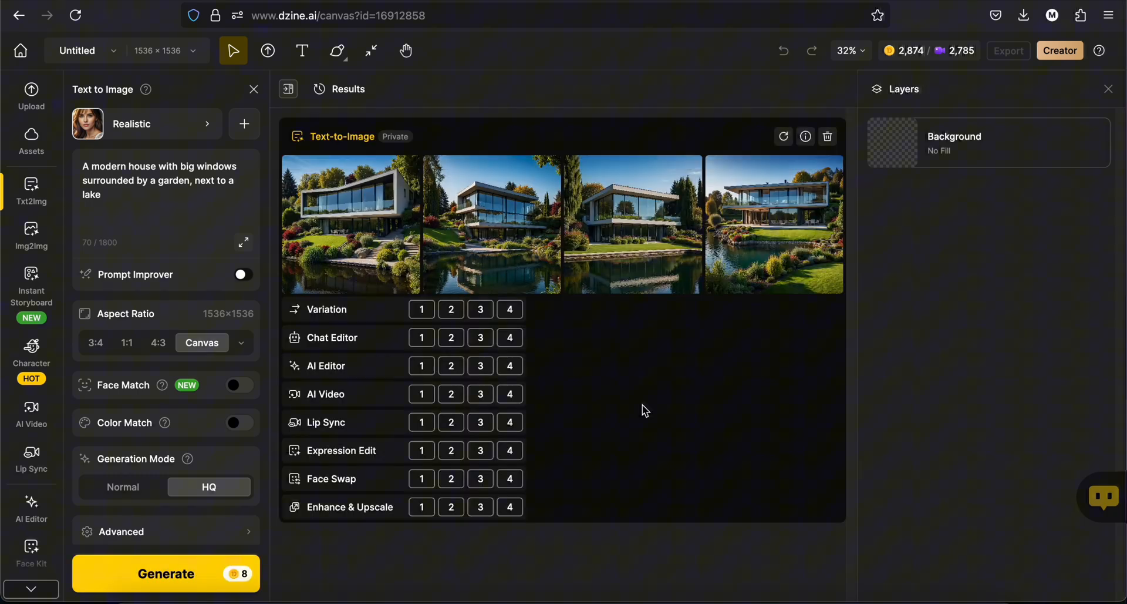
{"action": "mouse_move", "coordinate": [351, 224]}
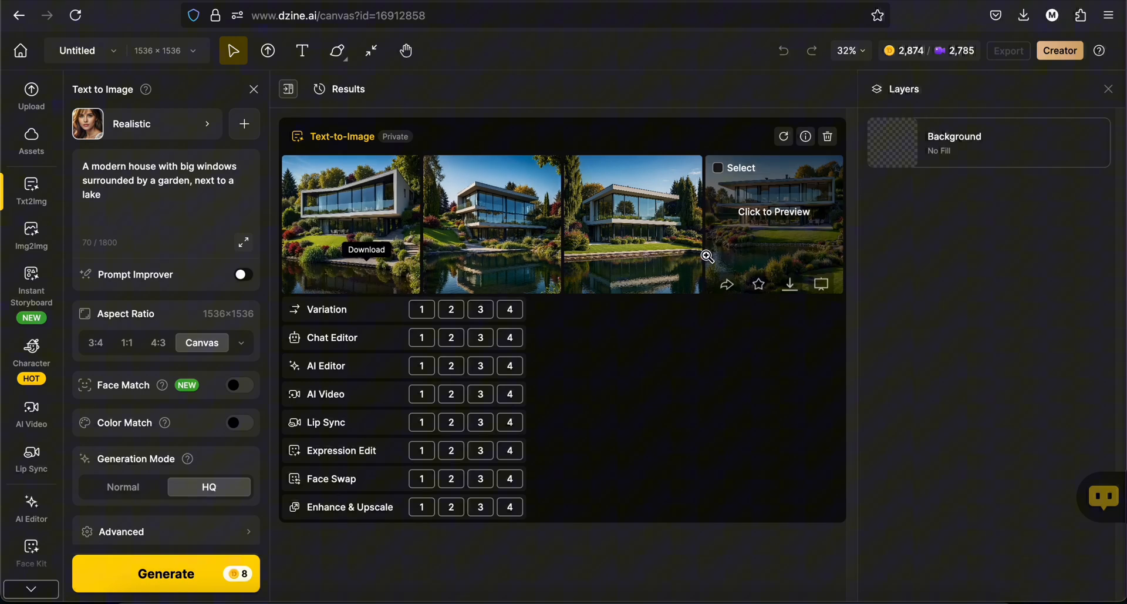
{"action": "mouse_move", "coordinate": [777, 269]}
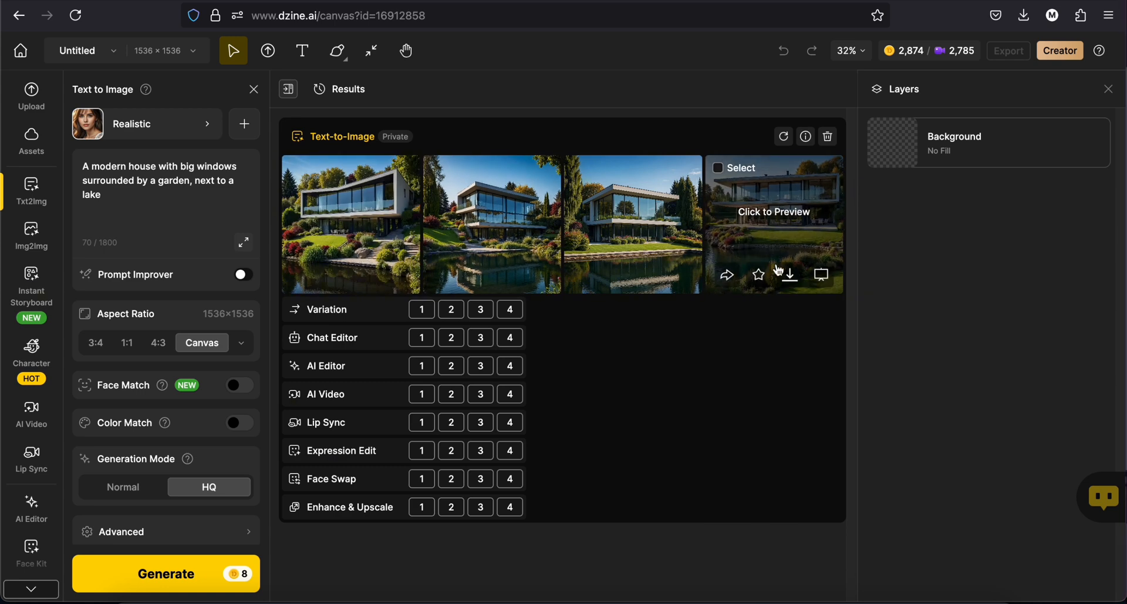
{"action": "mouse_move", "coordinate": [779, 252]}
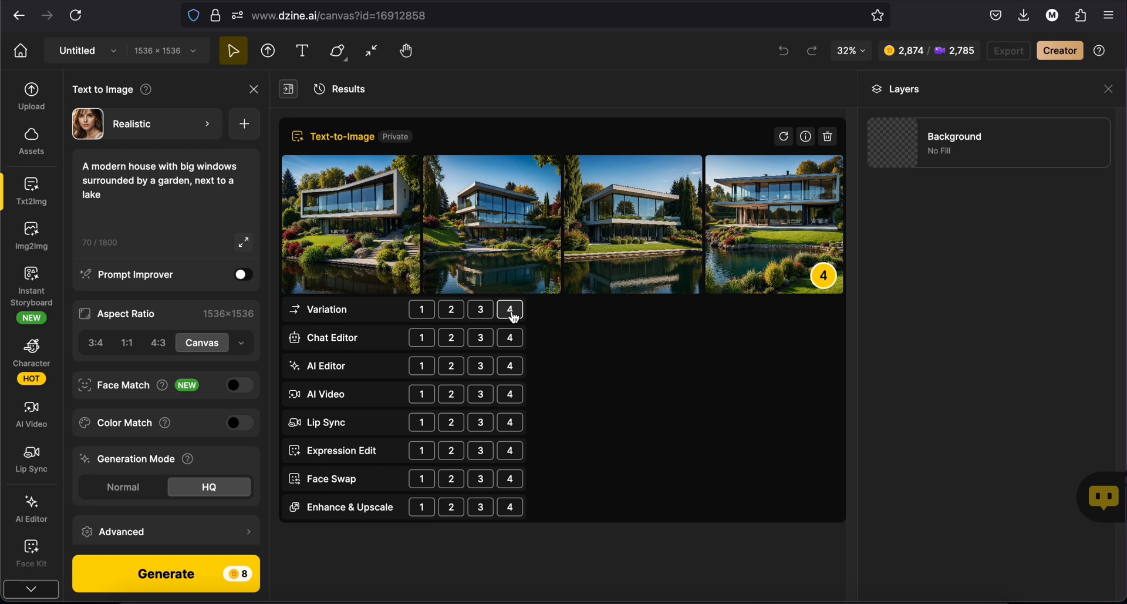
- Generate variations of the fourth lakeside house and preview them full size
{"action": "left_click", "coordinate": [508, 309]}
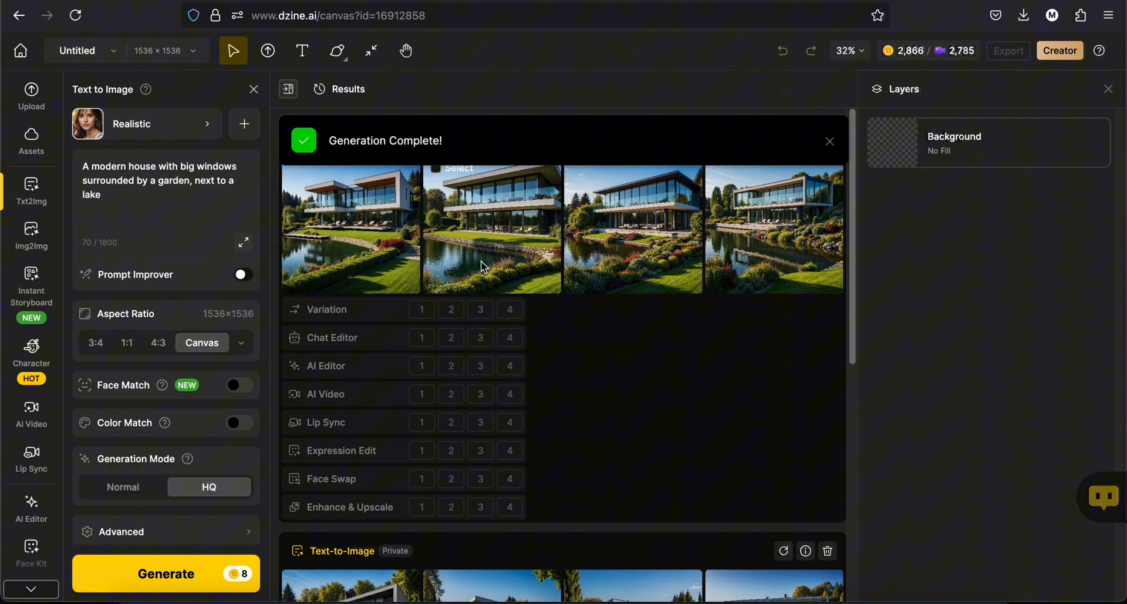
{"action": "left_click", "coordinate": [491, 229]}
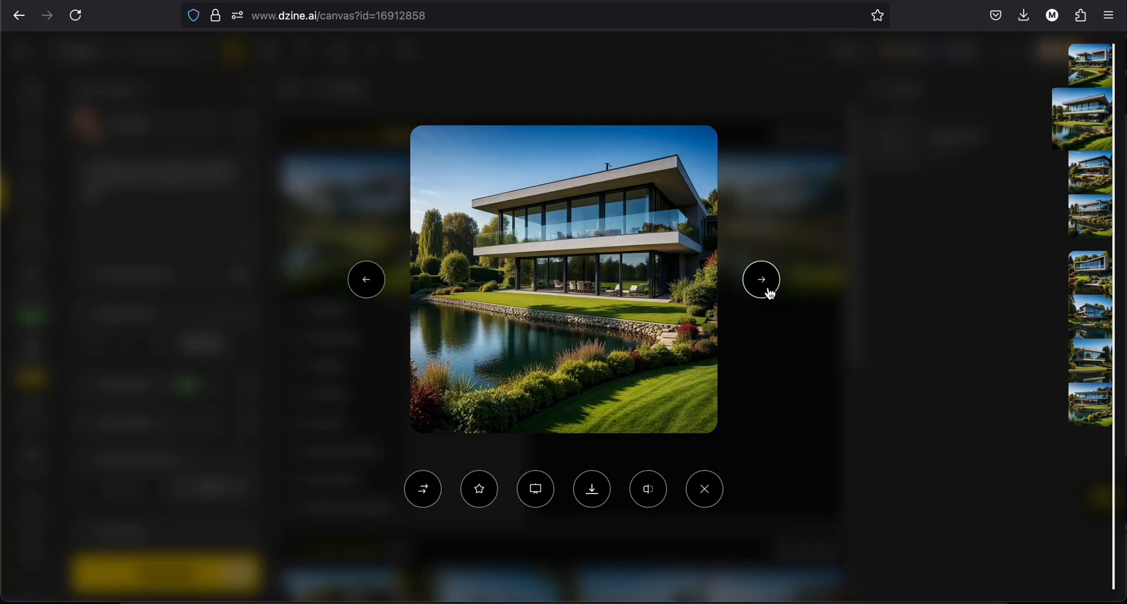
{"action": "left_click", "coordinate": [761, 278]}
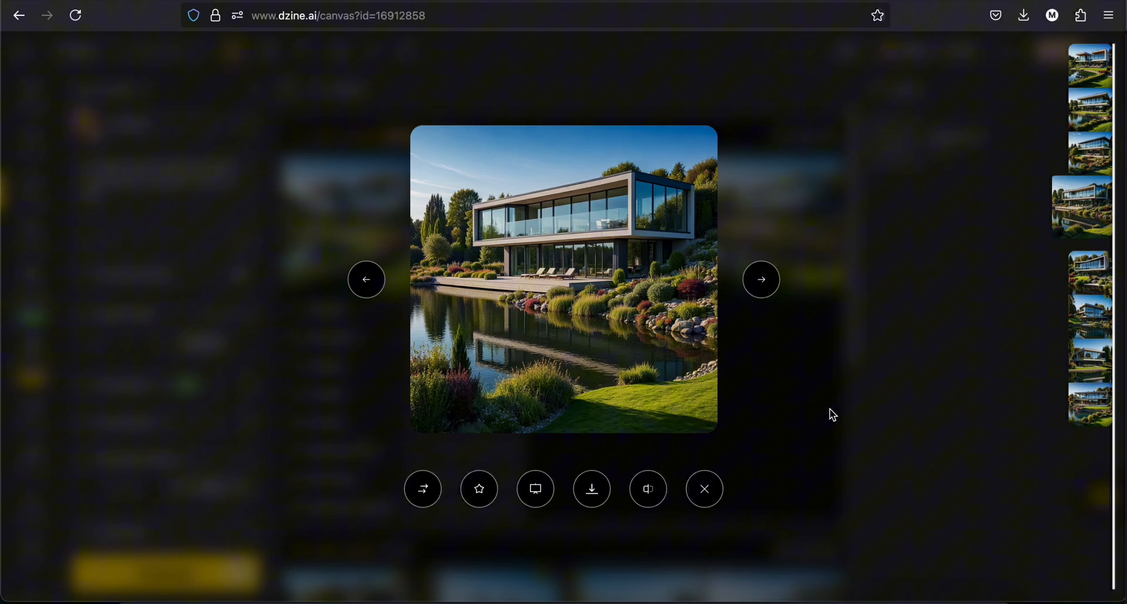
{"action": "left_click", "coordinate": [704, 488]}
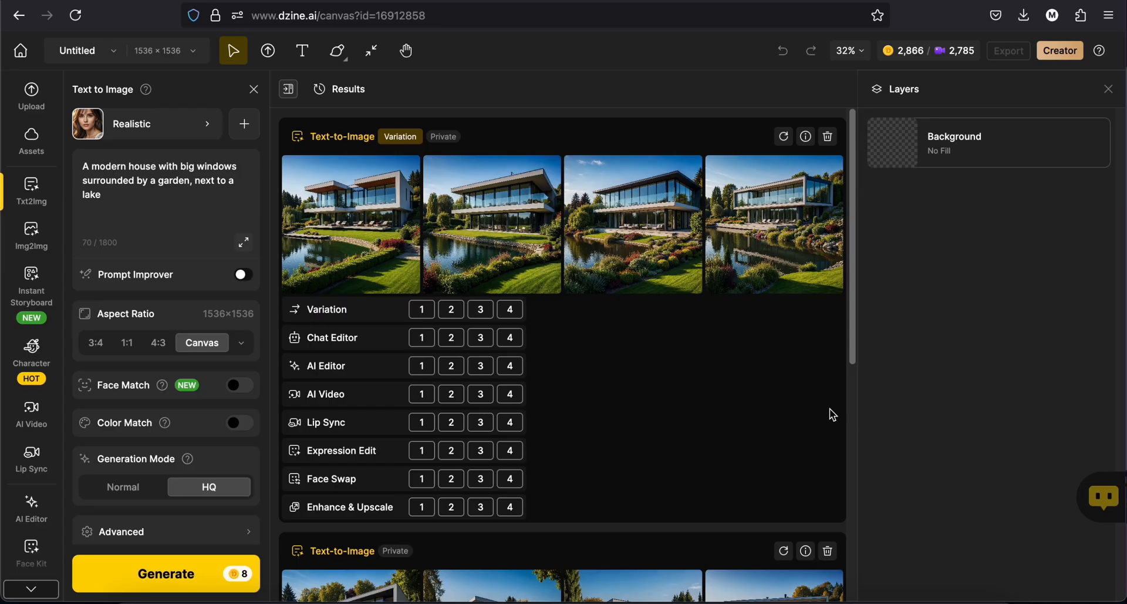
{"action": "mouse_move", "coordinate": [683, 306]}
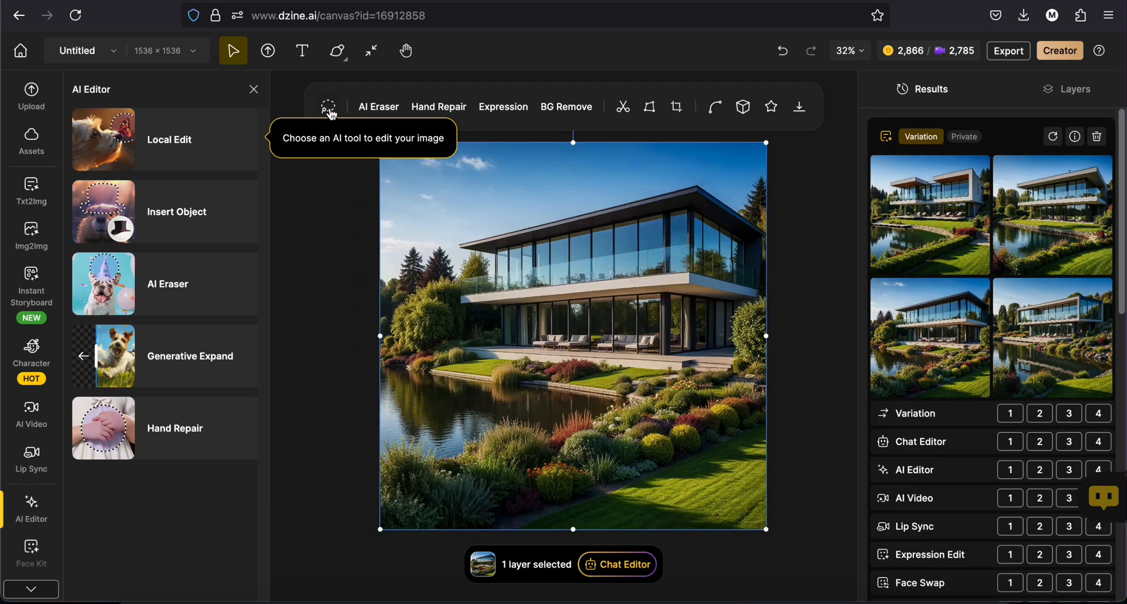
- Lasso the lake's left area, local-edit a white yacht into it, and place a house variation on the canvas
{"action": "left_click", "coordinate": [169, 139]}
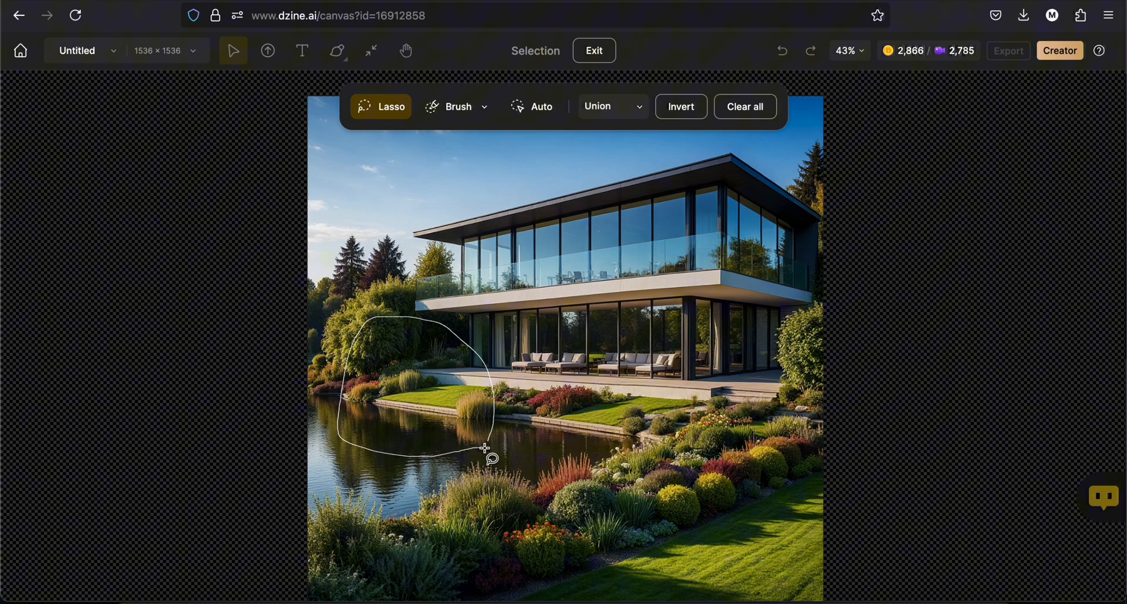
{"action": "left_click", "coordinate": [485, 447]}
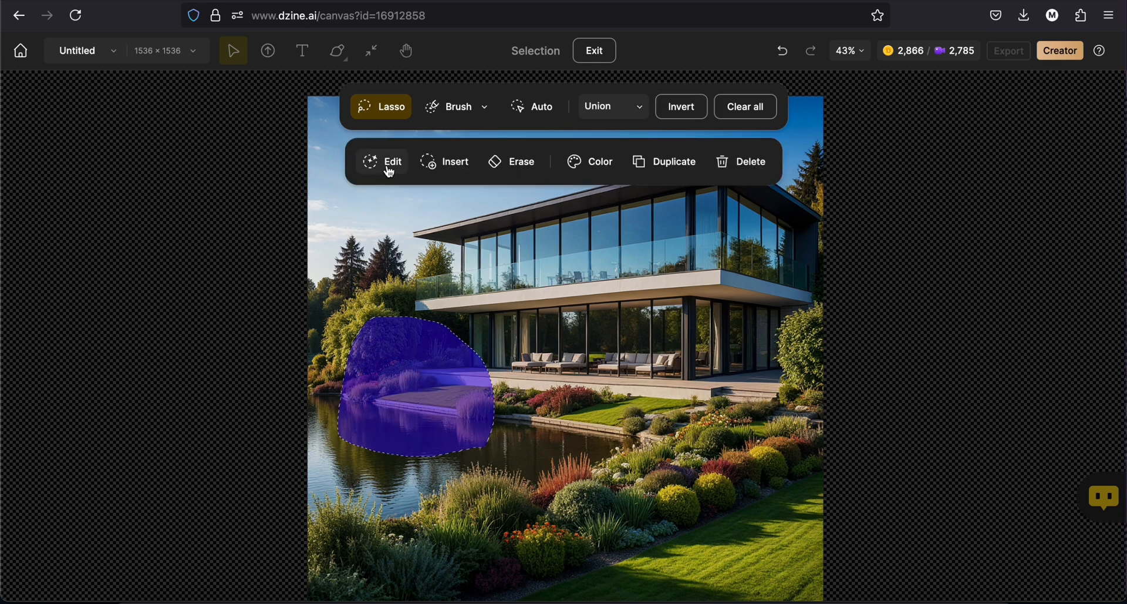
{"action": "left_click", "coordinate": [392, 161]}
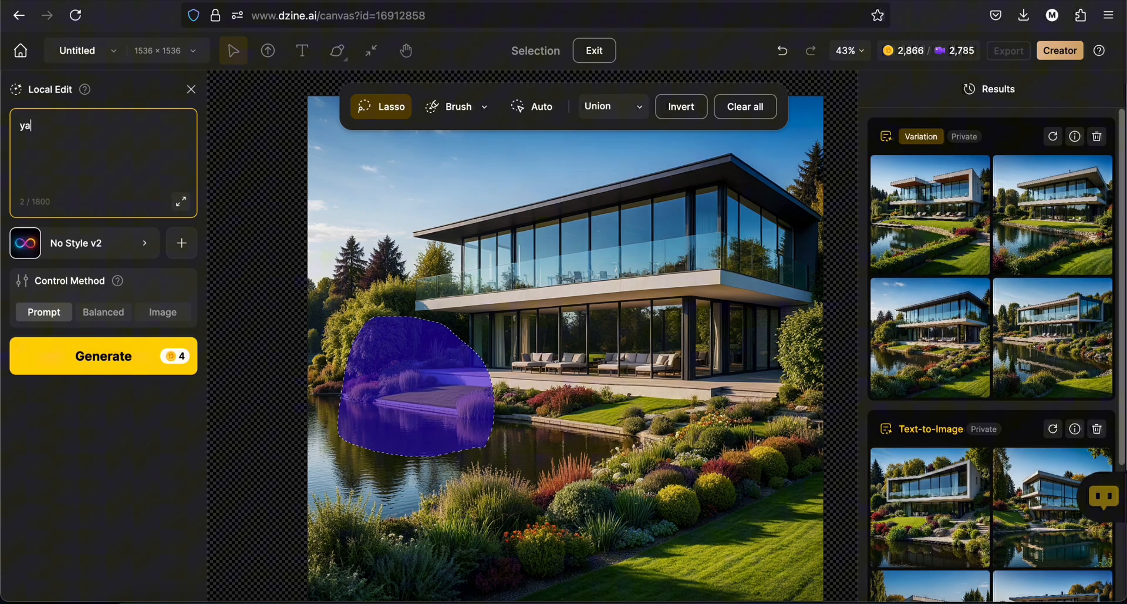
{"action": "left_click", "coordinate": [103, 355]}
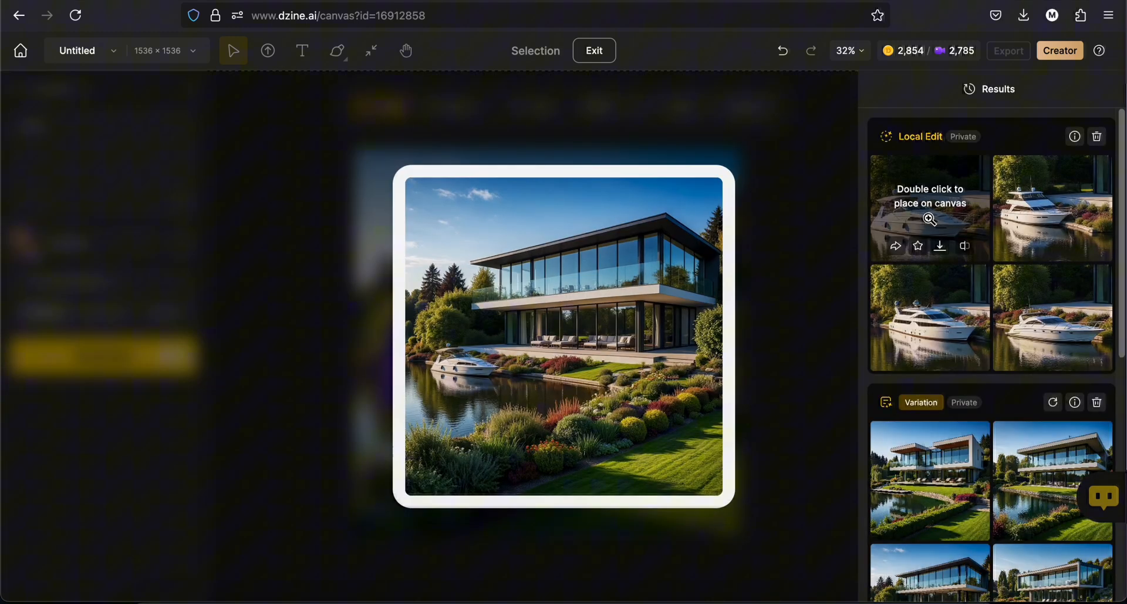
{"action": "mouse_move", "coordinate": [1052, 208]}
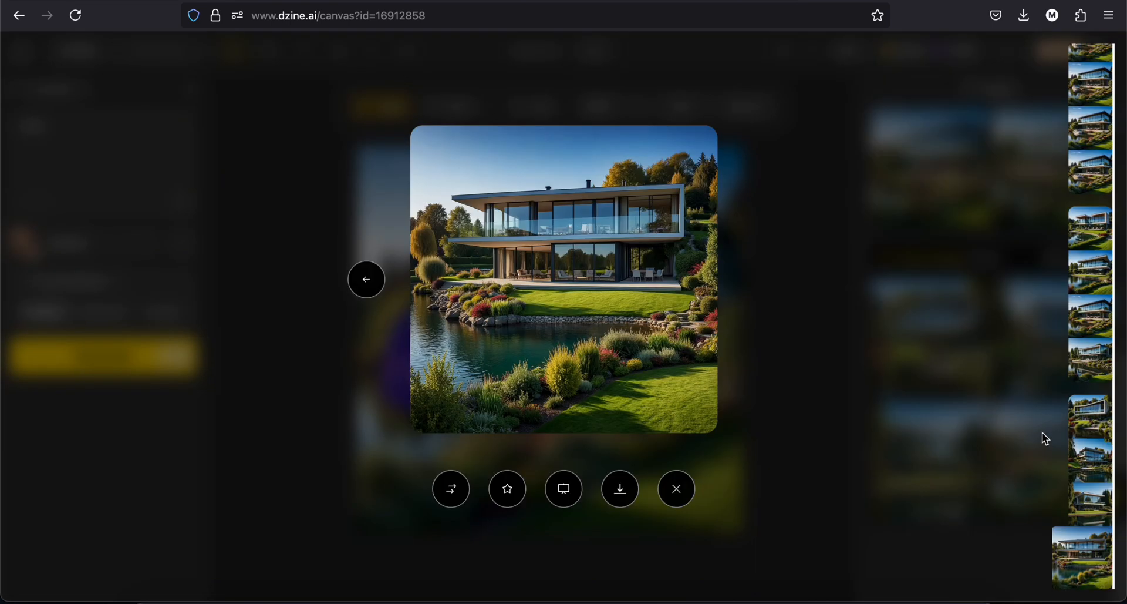
{"action": "mouse_move", "coordinate": [564, 488]}
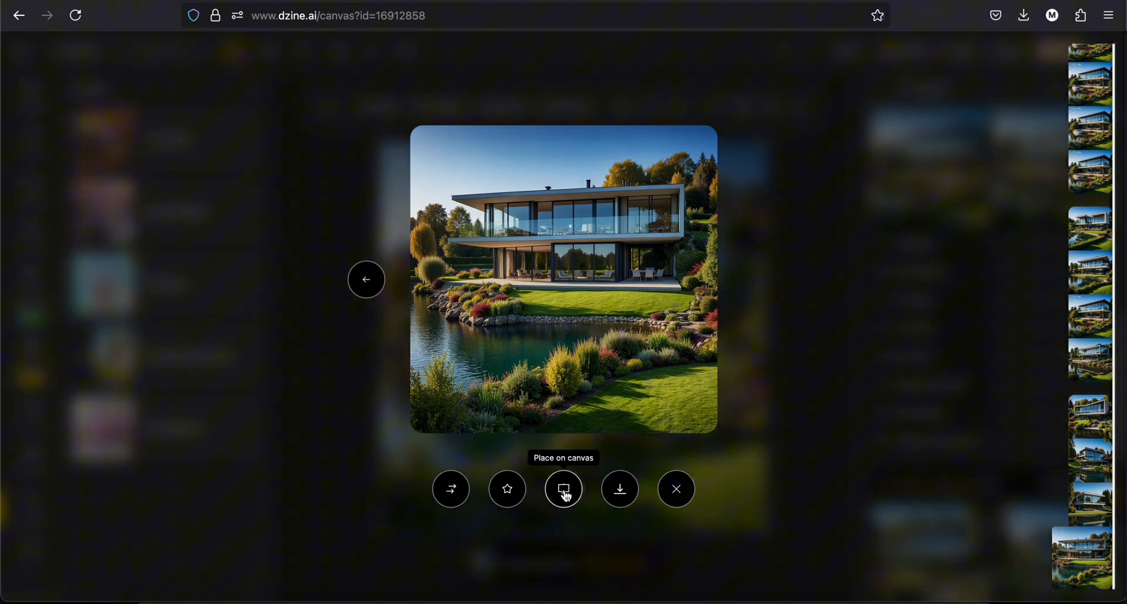
{"action": "left_click", "coordinate": [562, 489]}
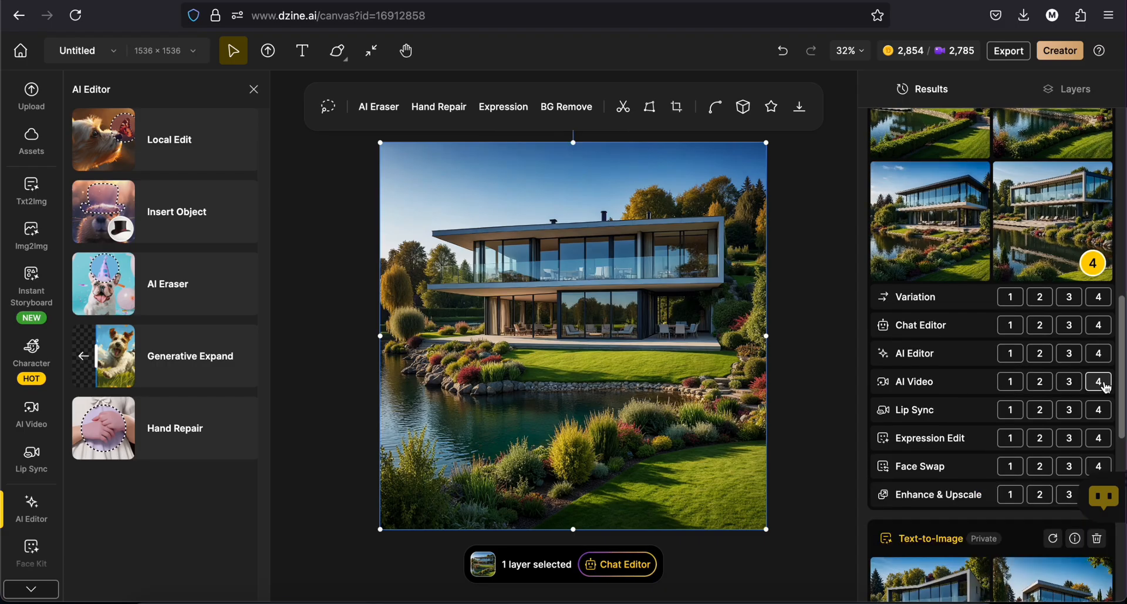
- Send the fourth variation to Image to Video and open another project's beach house clips
{"action": "left_click", "coordinate": [31, 414]}
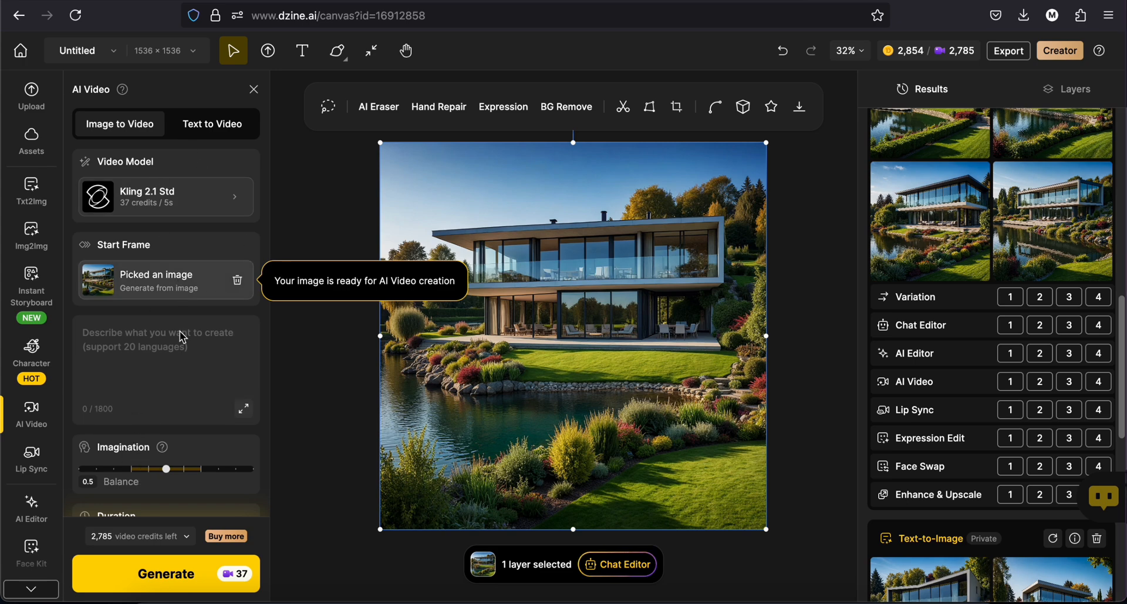
{"action": "left_click", "coordinate": [165, 573]}
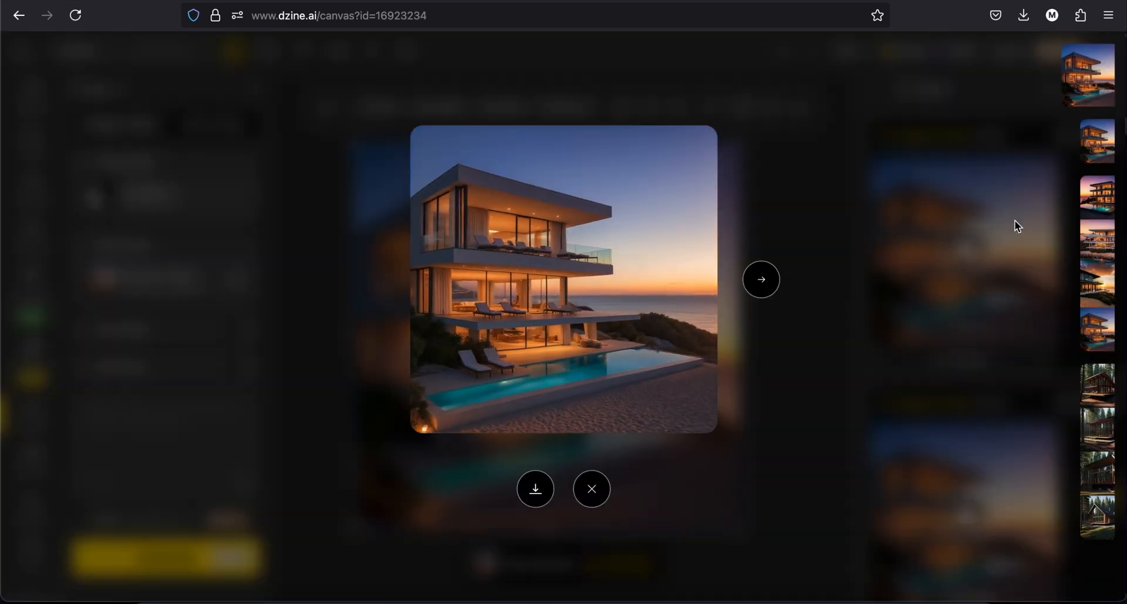
{"action": "left_click", "coordinate": [761, 278]}
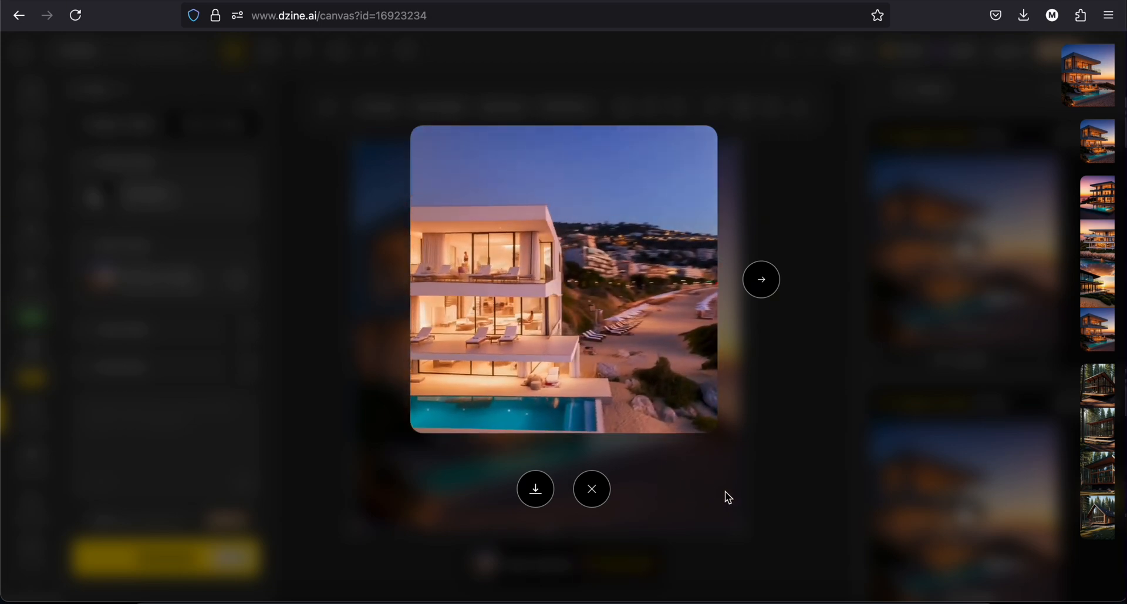
- Preview the sunset beach house videos, close them, and focus the new prompt field
{"action": "left_click", "coordinate": [761, 278]}
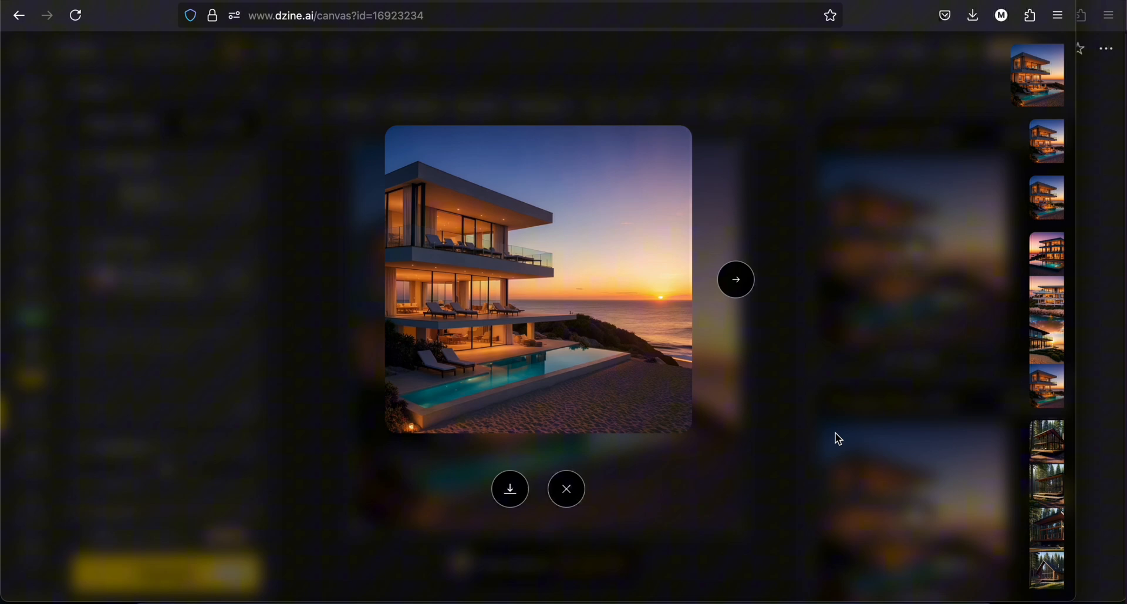
{"action": "left_click", "coordinate": [735, 278]}
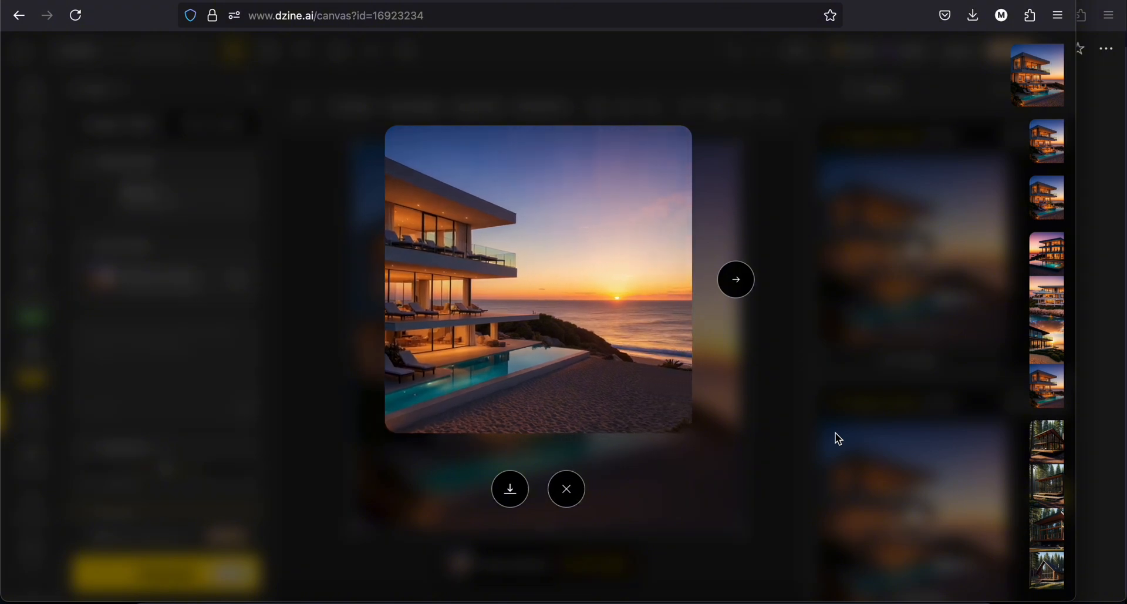
{"action": "left_click", "coordinate": [566, 487]}
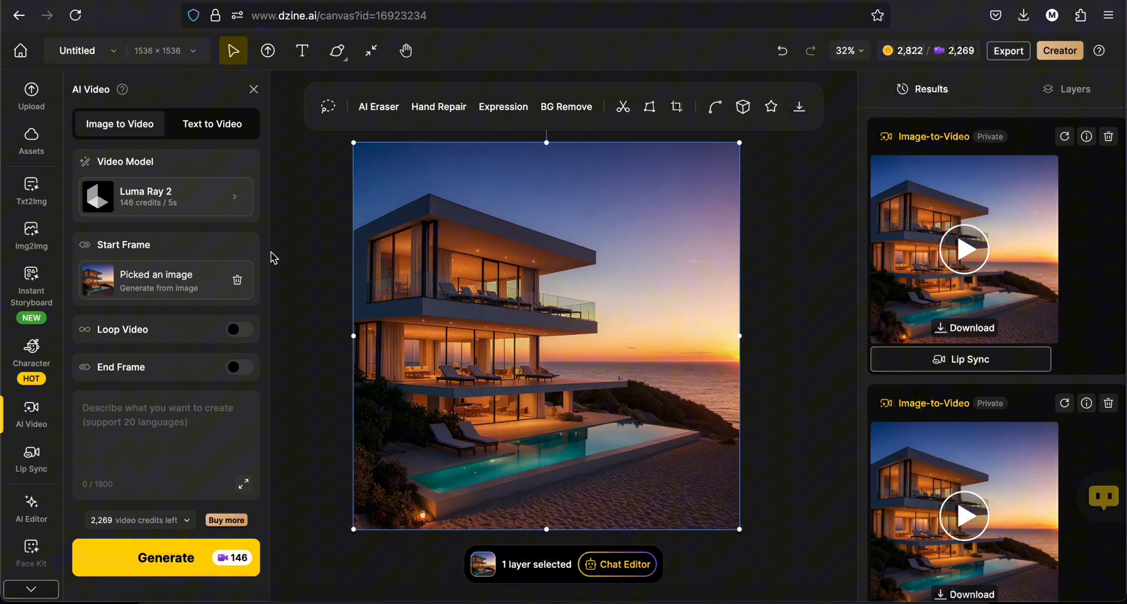
{"action": "left_click", "coordinate": [165, 196]}
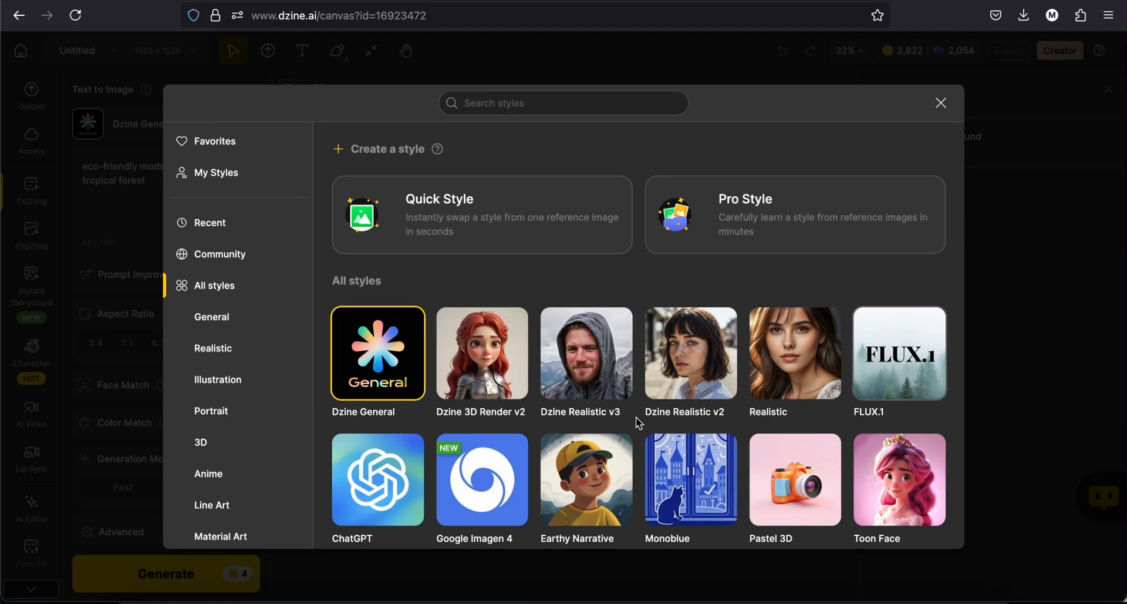
- Browse the style categories and select Dzine Realistic v3 for the tropical-forest house
{"action": "scroll", "scroll_direction": "down", "scroll_amount": 3}
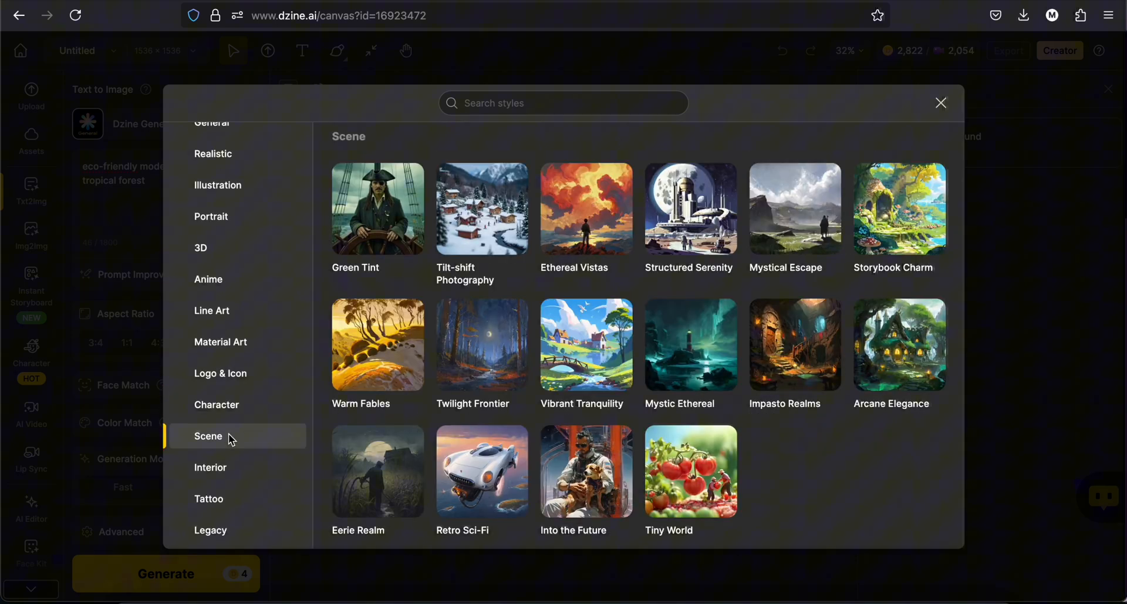
{"action": "scroll", "scroll_direction": "up", "scroll_amount": 3}
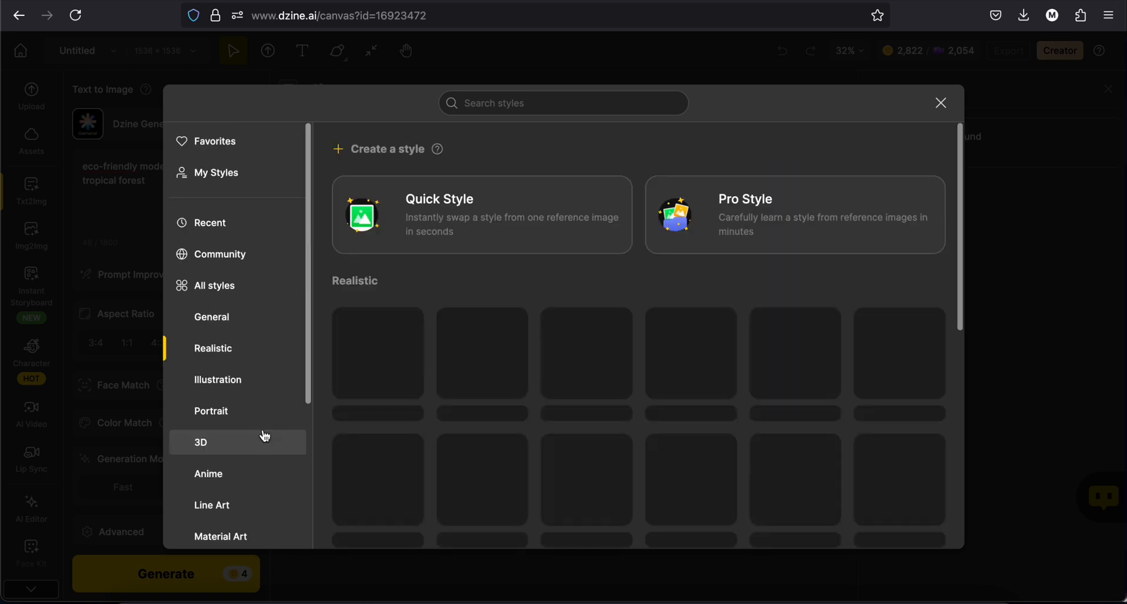
{"action": "left_click", "coordinate": [940, 103]}
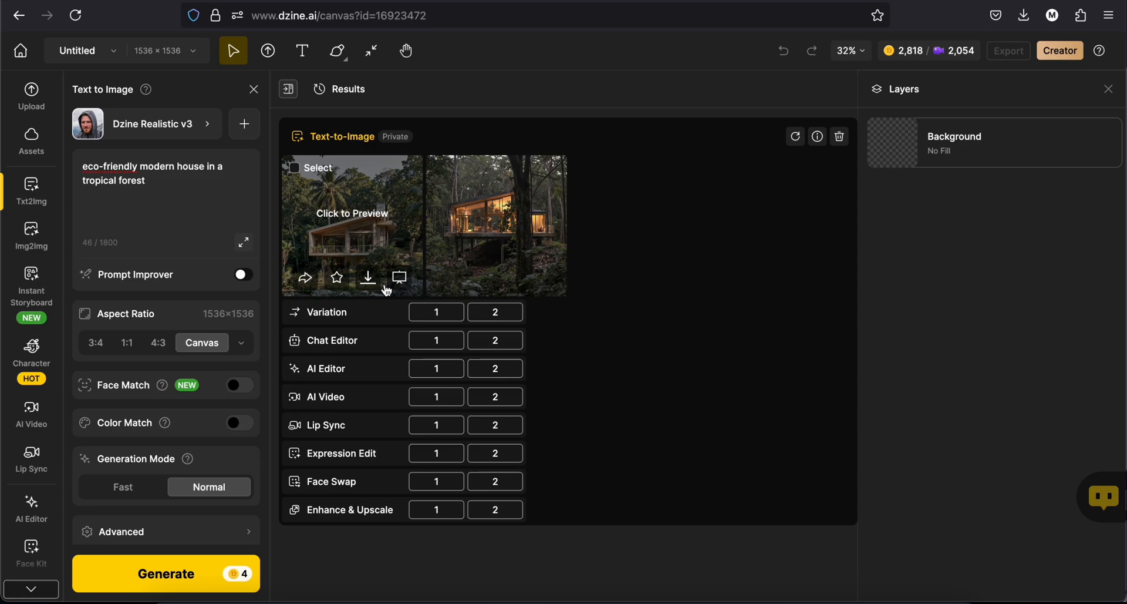
- Preview both tropical houses, generate a variation of the first, and dismiss the completion notice
{"action": "left_click", "coordinate": [351, 212]}
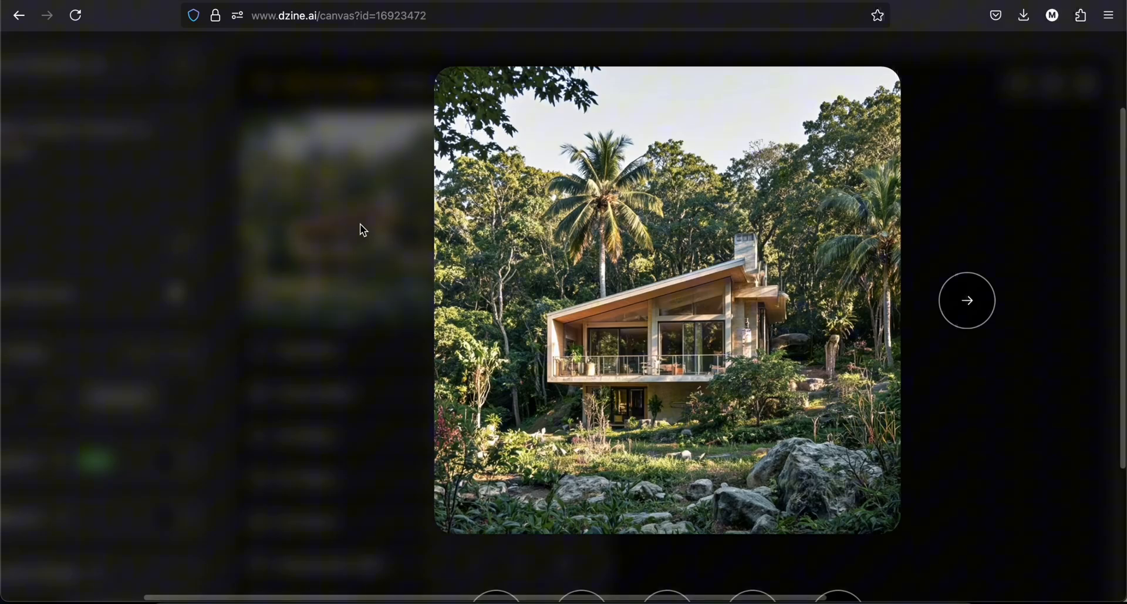
{"action": "left_click", "coordinate": [967, 299]}
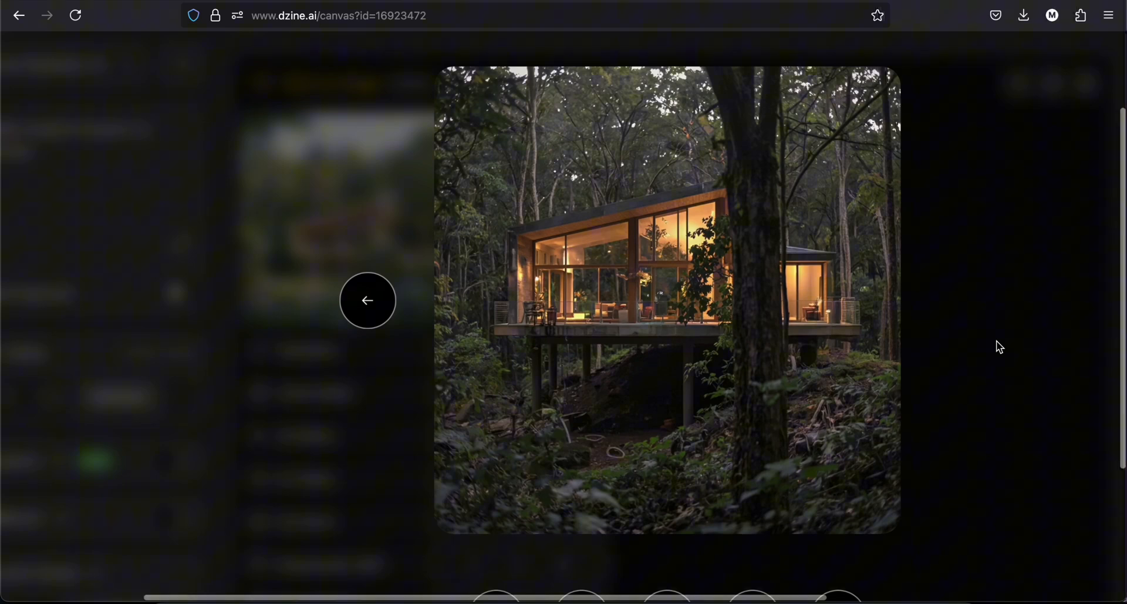
{"action": "left_click", "coordinate": [367, 301]}
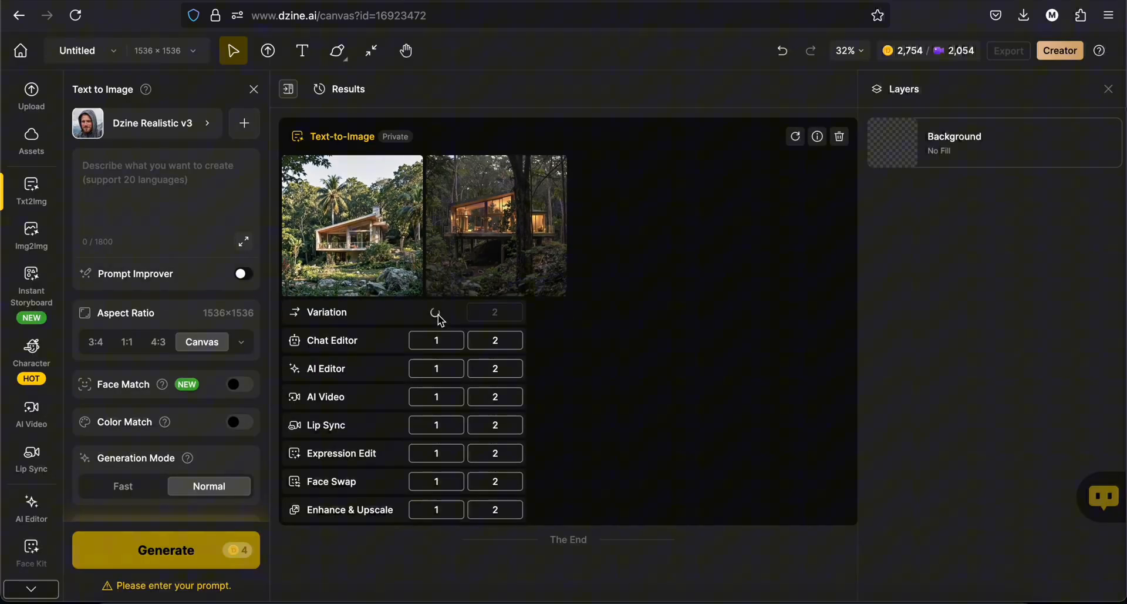
{"action": "left_click", "coordinate": [435, 312]}
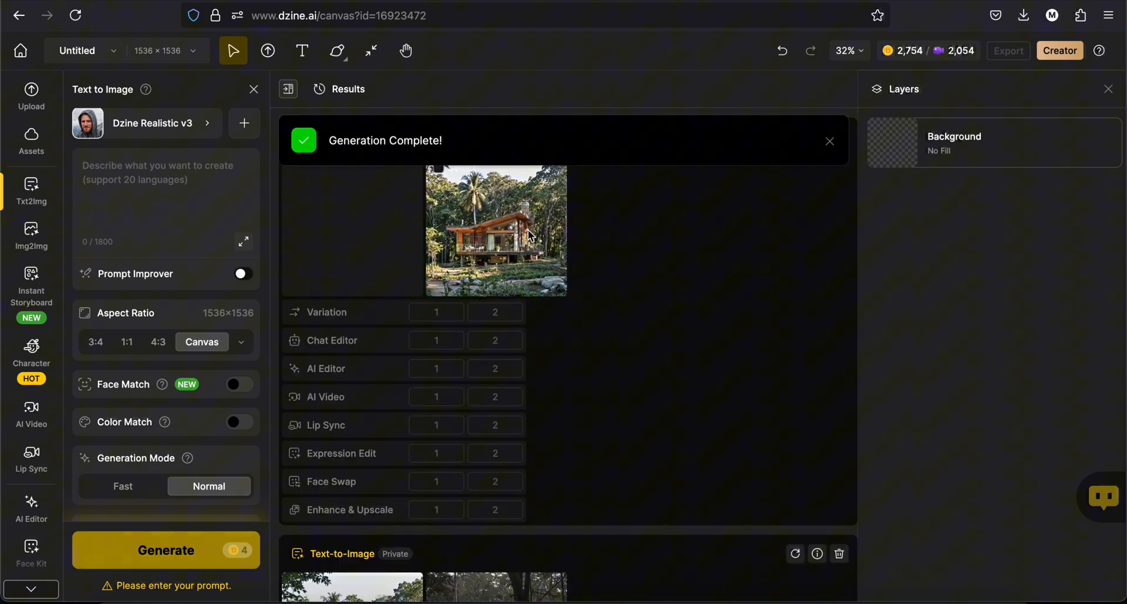
{"action": "left_click", "coordinate": [495, 230]}
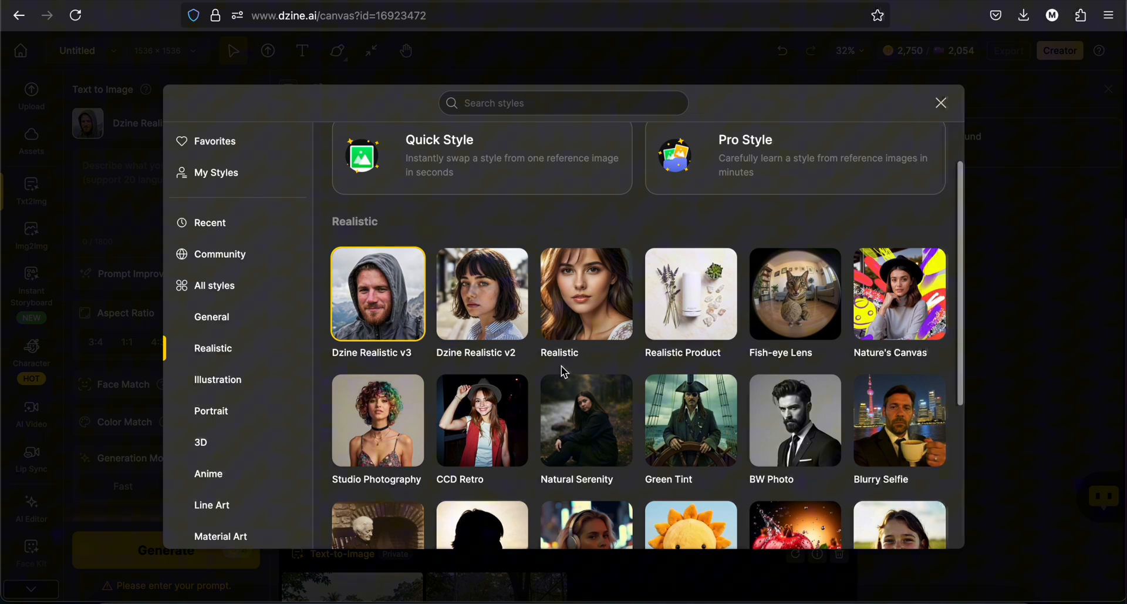
- Switch to Dzine Realistic v2 and extend the prompt with 'surrounded by garden, modern materials, 2 floor'
{"action": "left_click", "coordinate": [941, 103]}
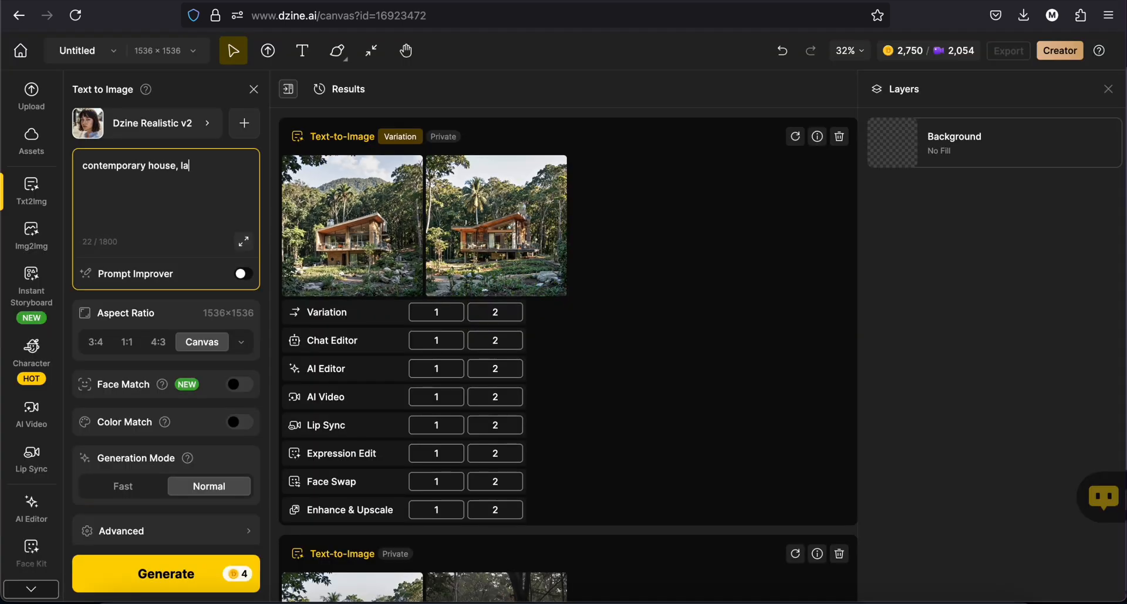
{"action": "type", "text": "surrounded by garden"}
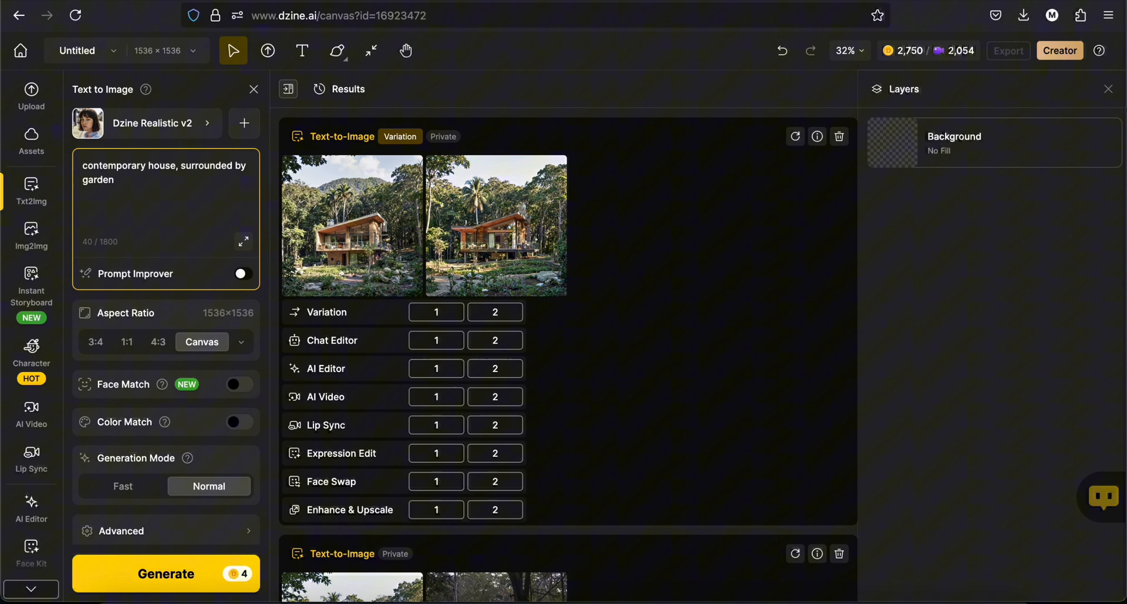
{"action": "type", "text": ", modern materials, 2 floor"}
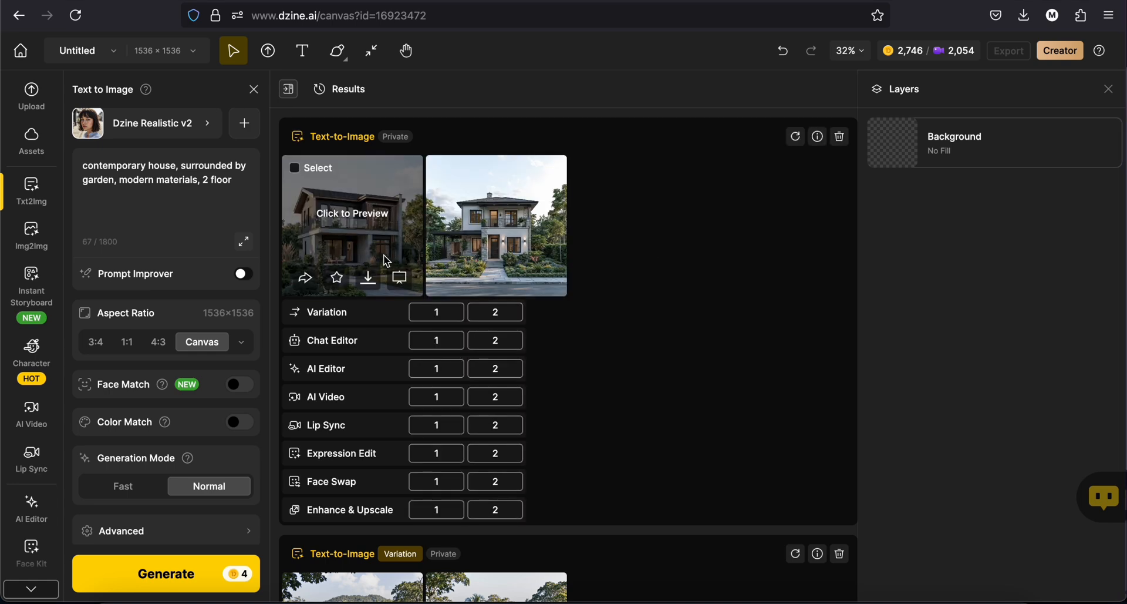
- Preview both two-storey houses, then generate and browse a variation of the first
{"action": "left_click", "coordinate": [353, 225]}
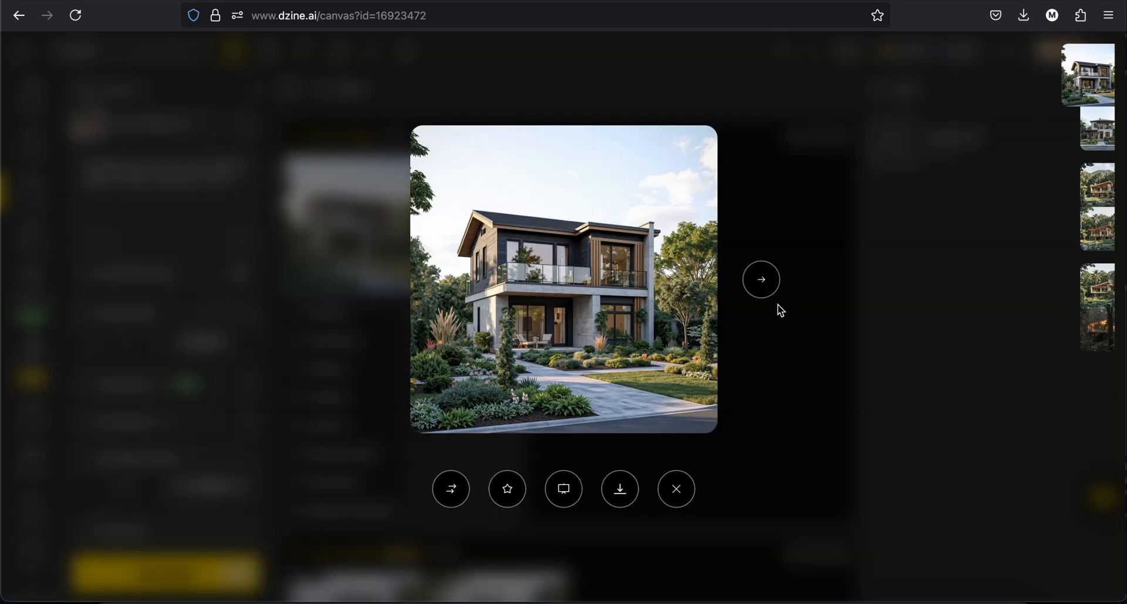
{"action": "left_click", "coordinate": [761, 278]}
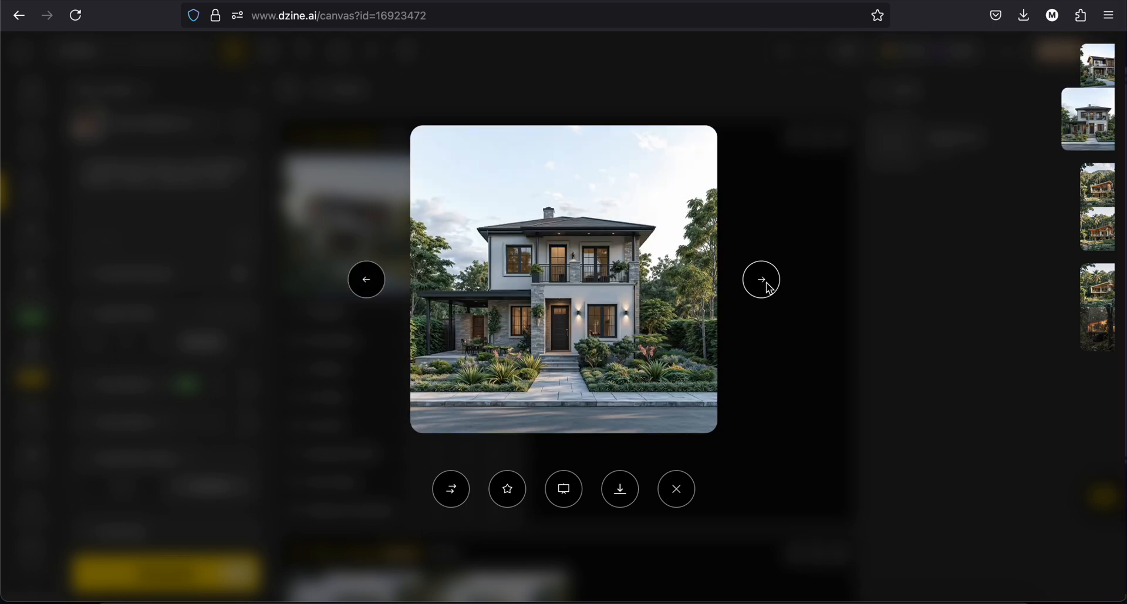
{"action": "left_click", "coordinate": [674, 489]}
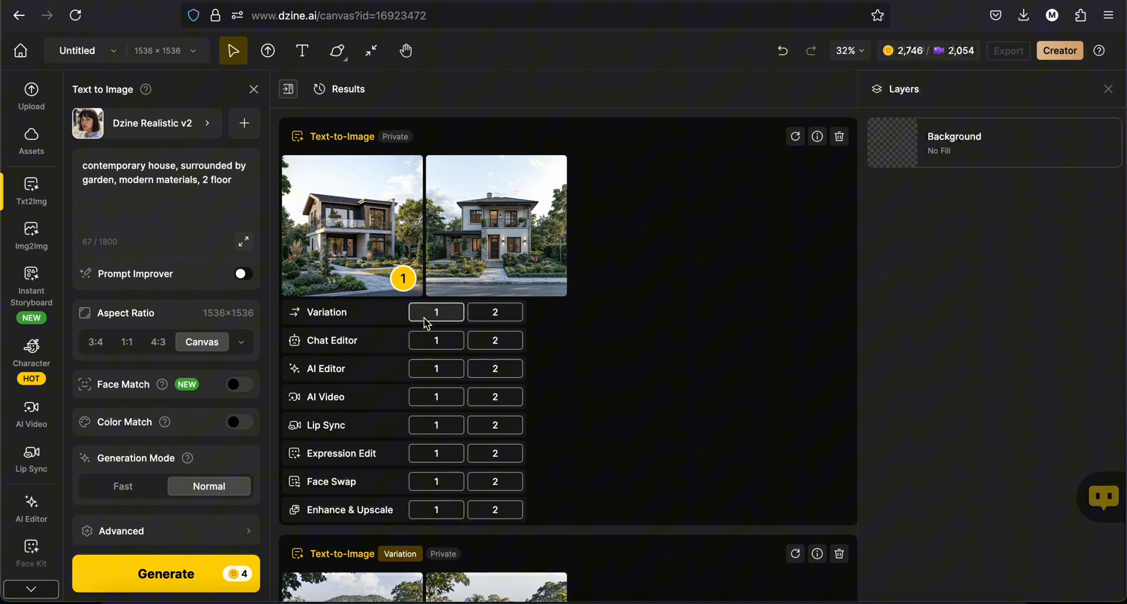
{"action": "left_click", "coordinate": [436, 311]}
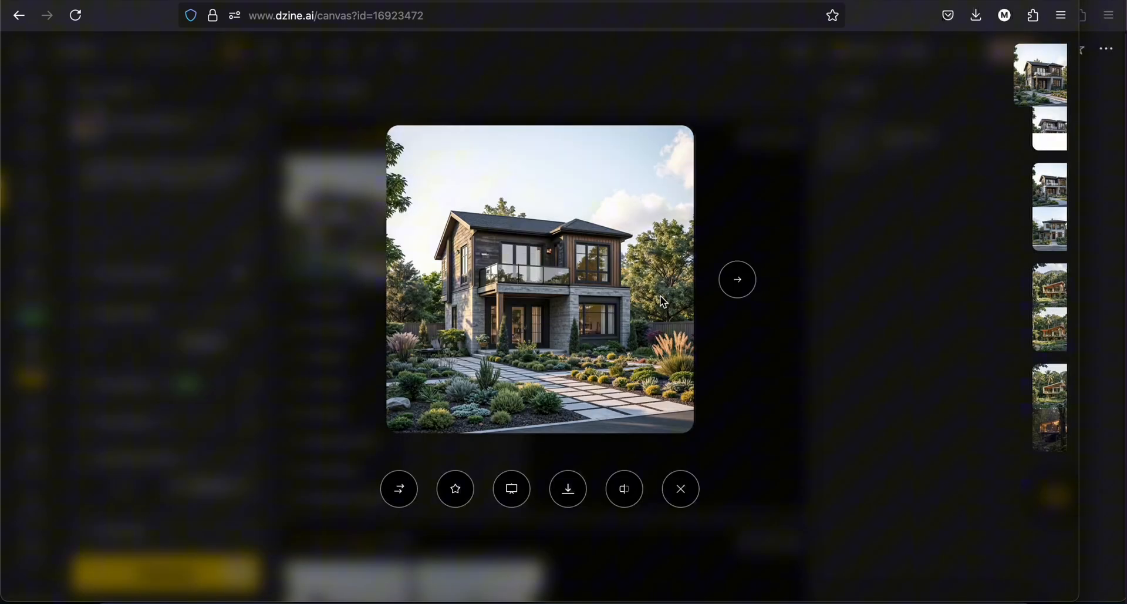
{"action": "left_click", "coordinate": [737, 278]}
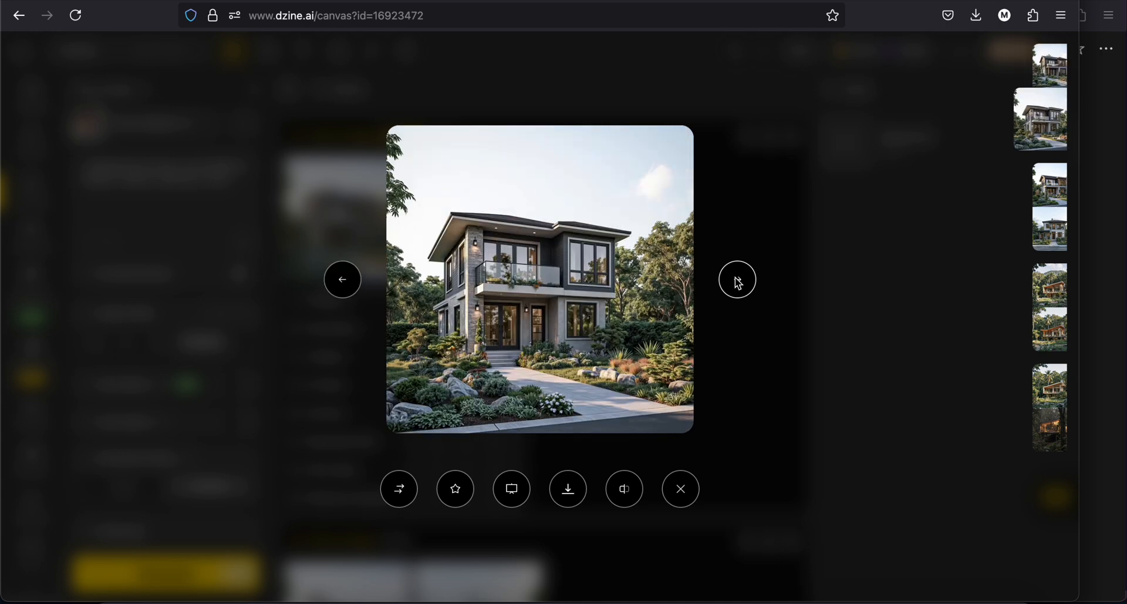
{"action": "mouse_move", "coordinate": [357, 295]}
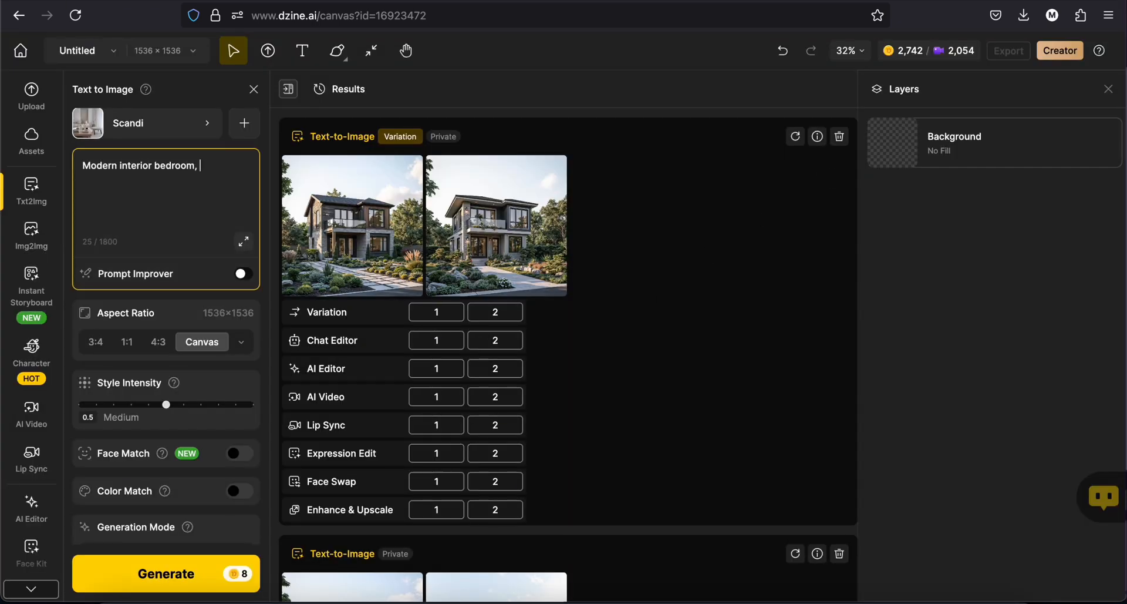
- Generate Scandi bedrooms from the prompt 'with a sea view, big windows' and browse the previews
{"action": "type", "text": "with a sea view, big windows"}
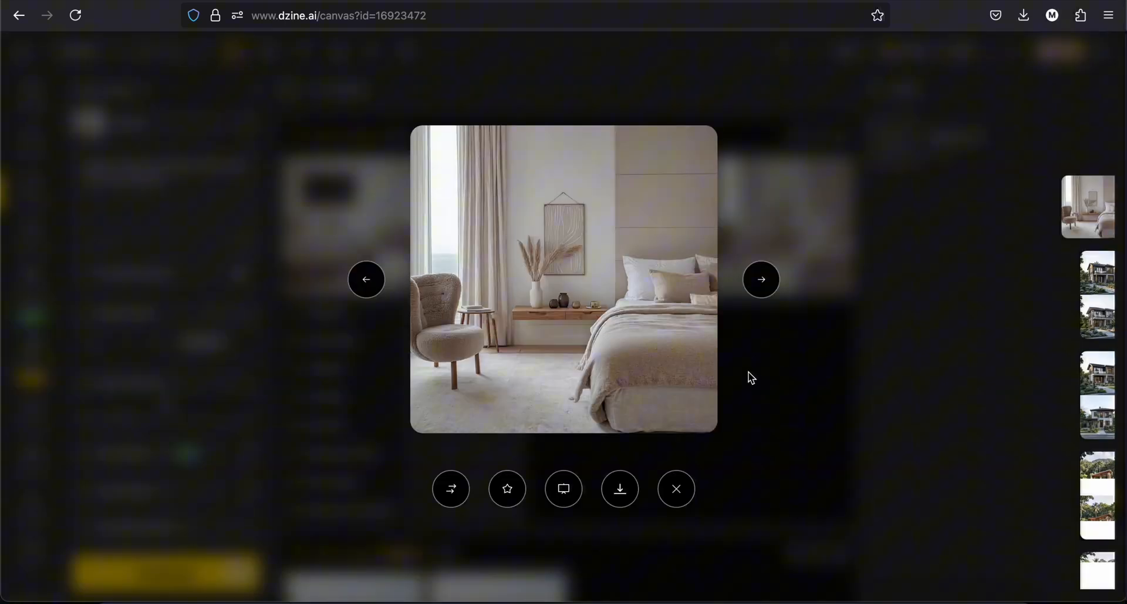
{"action": "left_click", "coordinate": [367, 279]}
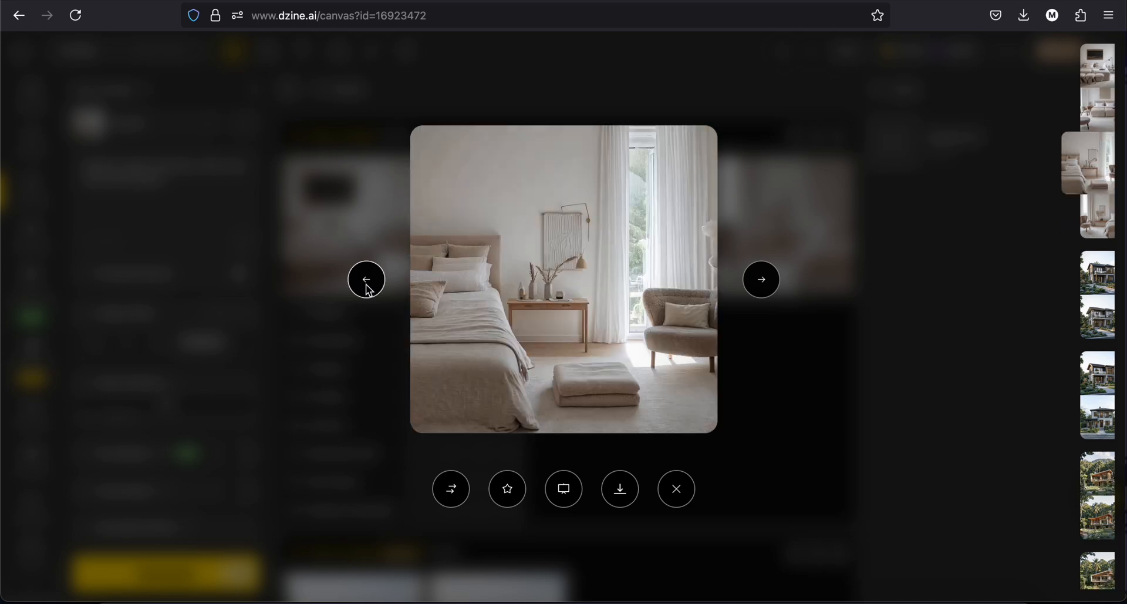
{"action": "left_click", "coordinate": [367, 278]}
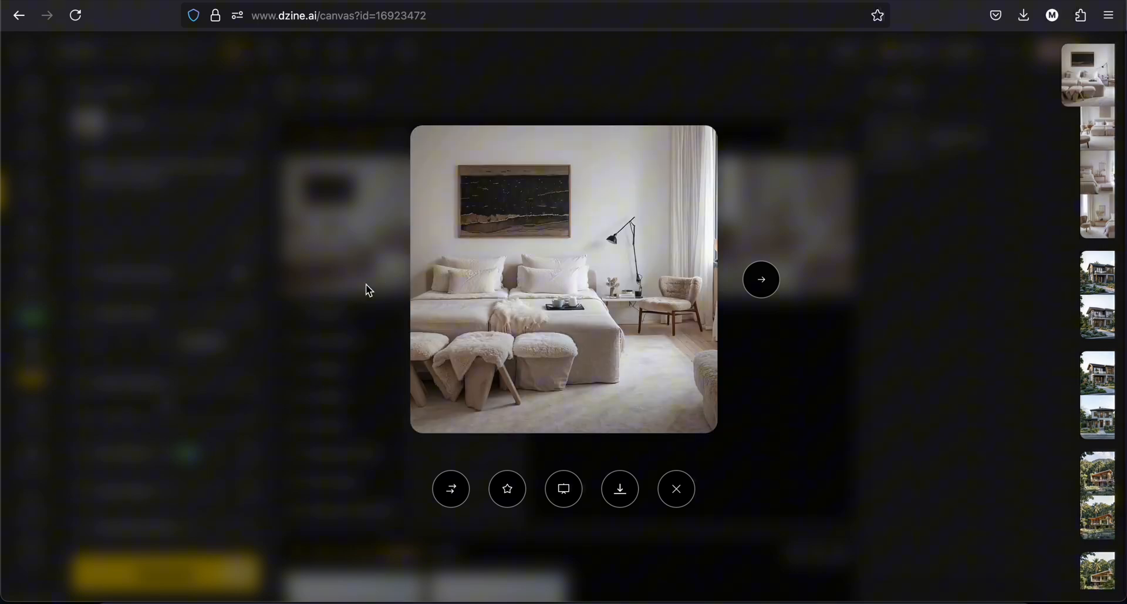
{"action": "left_click", "coordinate": [675, 488]}
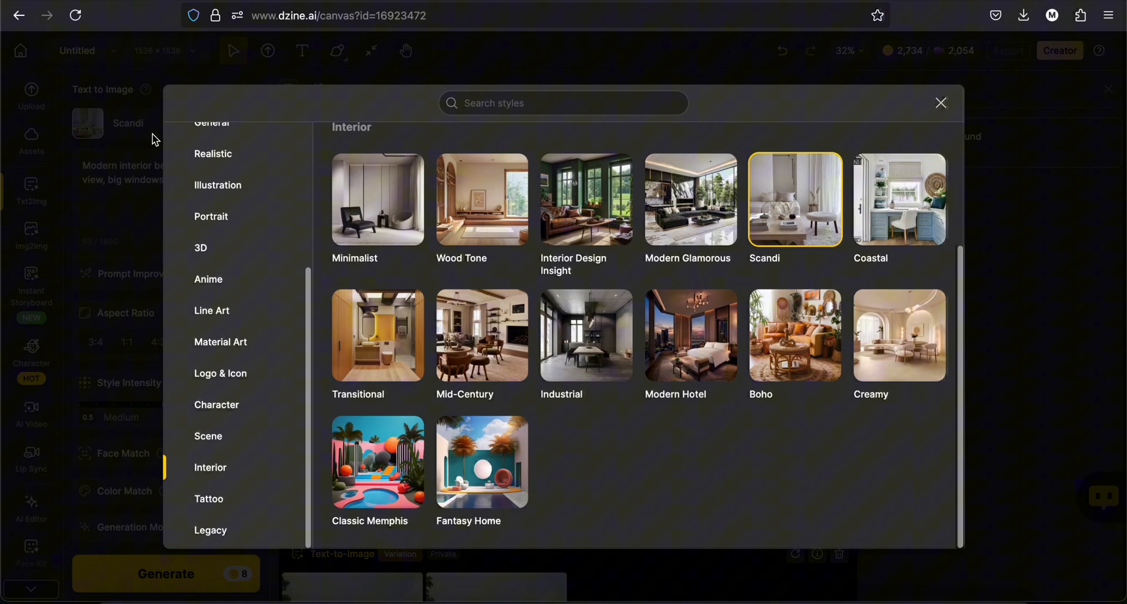
{"action": "mouse_move", "coordinate": [898, 230]}
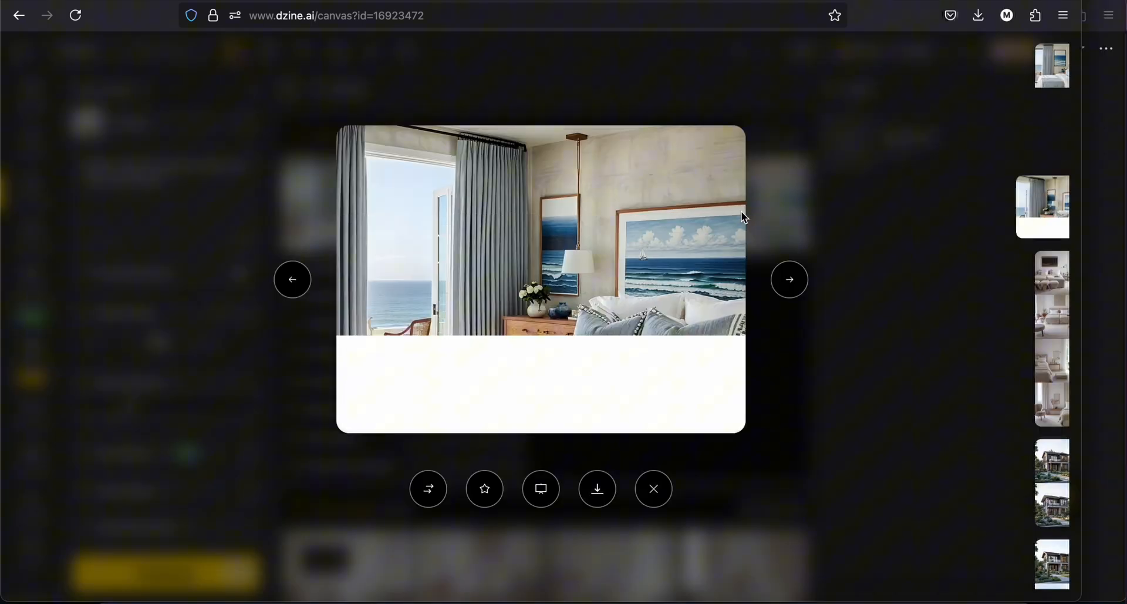
- Browse the generated Coastal sea-view bedrooms in the preview viewer and close it
{"action": "left_click", "coordinate": [292, 279]}
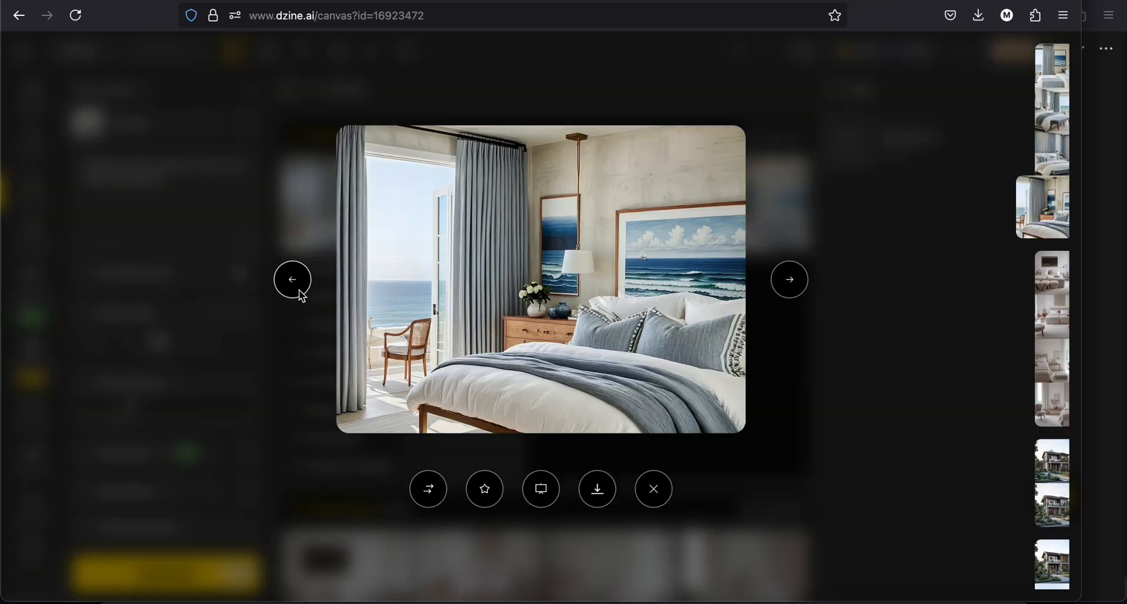
{"action": "left_click", "coordinate": [292, 278]}
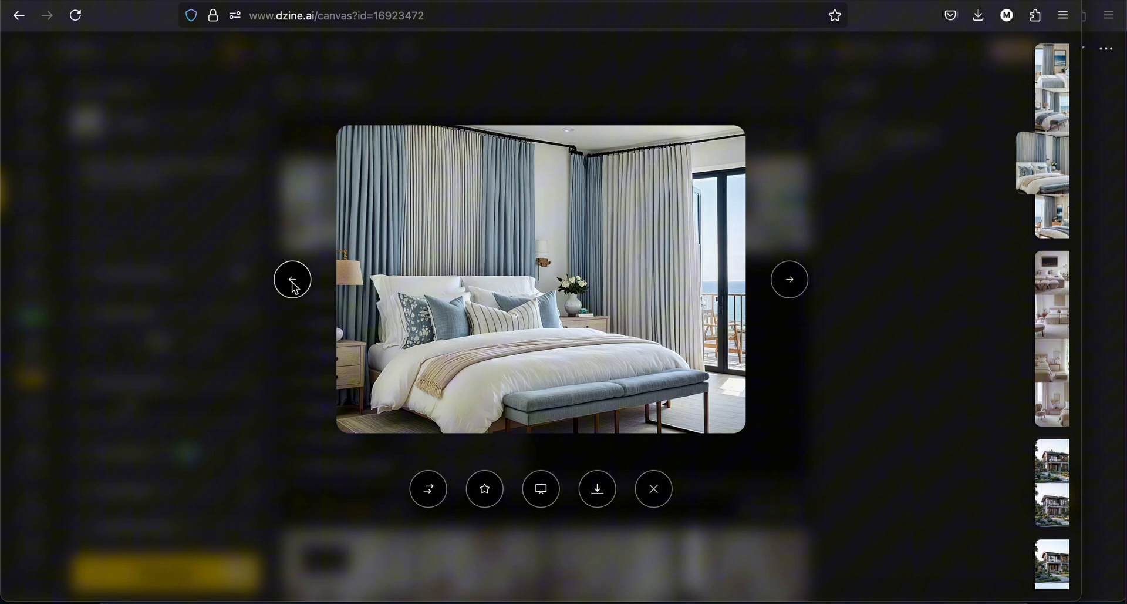
{"action": "left_click", "coordinate": [293, 279]}
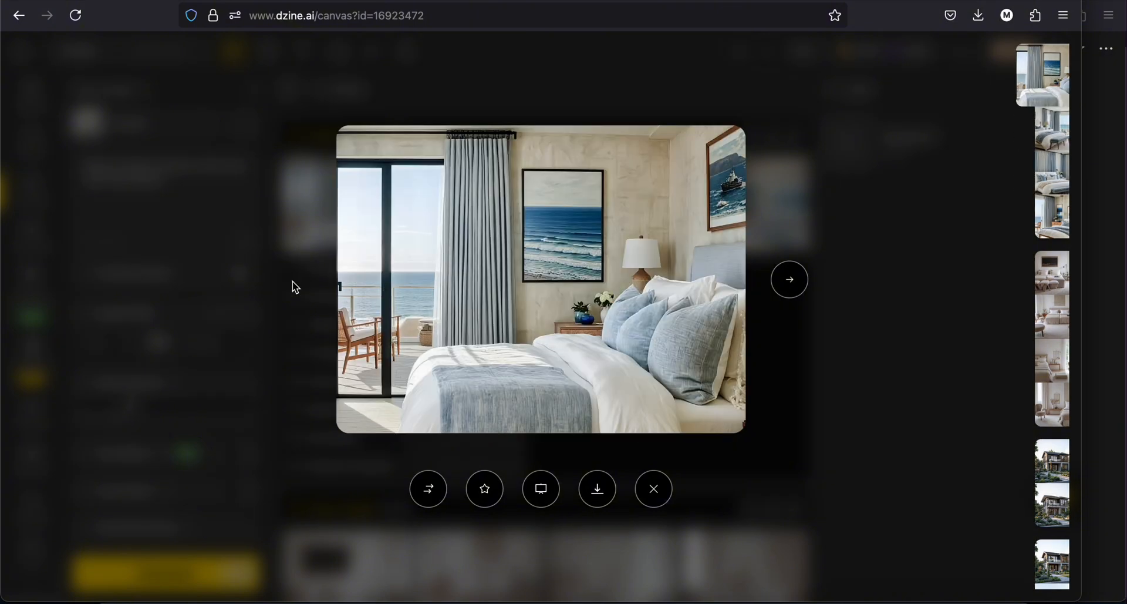
{"action": "left_click", "coordinate": [652, 487]}
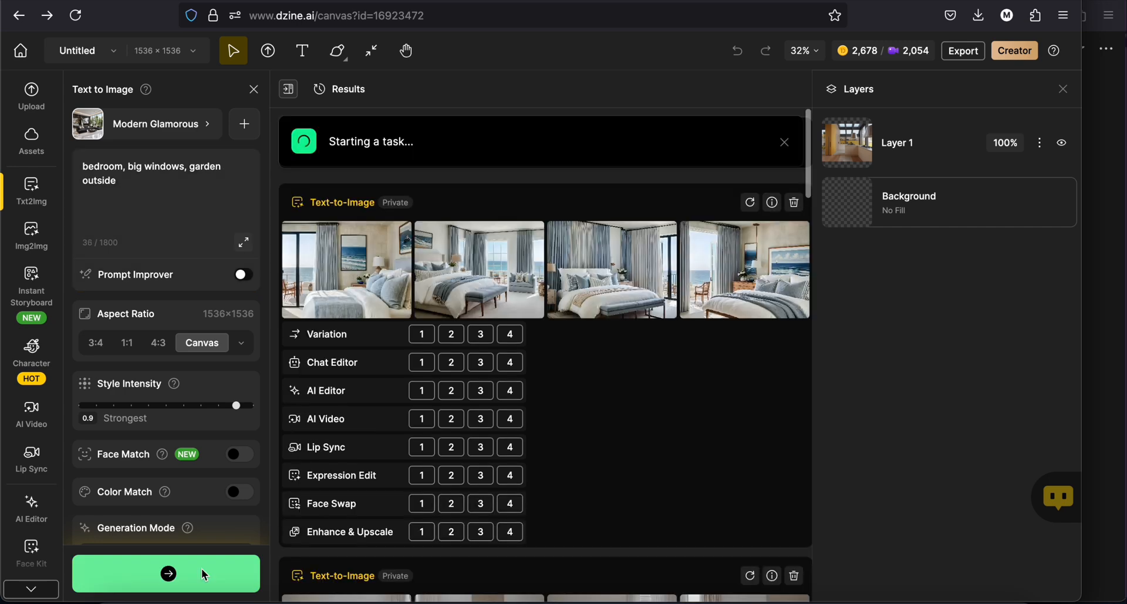
- Generate Modern Glamorous garden-view bedrooms at intensity 0.9 and step through the previews
{"action": "left_click", "coordinate": [165, 573]}
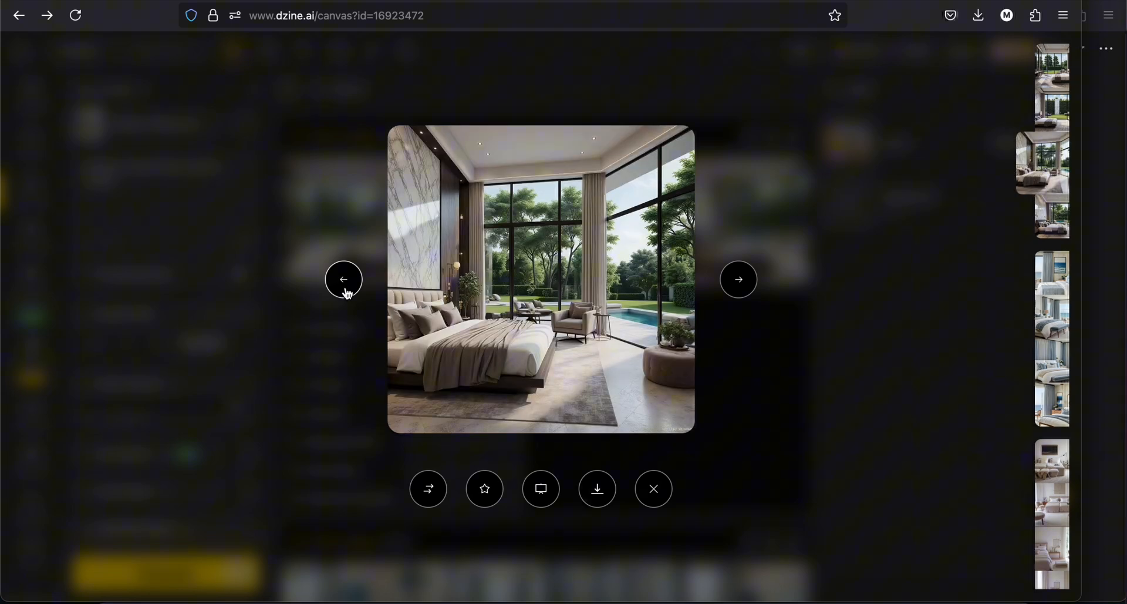
{"action": "left_click", "coordinate": [343, 278]}
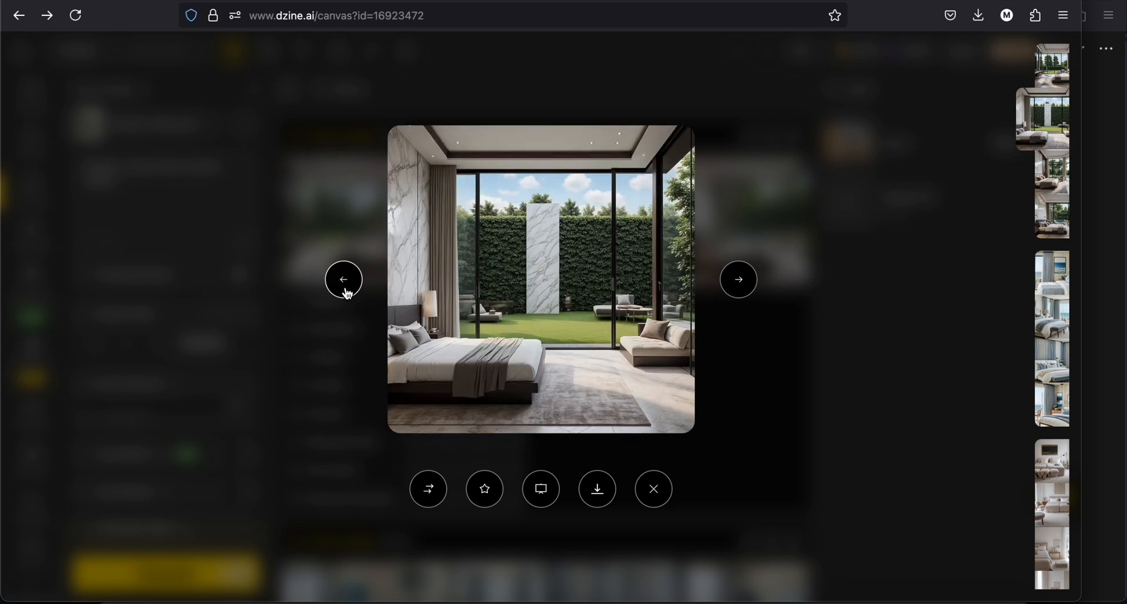
{"action": "left_click", "coordinate": [343, 278]}
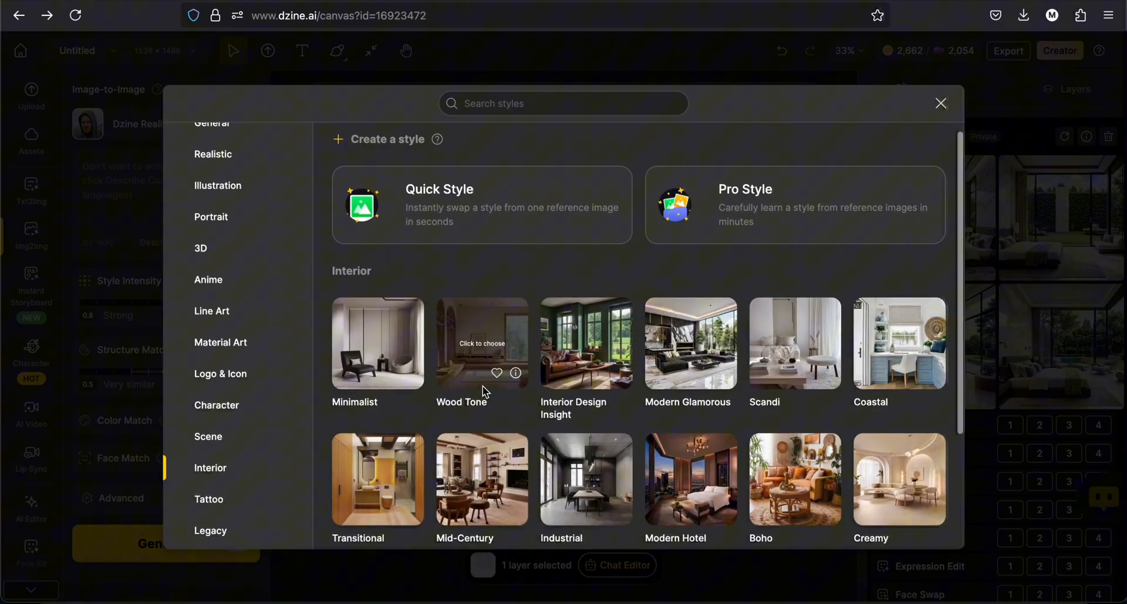
- Choose the Wood Tone style and browse the photoreal home-office renders full-size
{"action": "left_click", "coordinate": [482, 342]}
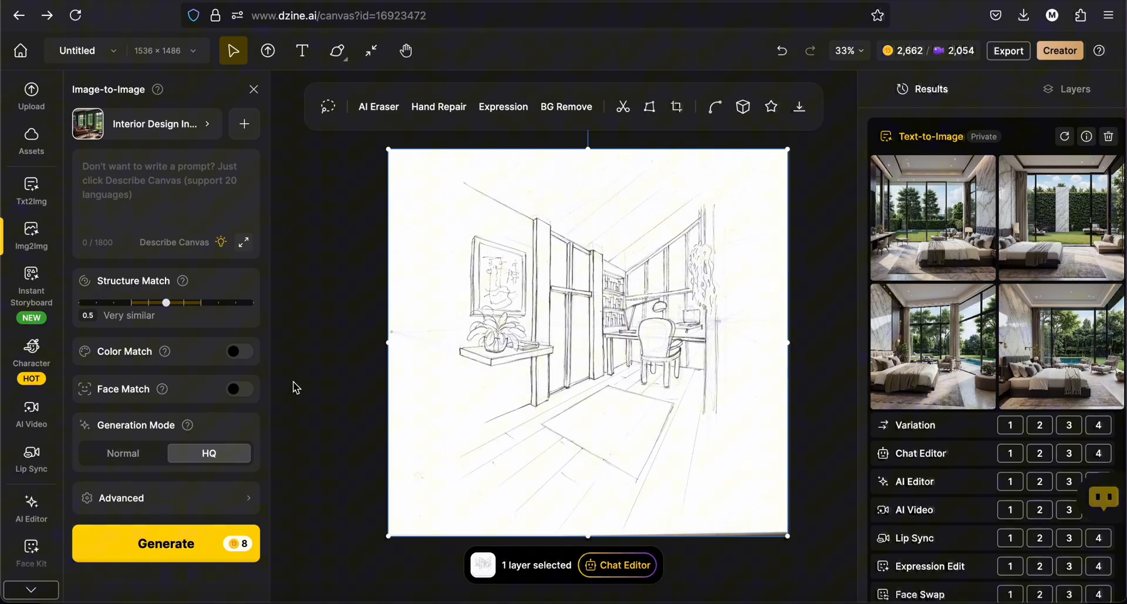
{"action": "left_click", "coordinate": [166, 543]}
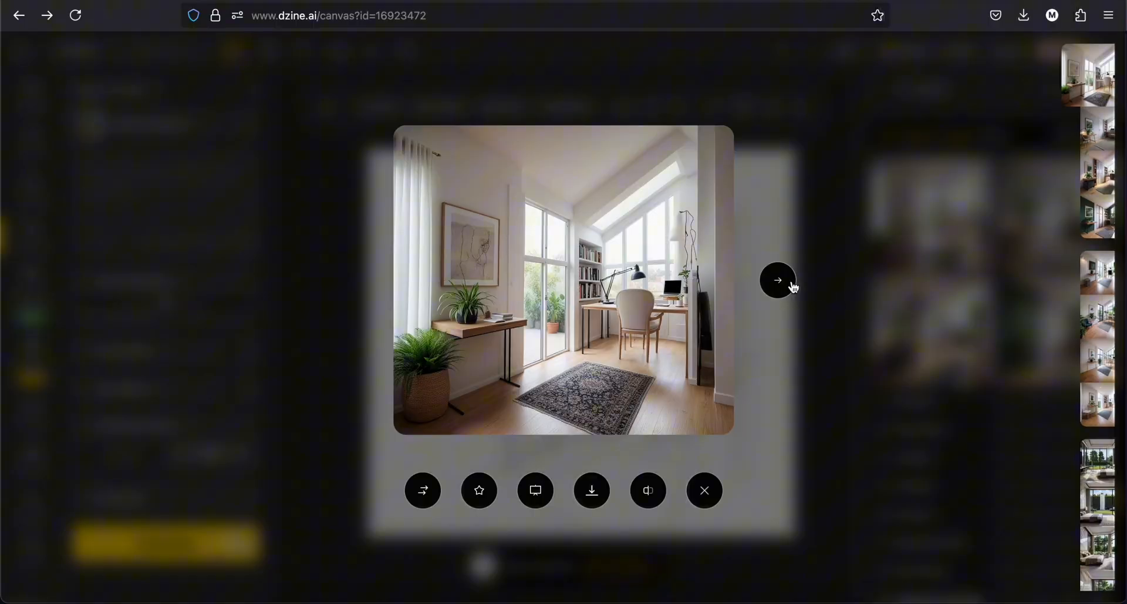
{"action": "left_click", "coordinate": [777, 279]}
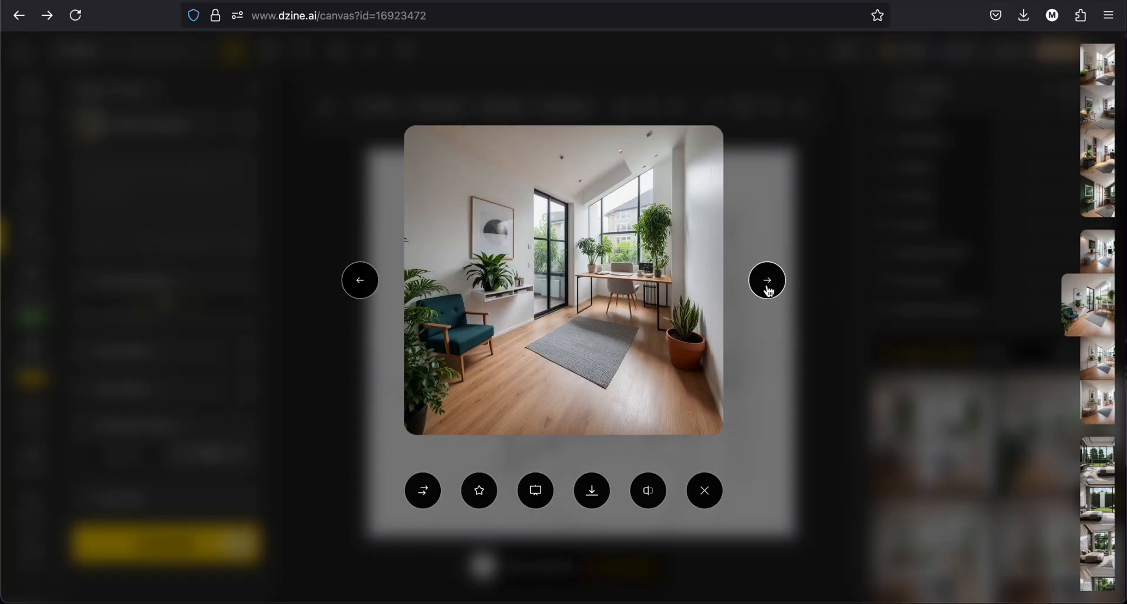
{"action": "left_click", "coordinate": [767, 279]}
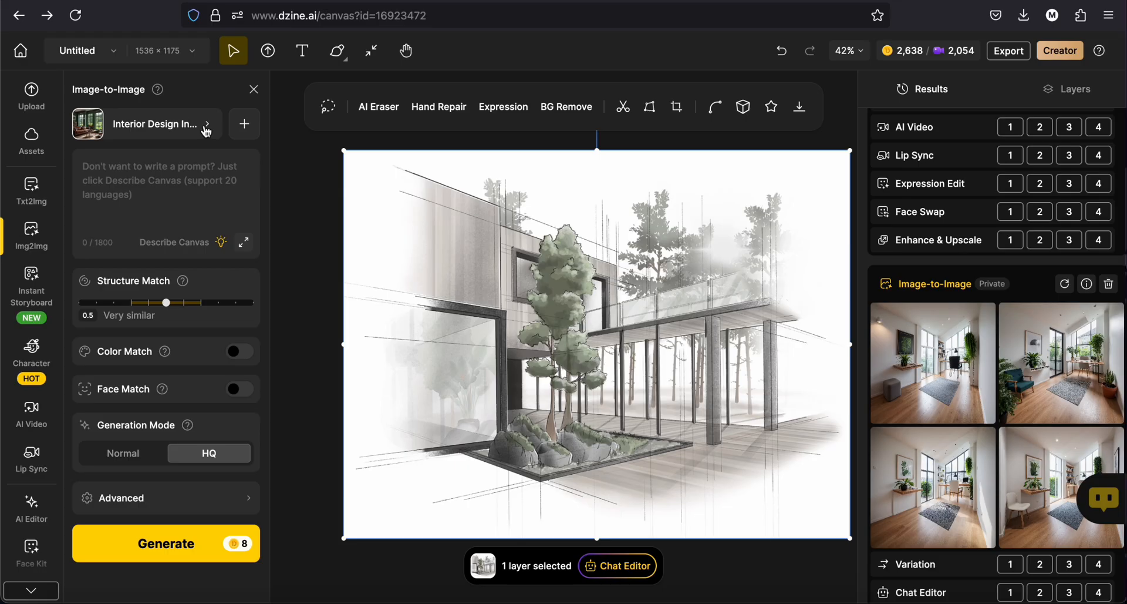
- Switch the exterior sketch's restyle style to Dzine Realistic v3 from the style gallery
{"action": "left_click", "coordinate": [183, 123]}
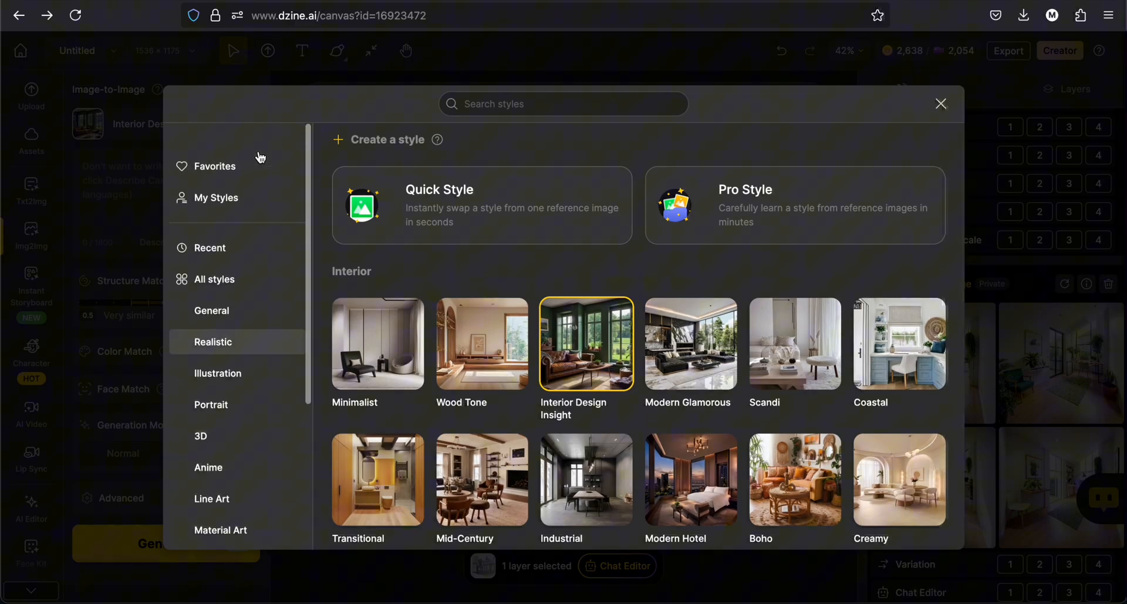
{"action": "left_click", "coordinate": [209, 246]}
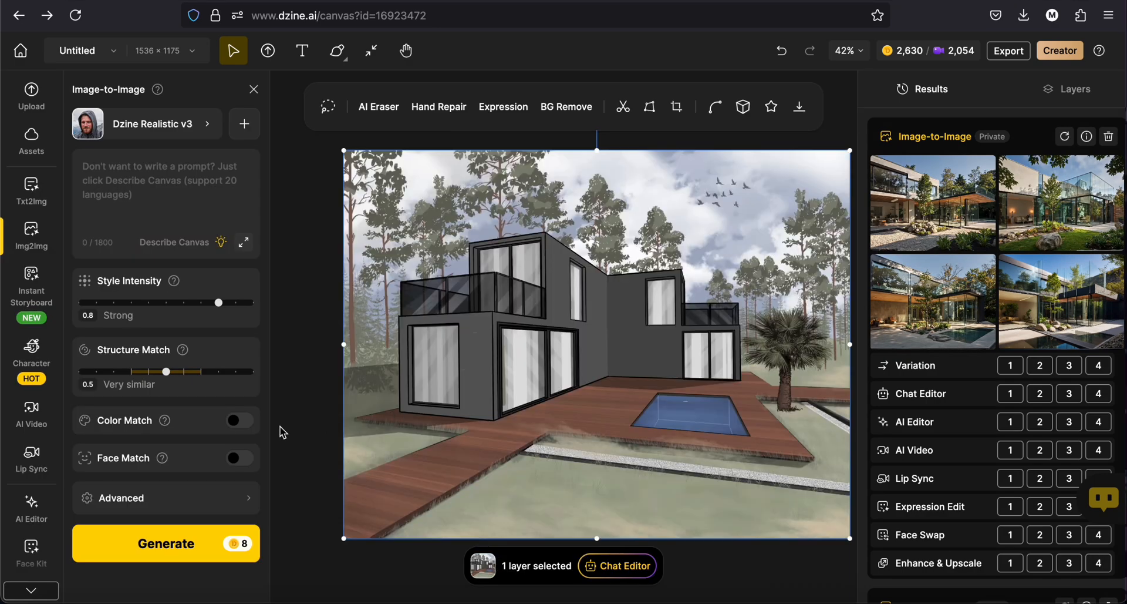
- Preview the container-house renders one by one and compare a render with the original sketch
{"action": "left_click", "coordinate": [933, 203]}
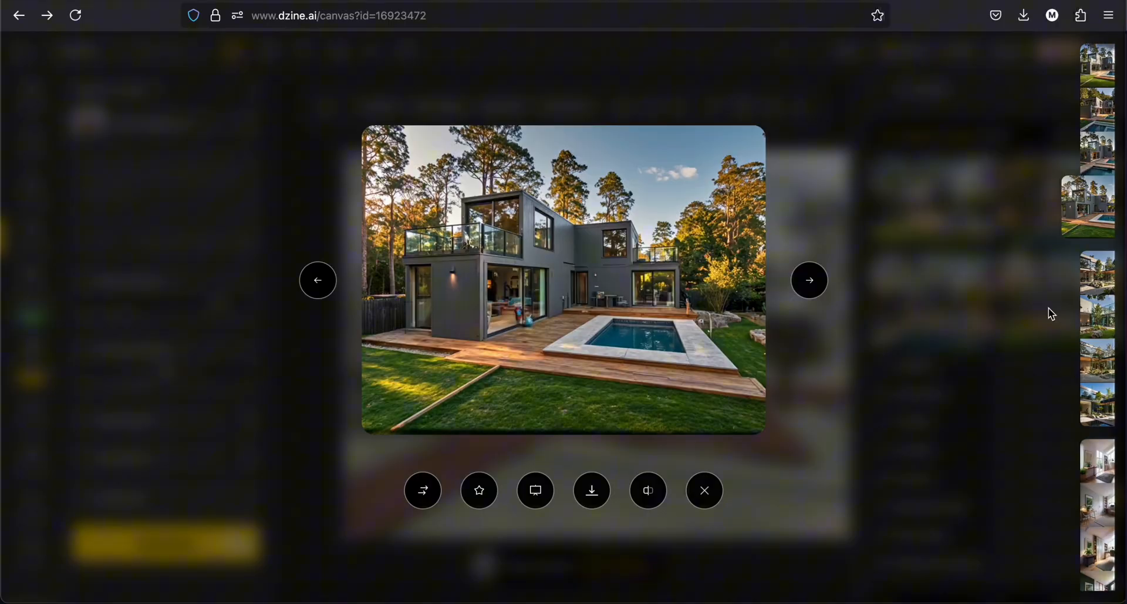
{"action": "left_click", "coordinate": [809, 280]}
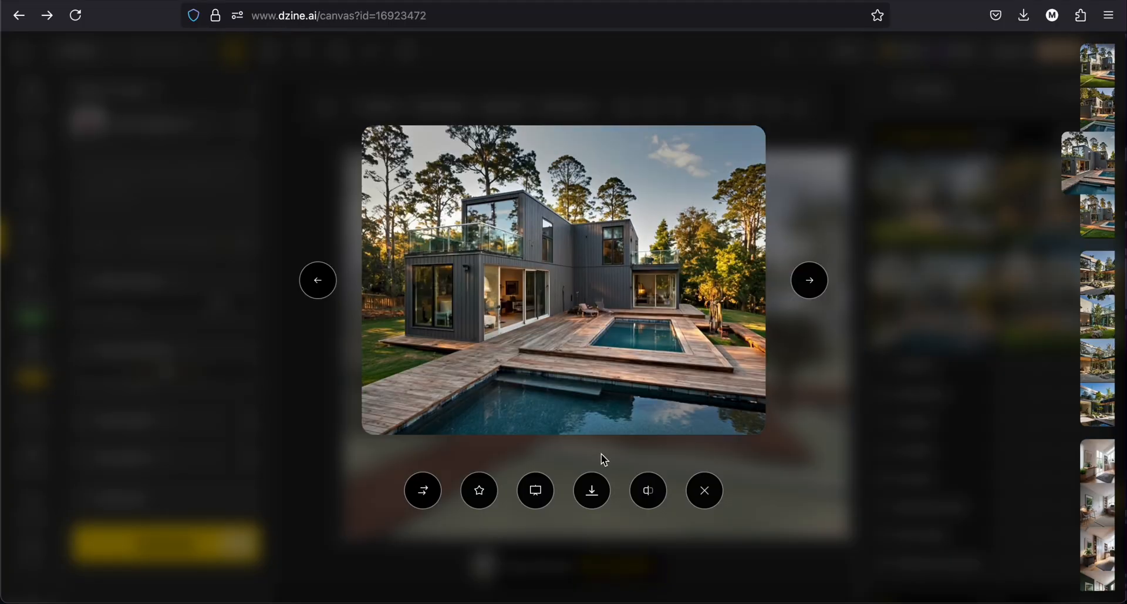
{"action": "left_click", "coordinate": [646, 490]}
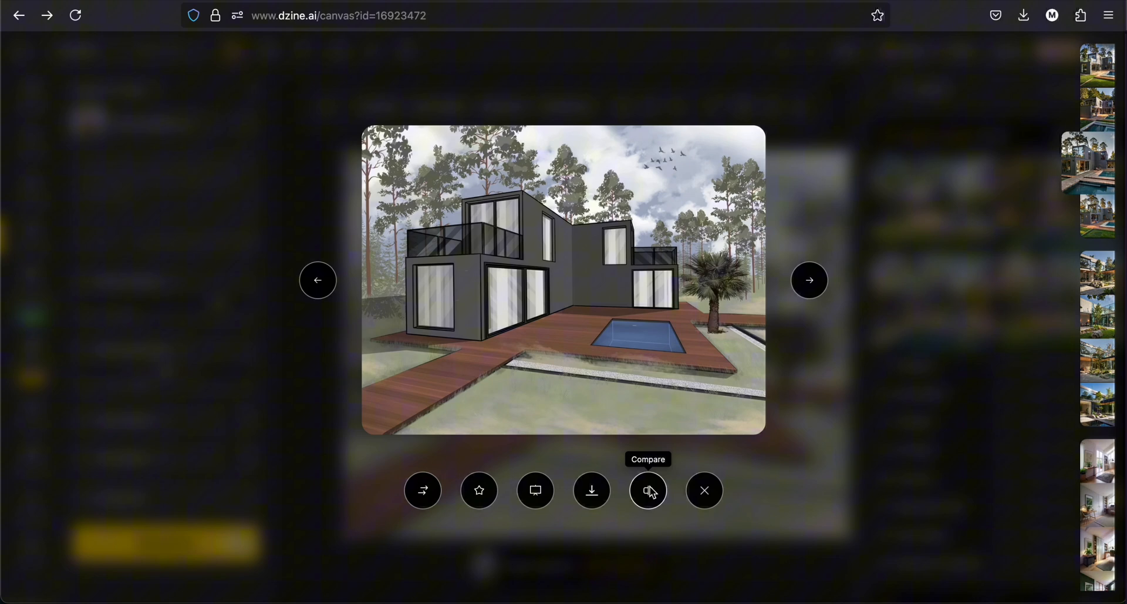
{"action": "left_click", "coordinate": [648, 490]}
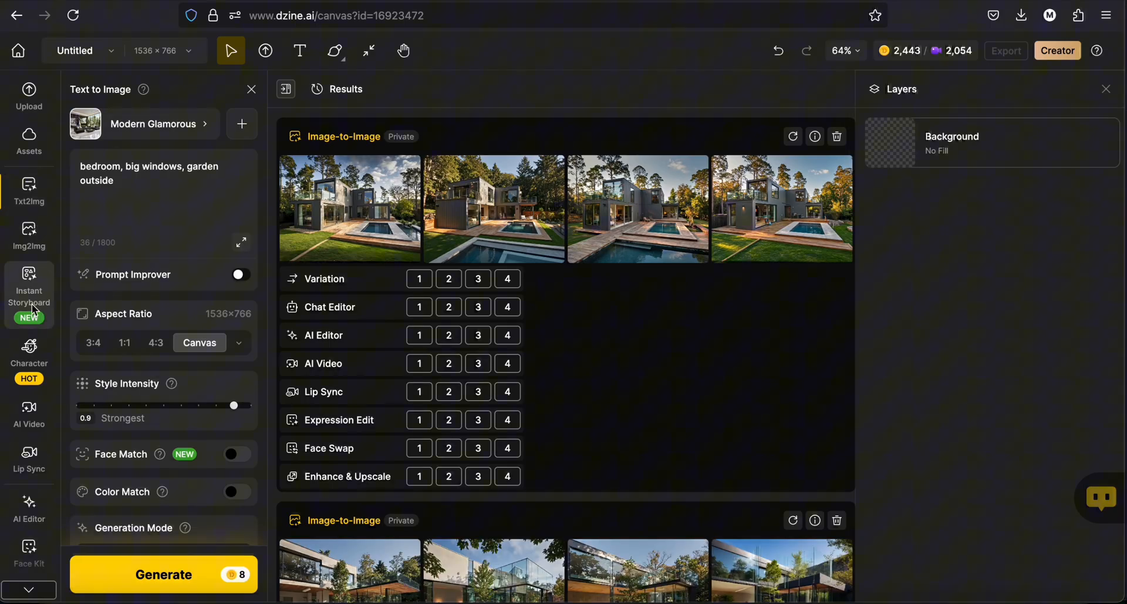
- Generate a 16:9 Instant Storyboard combining the sofa, rug and plant references and enlarge the result
{"action": "left_click", "coordinate": [28, 286]}
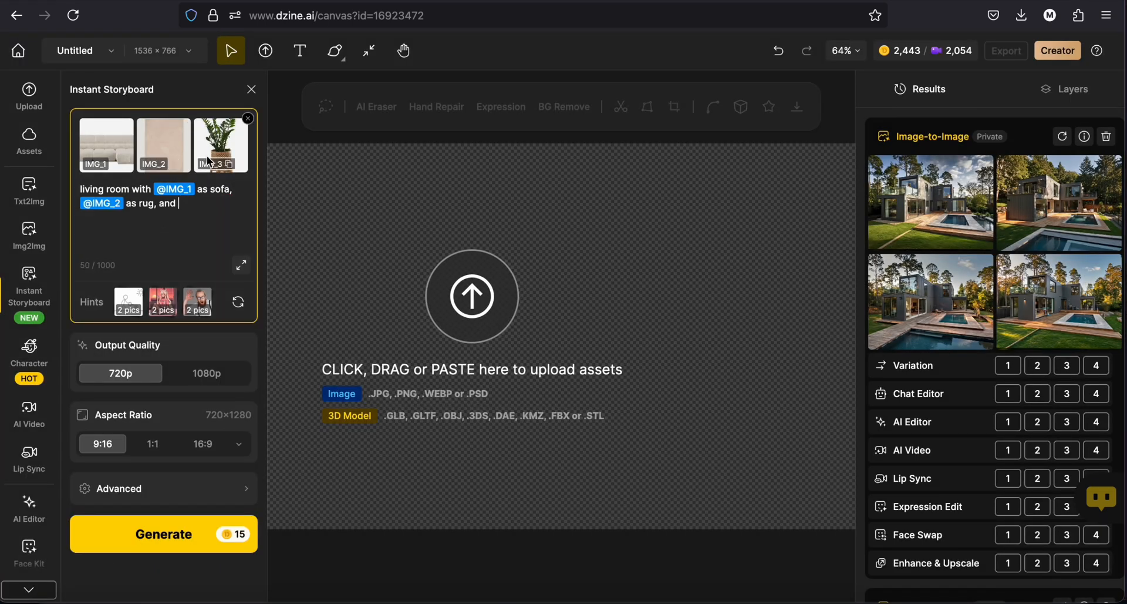
{"action": "left_click", "coordinate": [201, 444]}
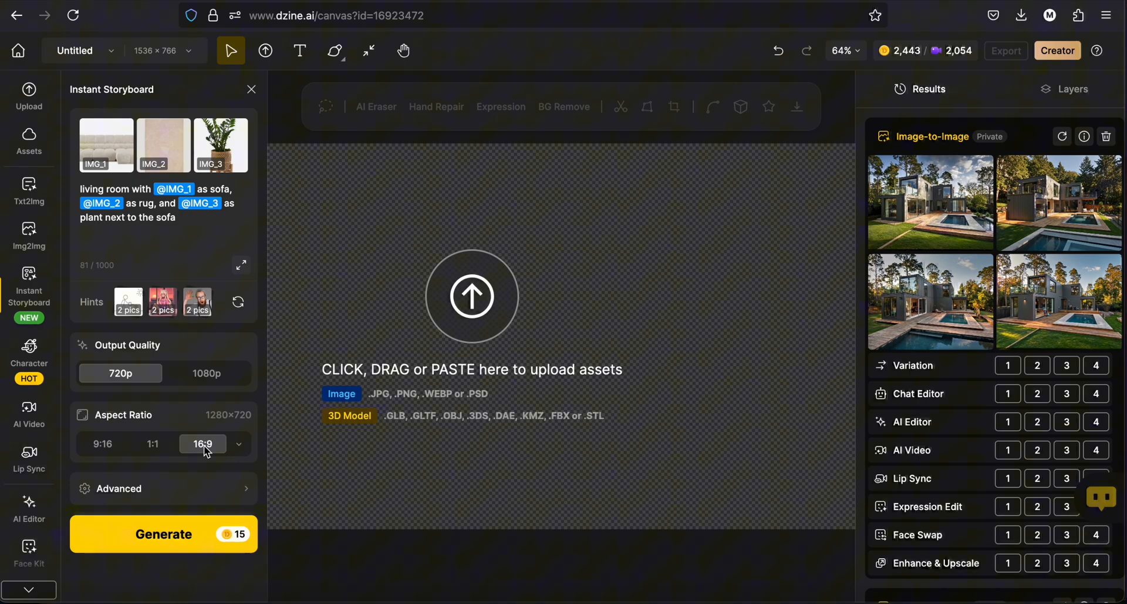
{"action": "left_click", "coordinate": [163, 533]}
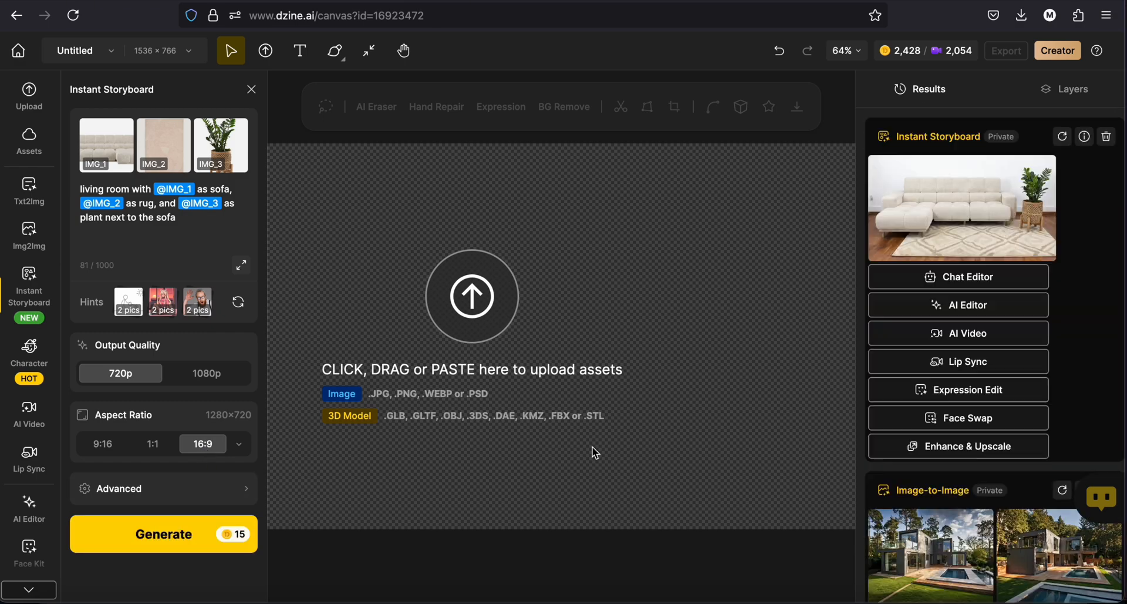
{"action": "left_click", "coordinate": [961, 208]}
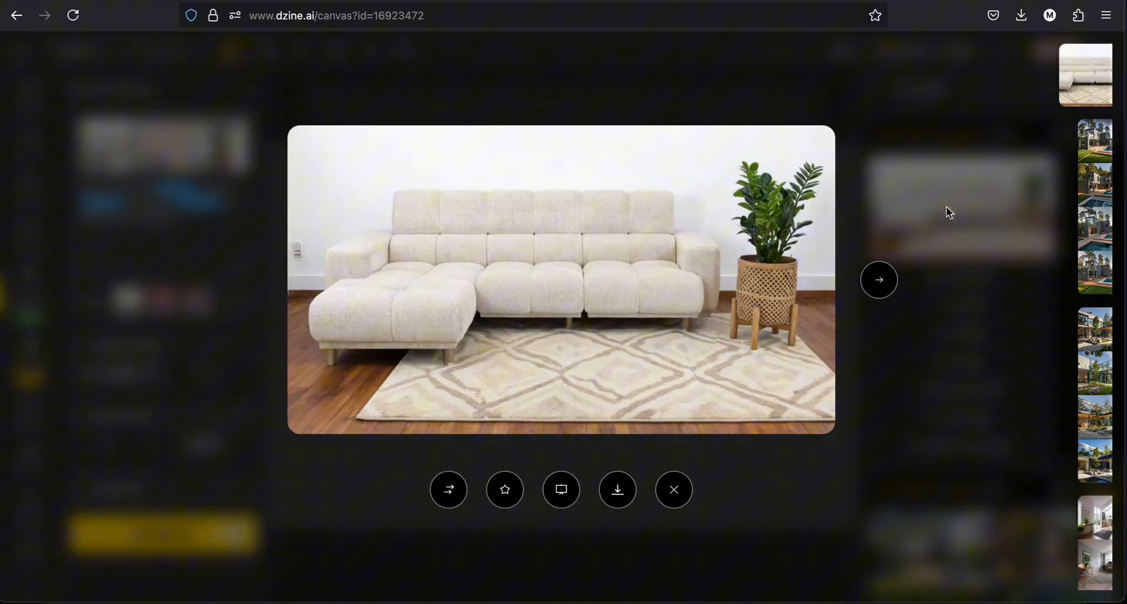
{"action": "mouse_move", "coordinate": [753, 203]}
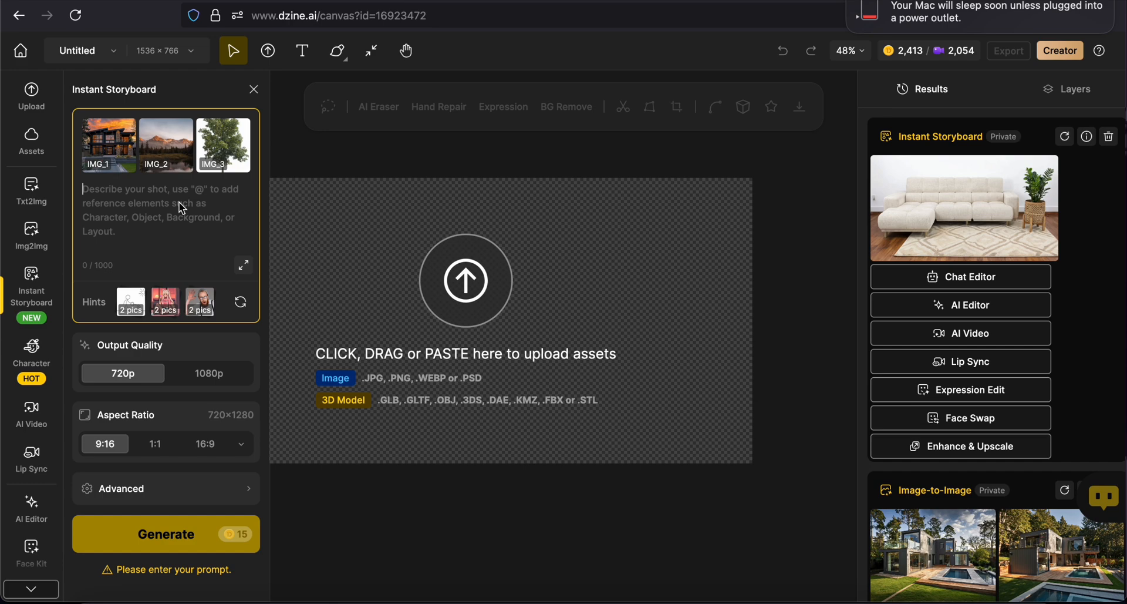
{"action": "type", "text": "a modern house @IMG_1 next to a lake and with mountains behind @IMG_2, with a tree around @IMG_3"}
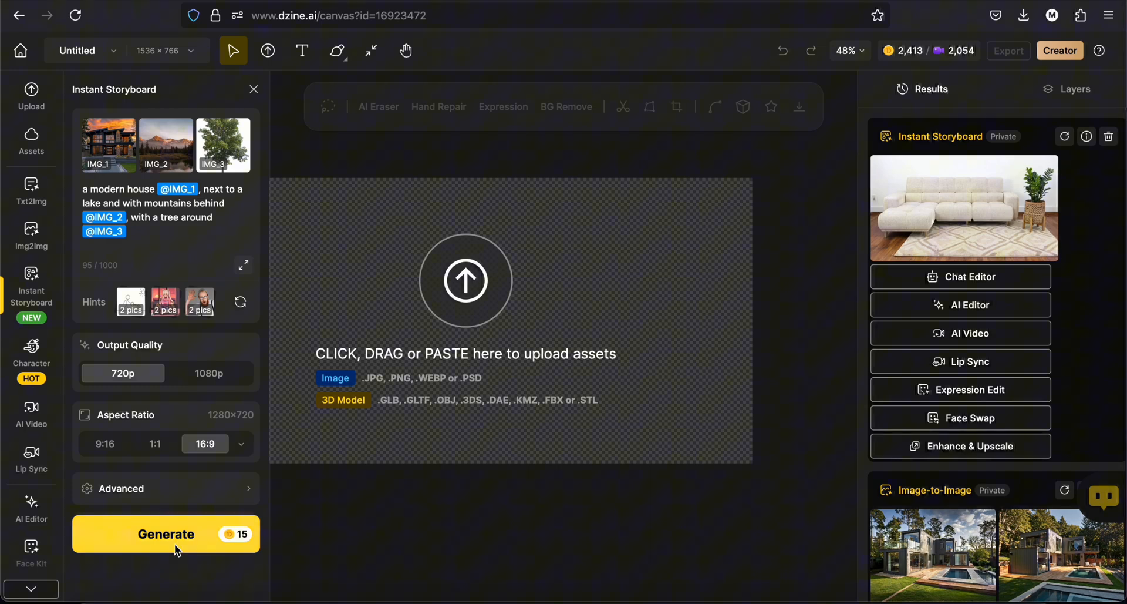
{"action": "left_click", "coordinate": [244, 264]}
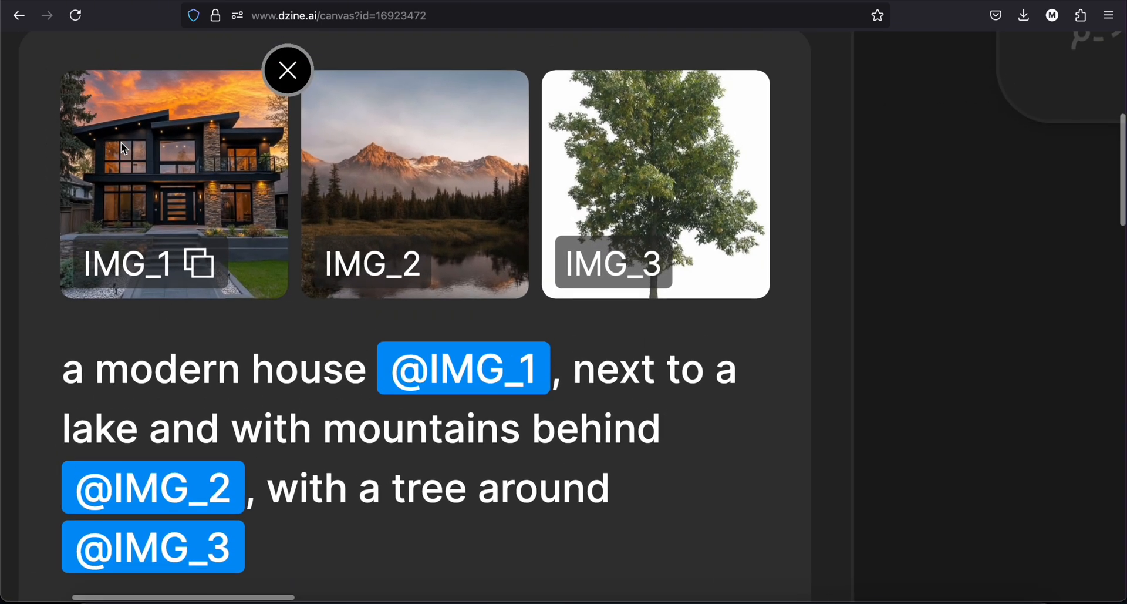
{"action": "scroll", "scroll_direction": "down", "scroll_amount": 3}
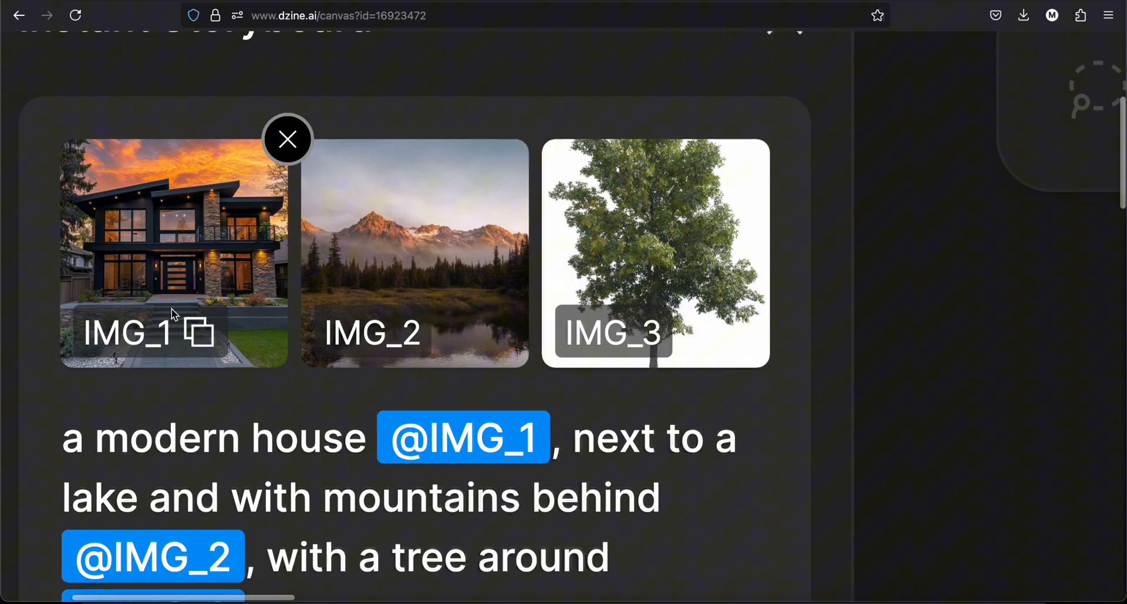
{"action": "left_click", "coordinate": [288, 139]}
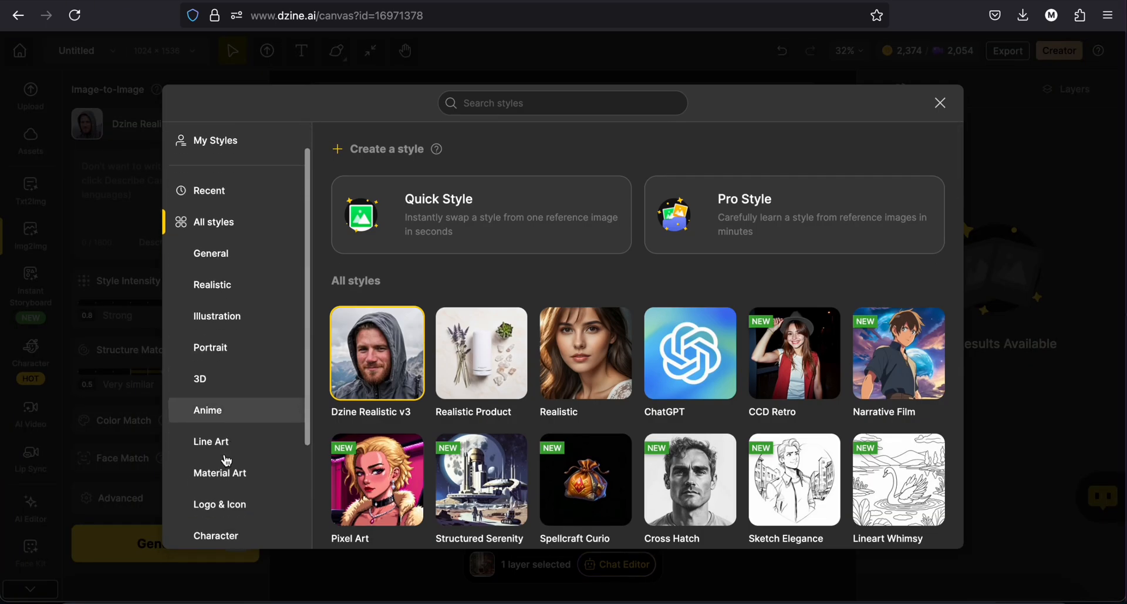
- Pick Interior > Modern Glamorous and auto-describe the wood-panelled living room photo
{"action": "left_click", "coordinate": [210, 466]}
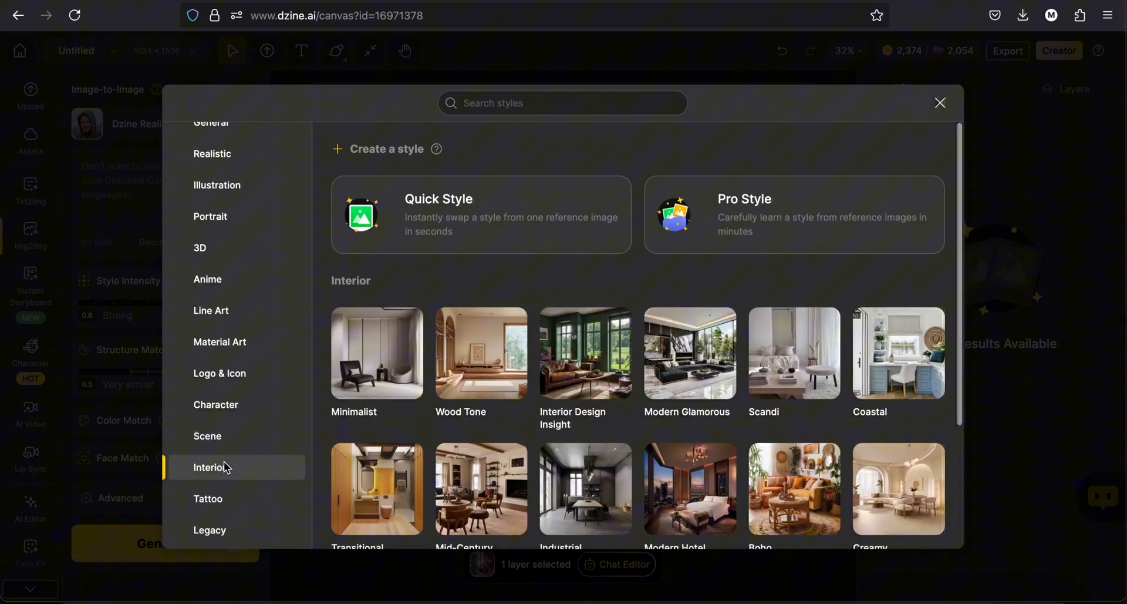
{"action": "mouse_move", "coordinate": [689, 340]}
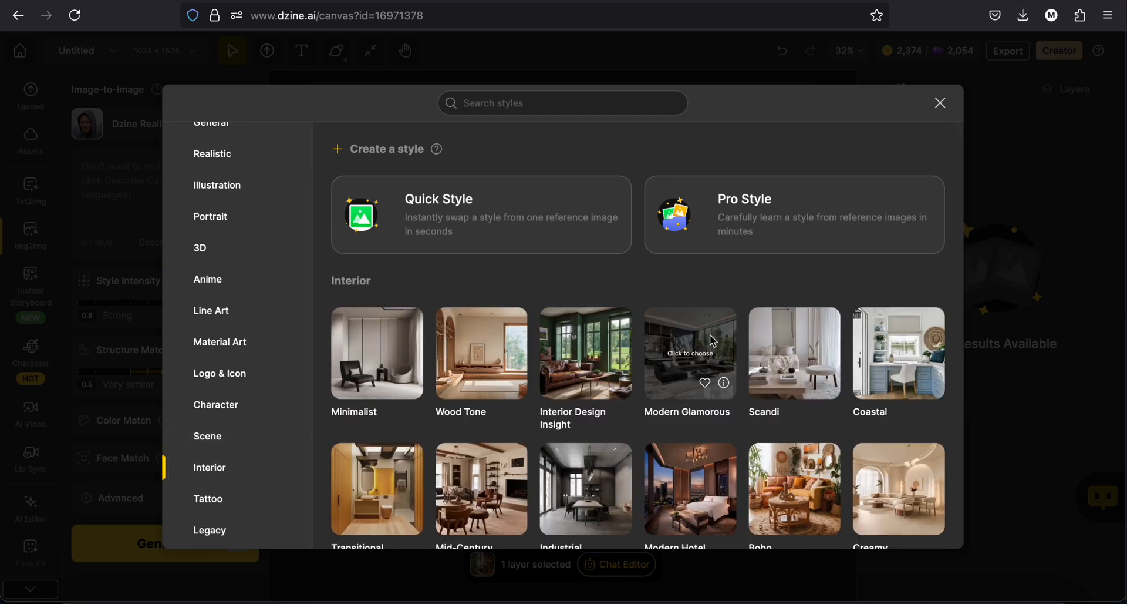
{"action": "left_click", "coordinate": [688, 352]}
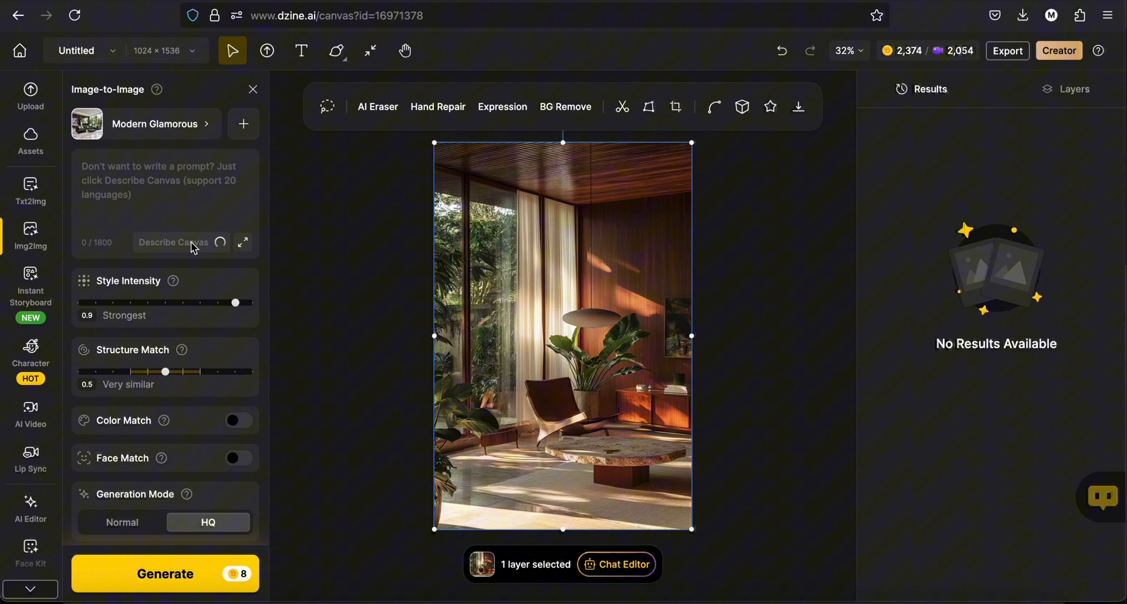
{"action": "left_click", "coordinate": [172, 242]}
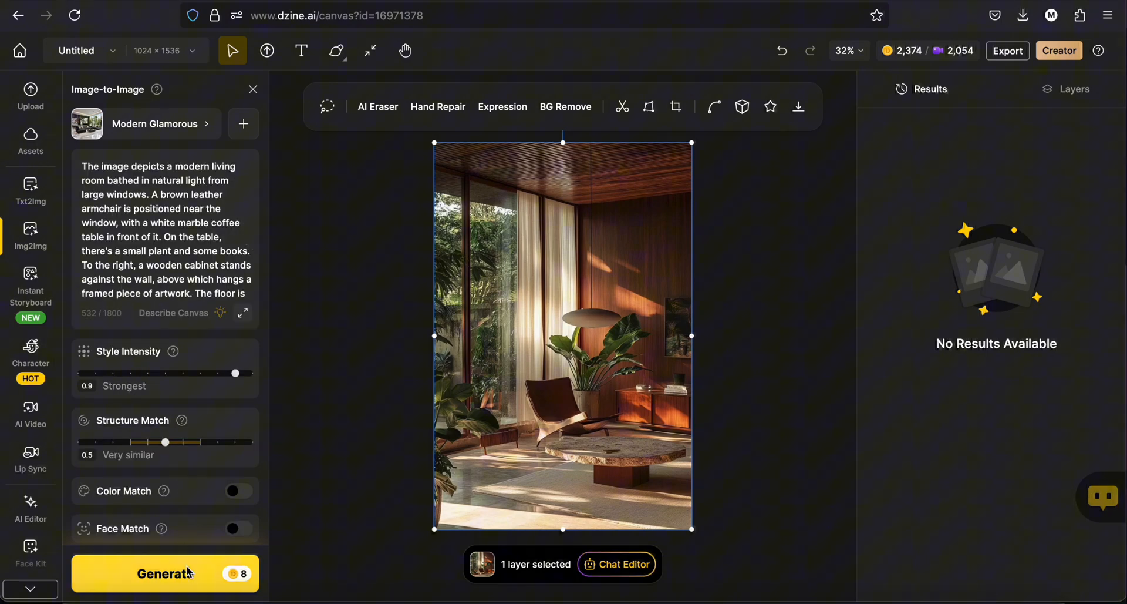
- Restyle the living room in Modern Glamorous and view the marble-walled results
{"action": "left_click", "coordinate": [165, 573]}
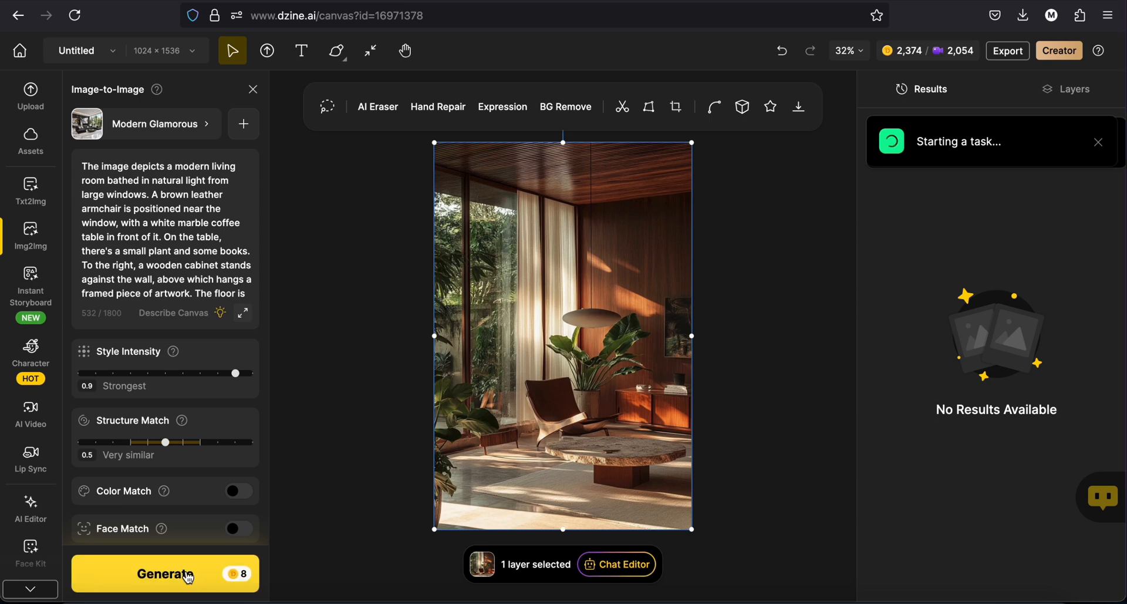
{"action": "left_click", "coordinate": [164, 573]}
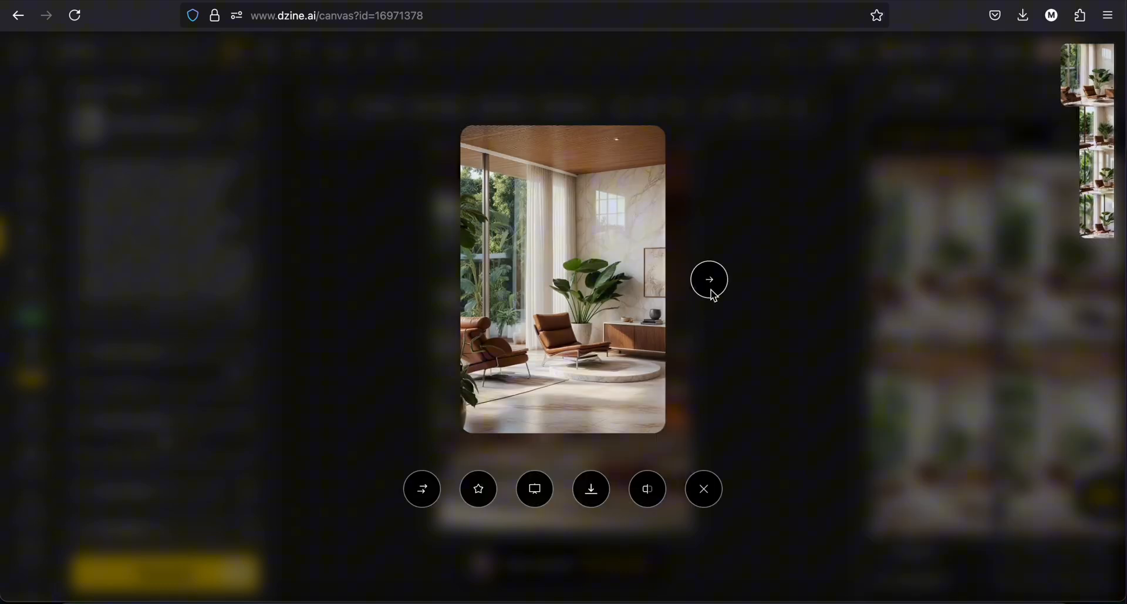
{"action": "left_click", "coordinate": [708, 279]}
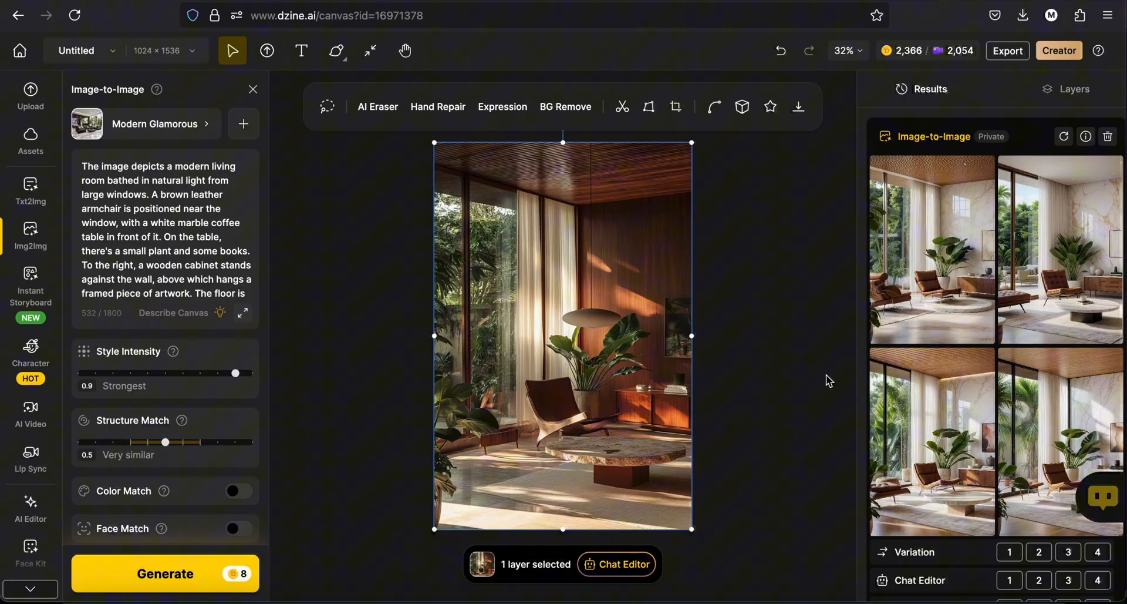
- Browse the Interior styles and step through the generated grey-toned living rooms full-size
{"action": "left_click", "coordinate": [162, 123]}
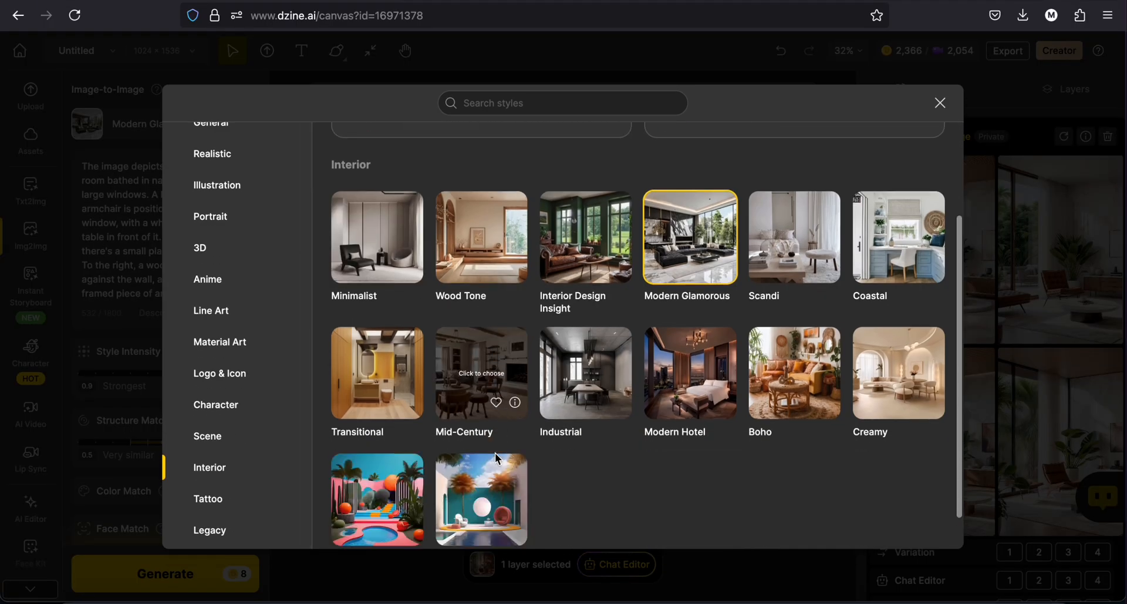
{"action": "left_click", "coordinate": [585, 372]}
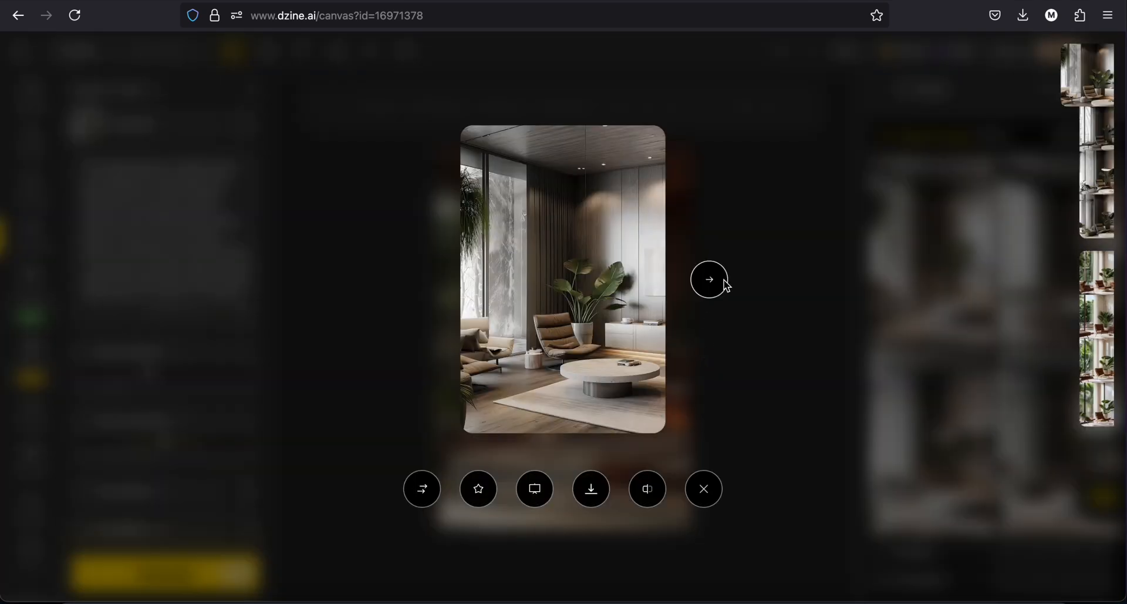
{"action": "left_click", "coordinate": [709, 278]}
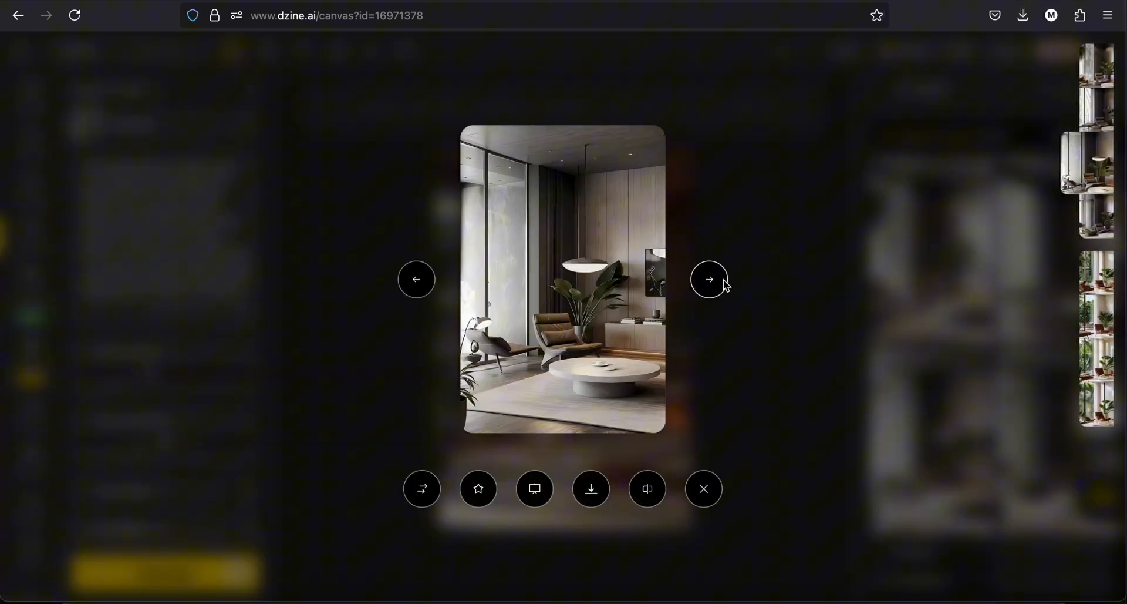
{"action": "left_click", "coordinate": [710, 278]}
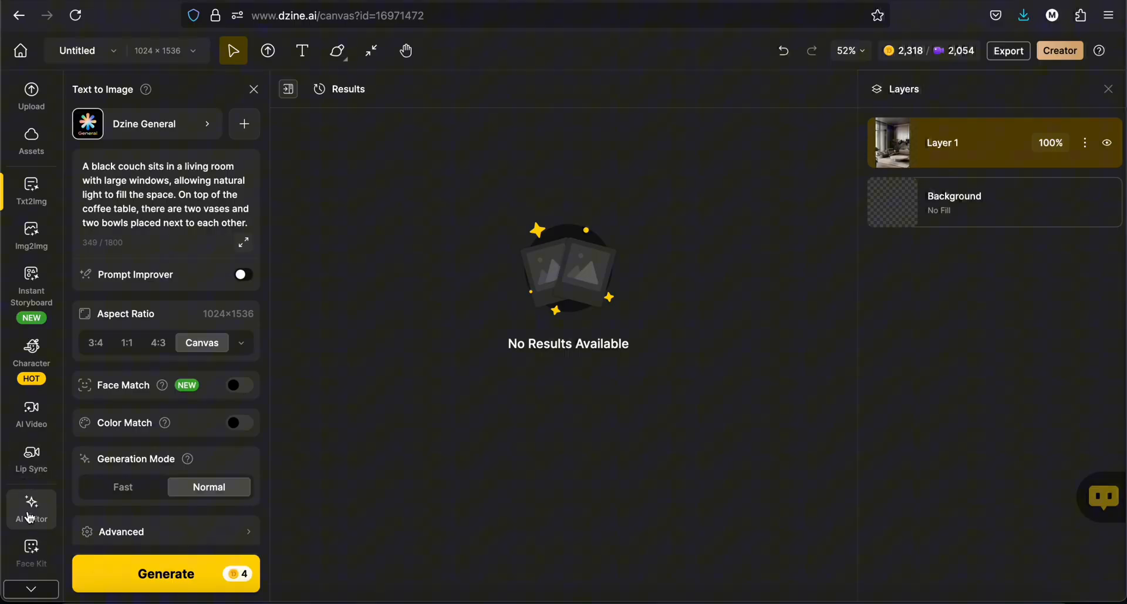
- Generate four taller 2:3 Generative Expand versions of the grey living room
{"action": "left_click", "coordinate": [31, 506]}
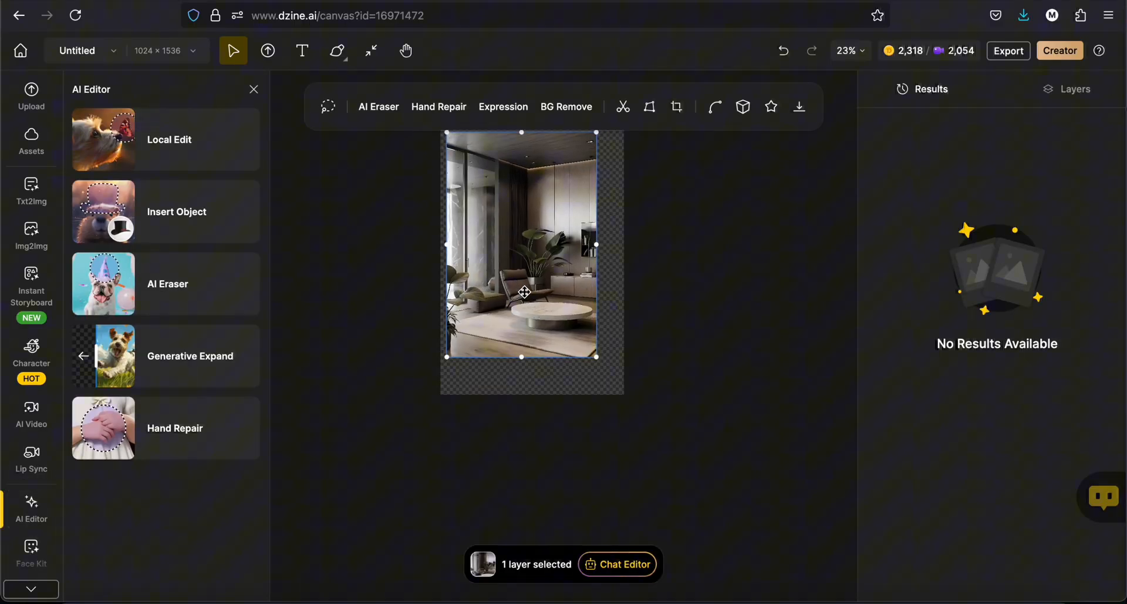
{"action": "left_click", "coordinate": [190, 355]}
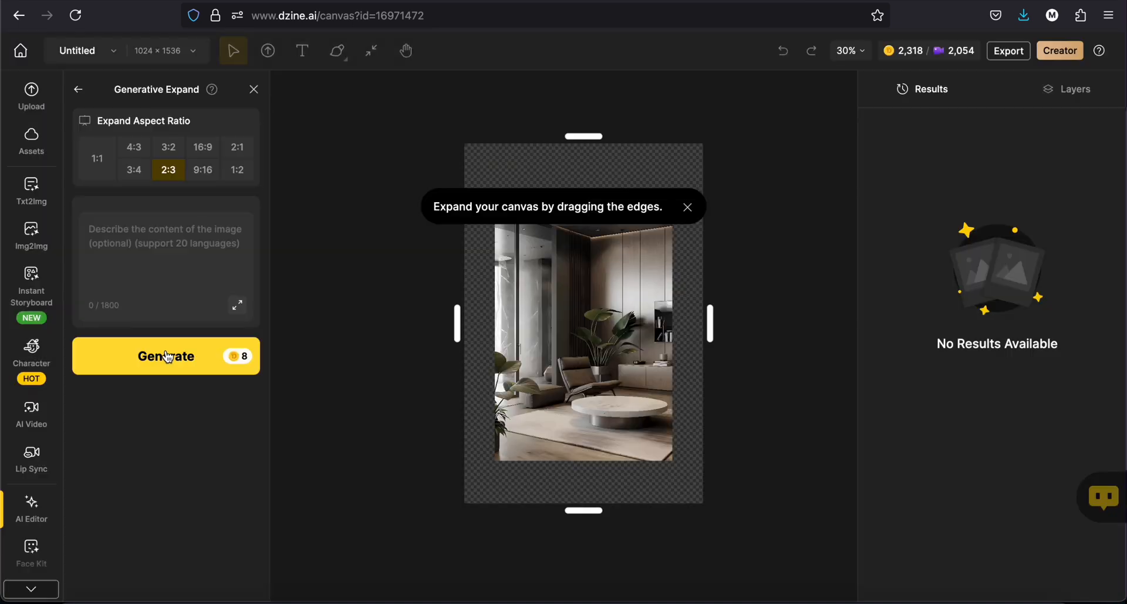
{"action": "left_click", "coordinate": [165, 356]}
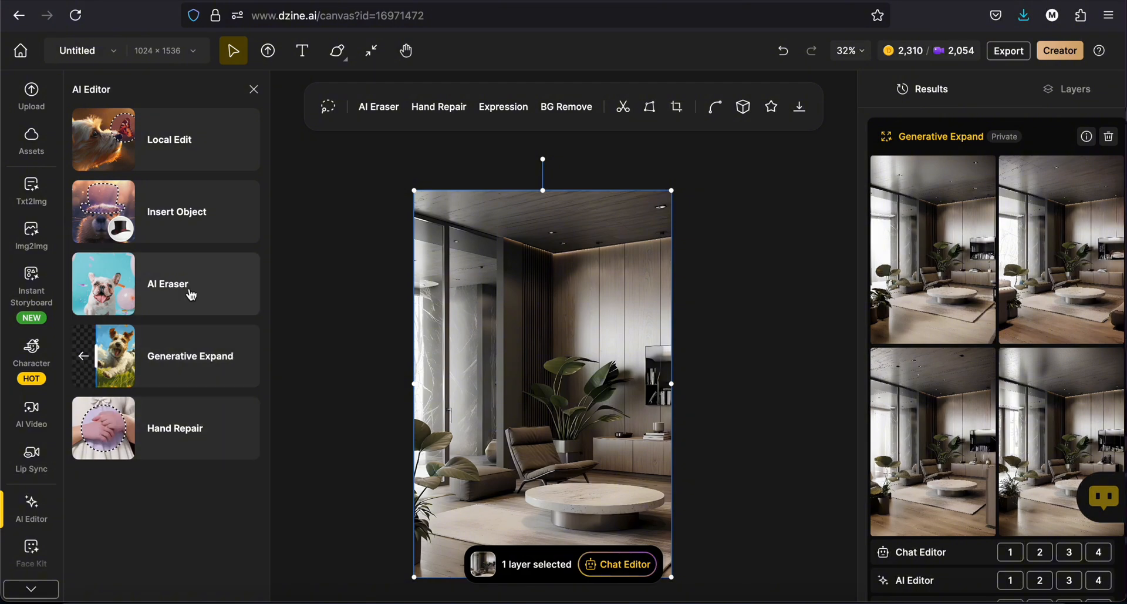
- Remove the small object on the sideboard with AI Eraser, producing four erased versions
{"action": "left_click", "coordinate": [168, 283]}
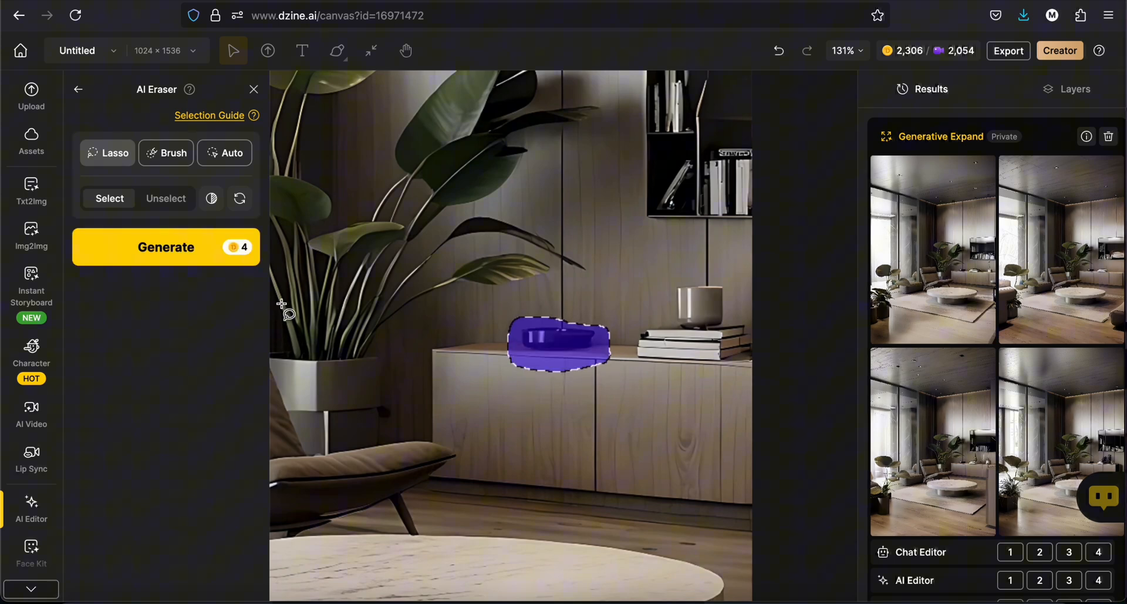
{"action": "left_click", "coordinate": [166, 246]}
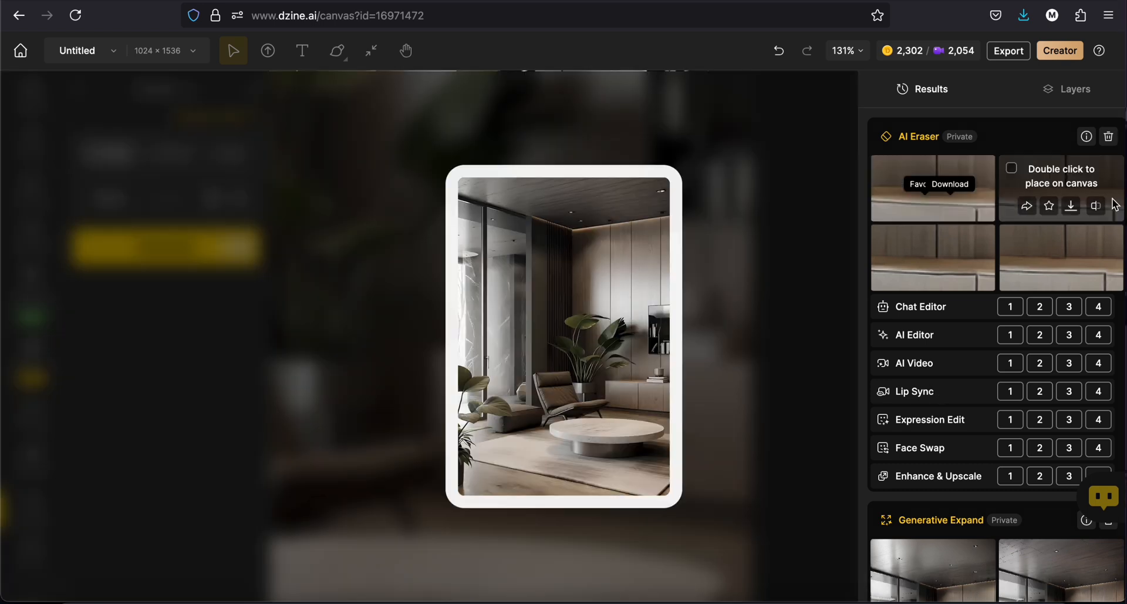
{"action": "mouse_move", "coordinate": [932, 256]}
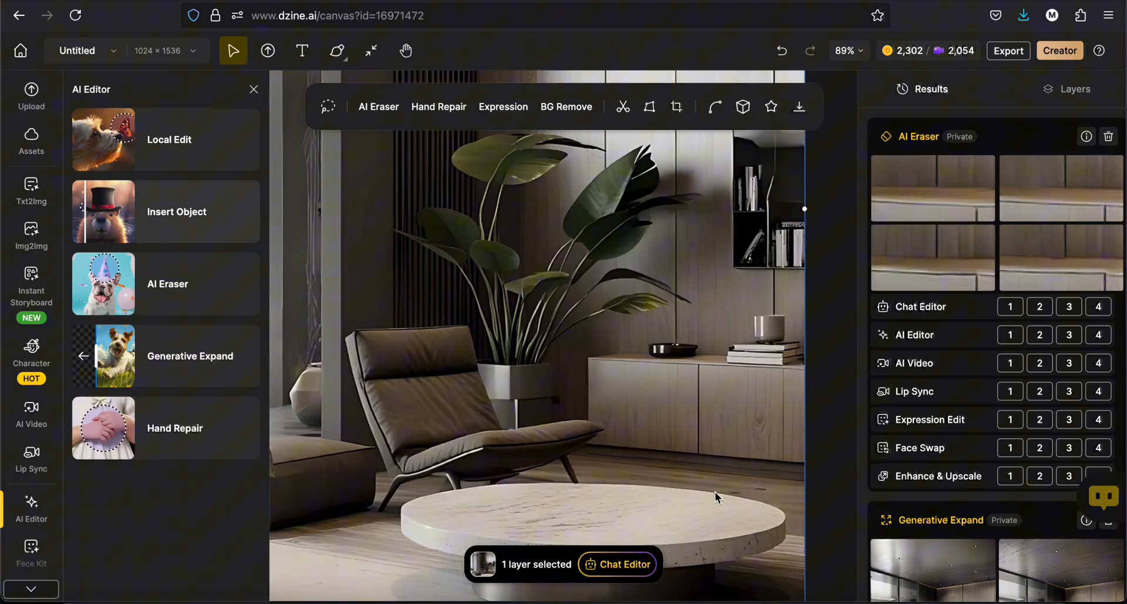
- Insert a 'modern planter' beside the coffee table and preview the results full-size
{"action": "left_click", "coordinate": [177, 211]}
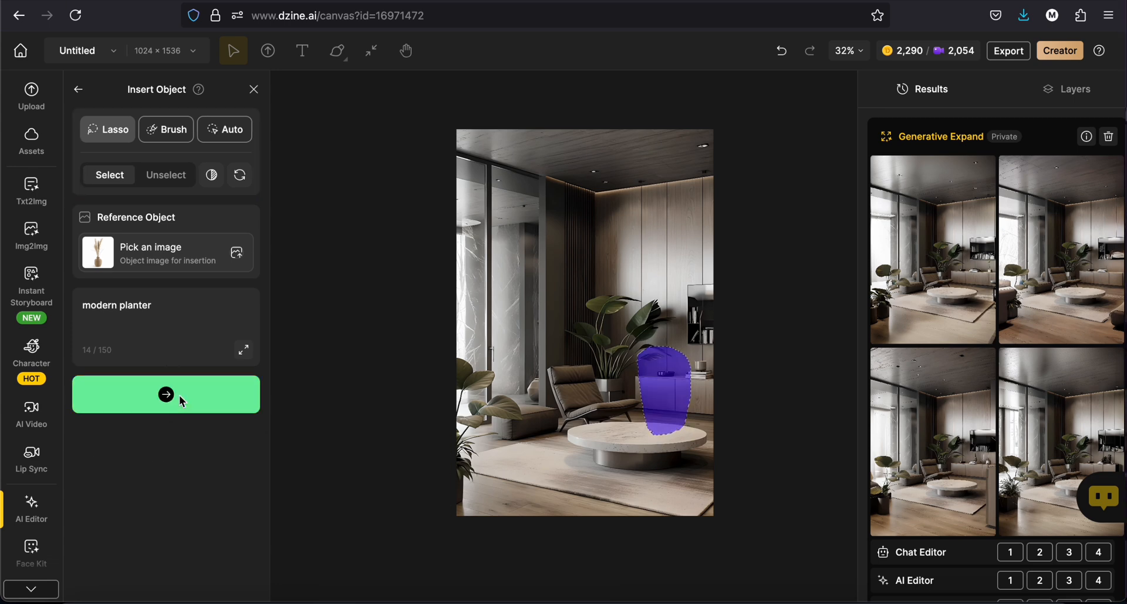
{"action": "left_click", "coordinate": [166, 394]}
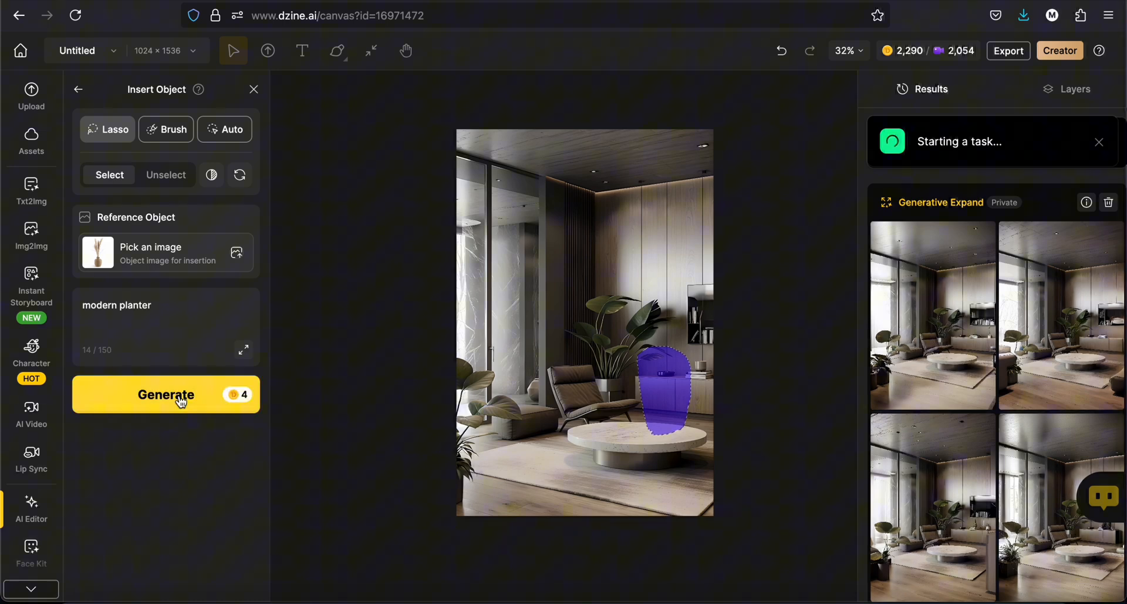
{"action": "left_click", "coordinate": [166, 393]}
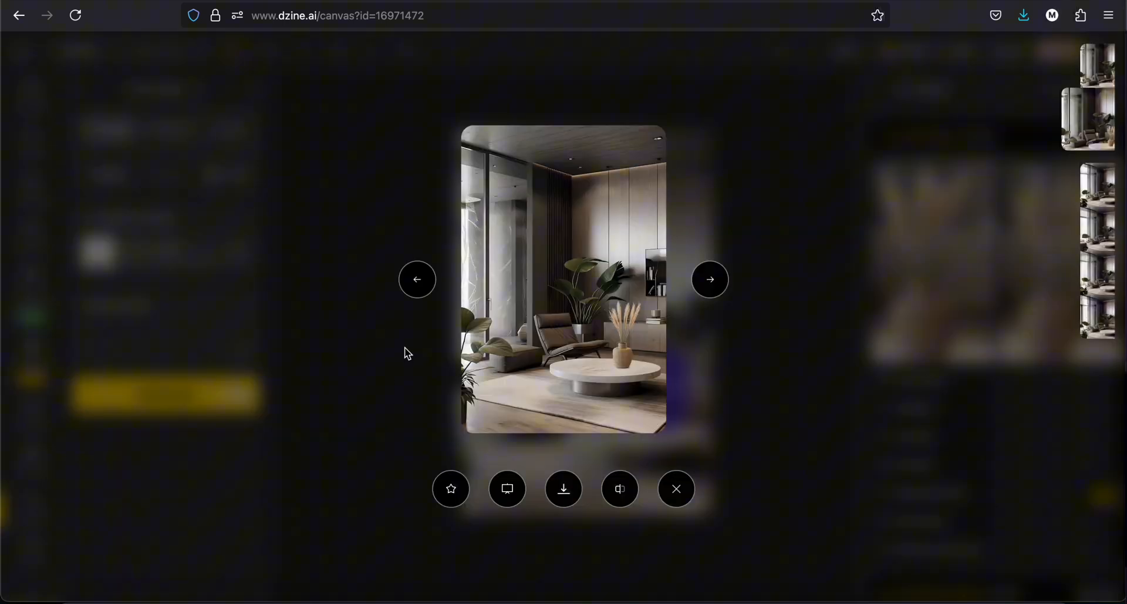
{"action": "left_click", "coordinate": [417, 278]}
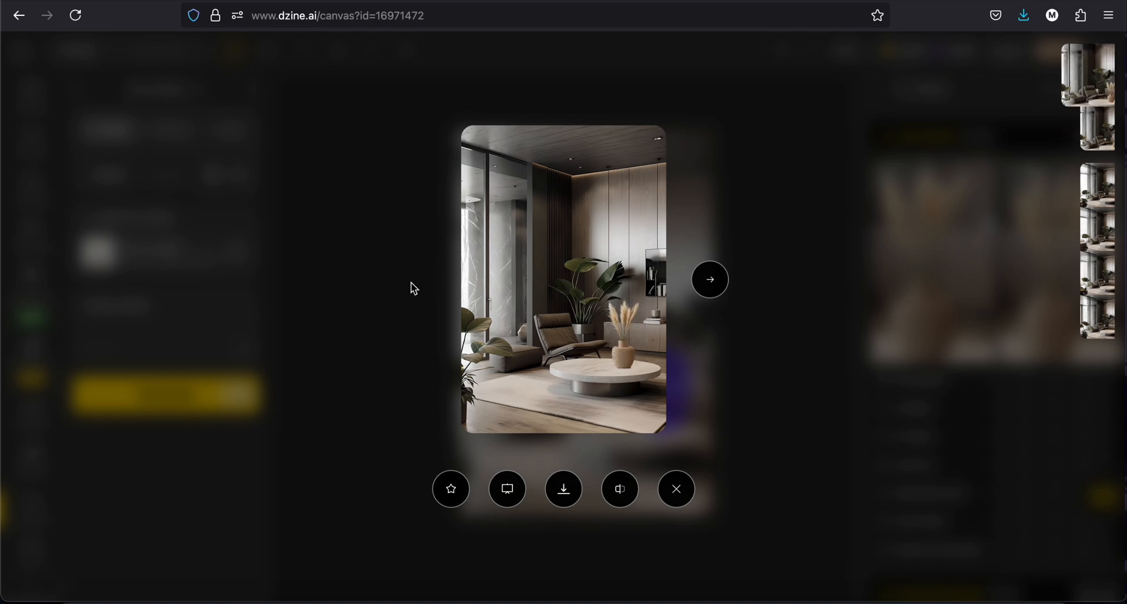
{"action": "left_click", "coordinate": [709, 278]}
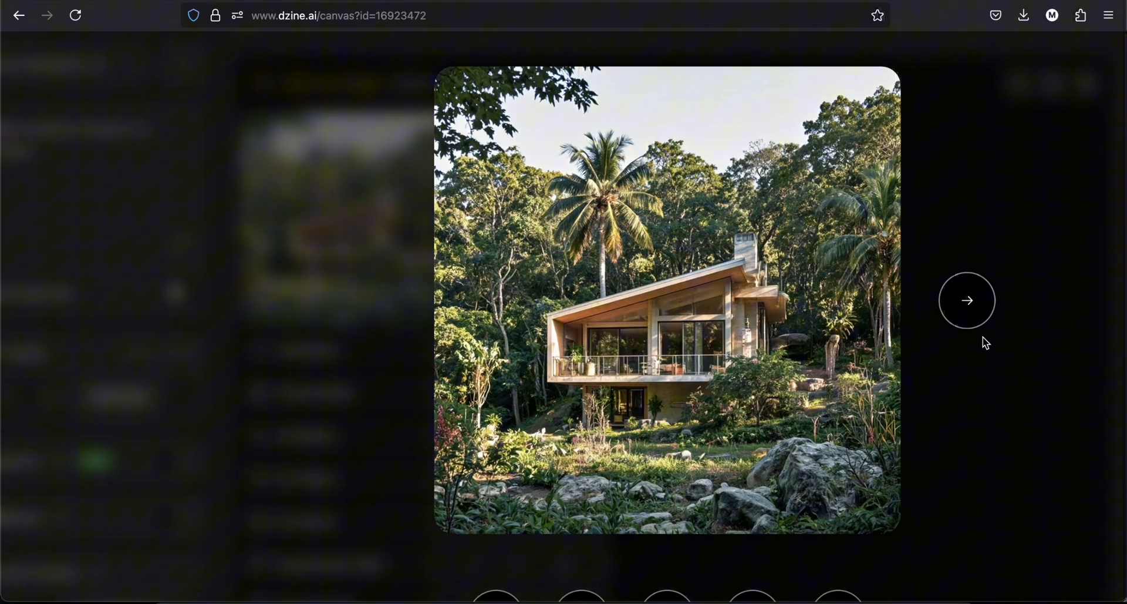
- Browse earlier house, bedroom and living room renders in the preview, then close it
{"action": "left_click", "coordinate": [966, 299]}
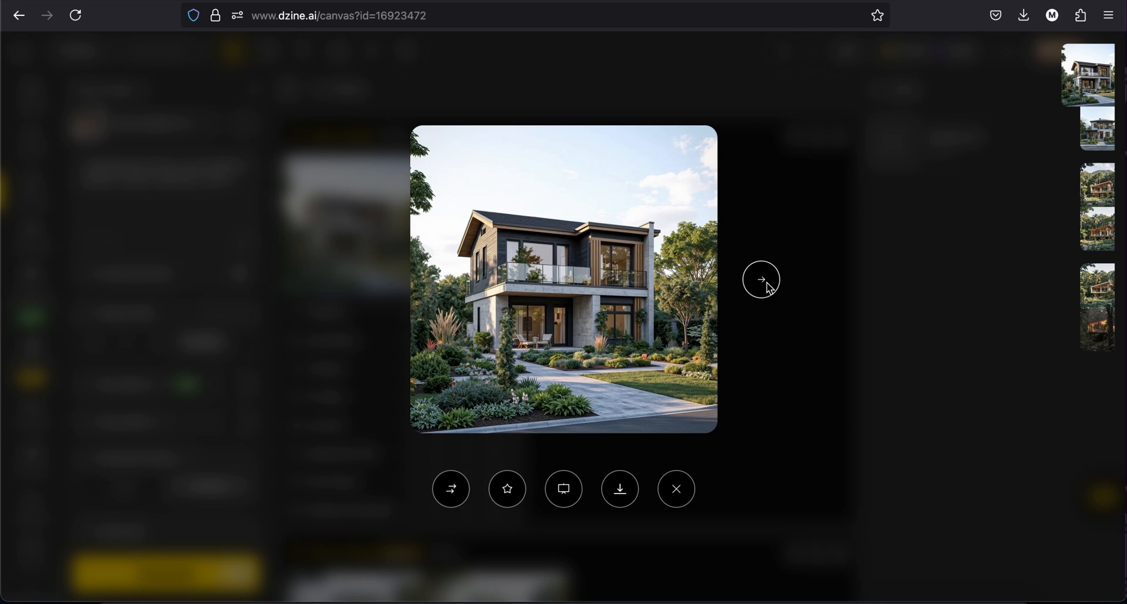
{"action": "left_click", "coordinate": [761, 278]}
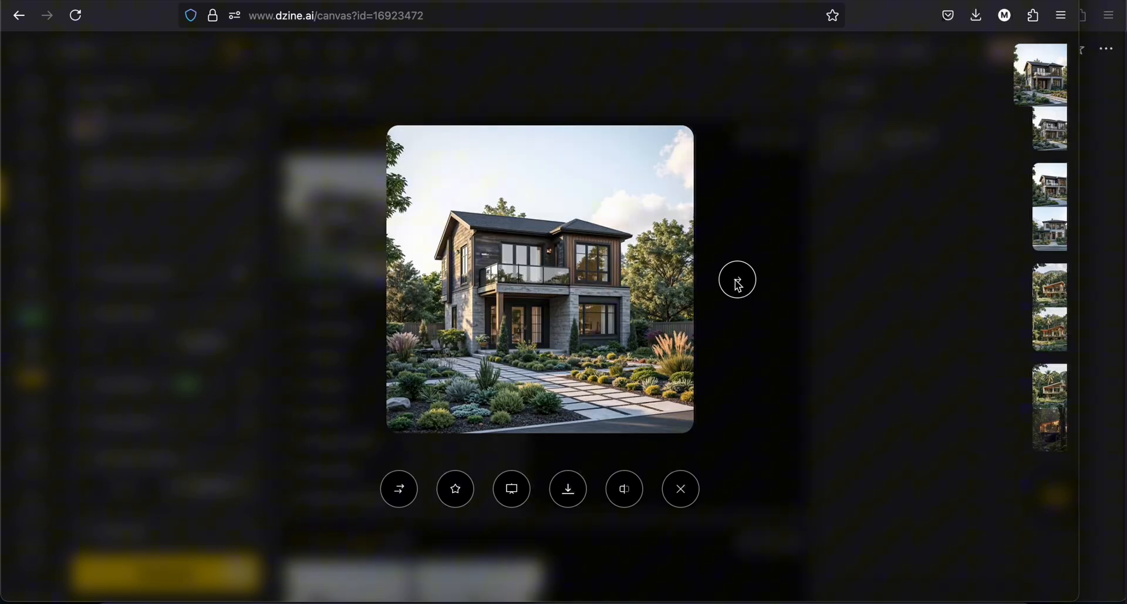
{"action": "left_click", "coordinate": [738, 279]}
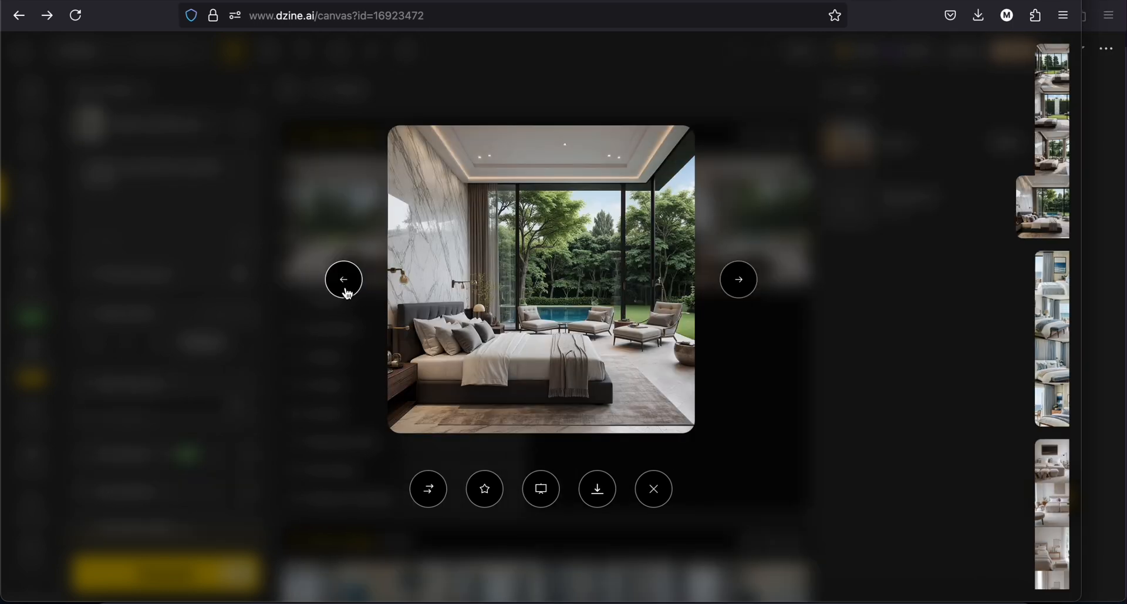
{"action": "left_click", "coordinate": [343, 278]}
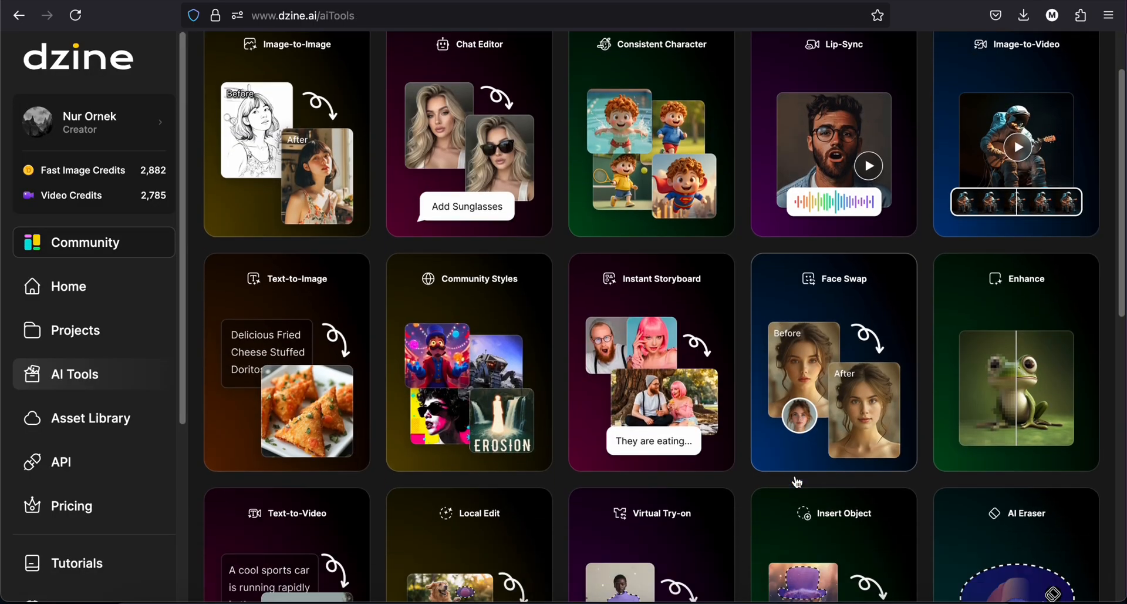
{"action": "scroll", "scroll_direction": "down", "scroll_amount": 3}
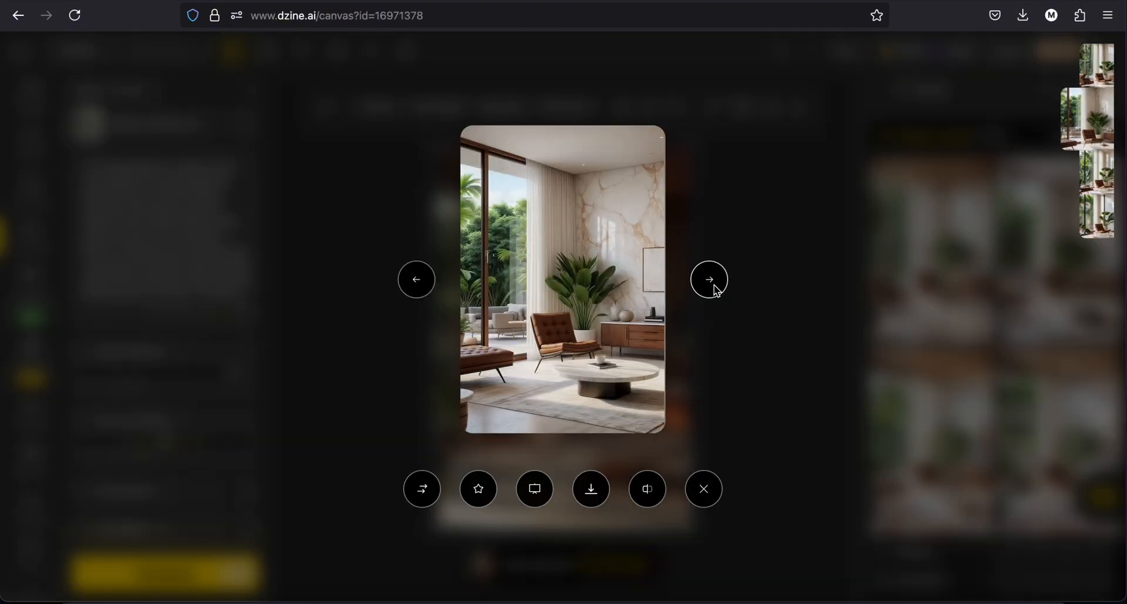
{"action": "left_click", "coordinate": [709, 279]}
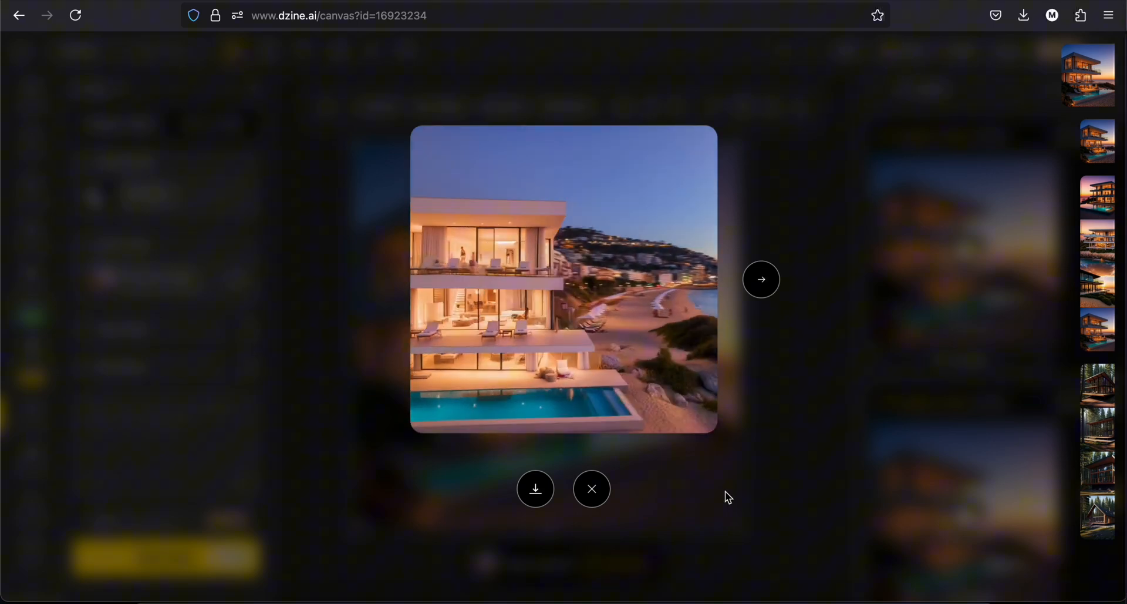
{"action": "left_click", "coordinate": [590, 487]}
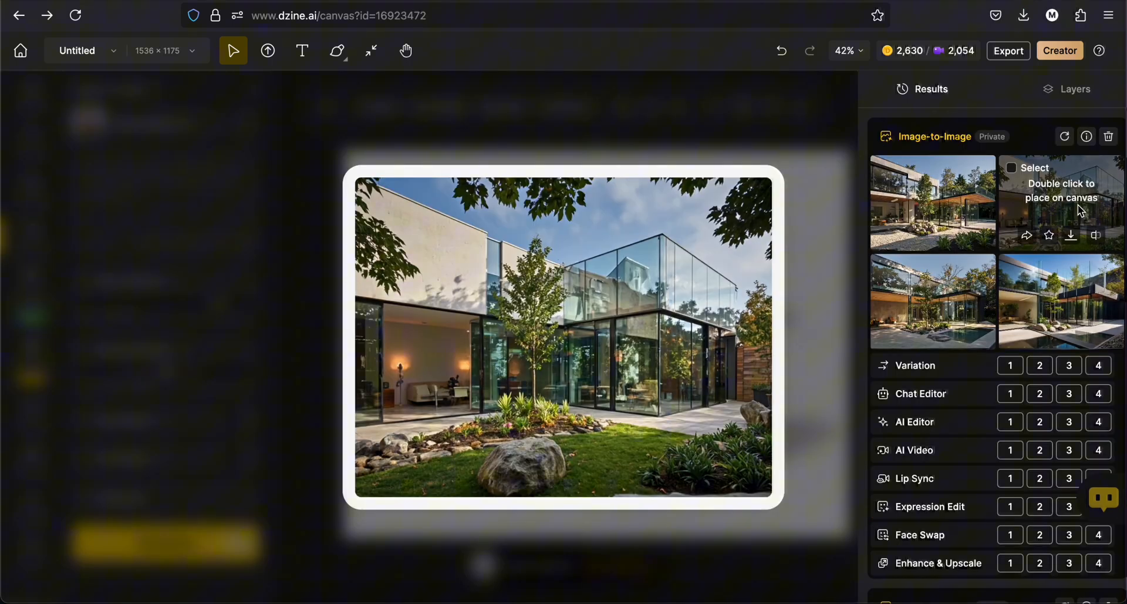
- Return to the house sketch canvas and view the grey container house render full-size
{"action": "double_click", "coordinate": [1060, 203]}
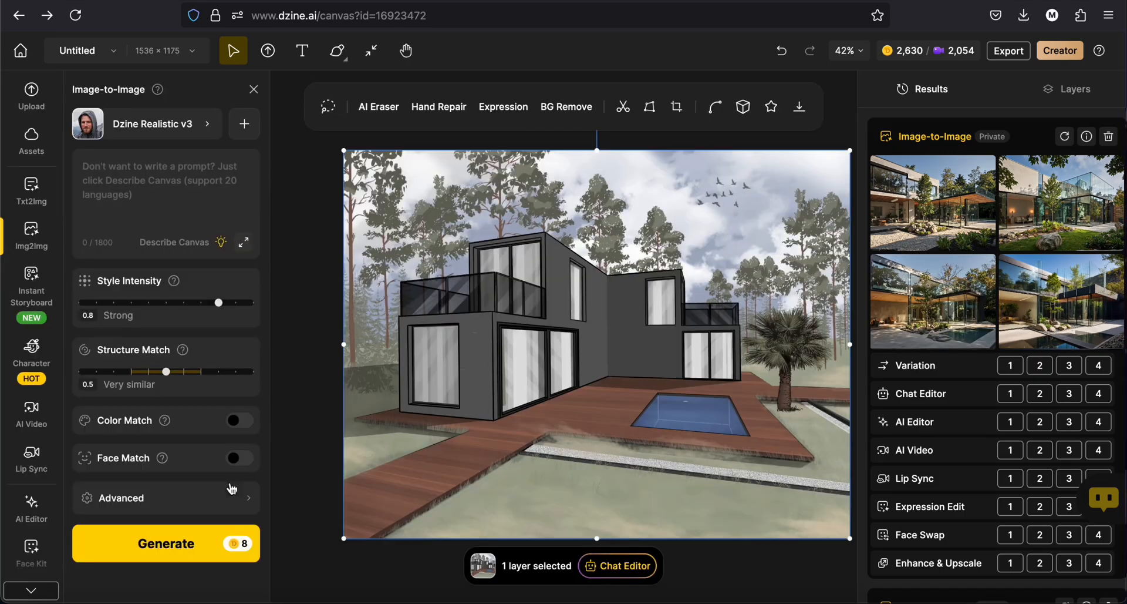
{"action": "left_click", "coordinate": [932, 203]}
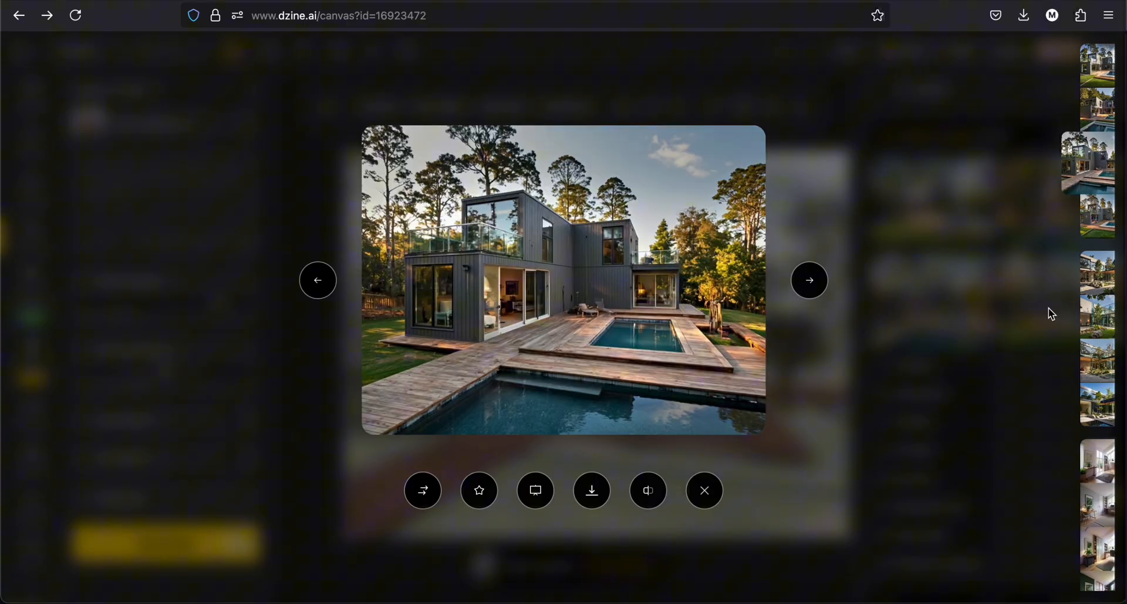
{"action": "mouse_move", "coordinate": [648, 489]}
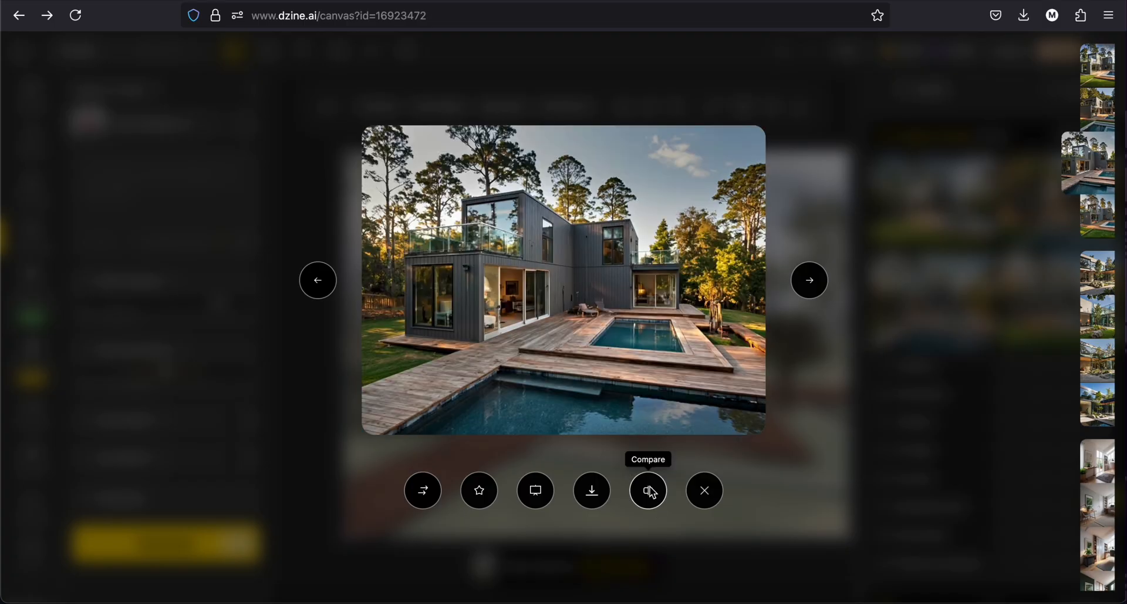